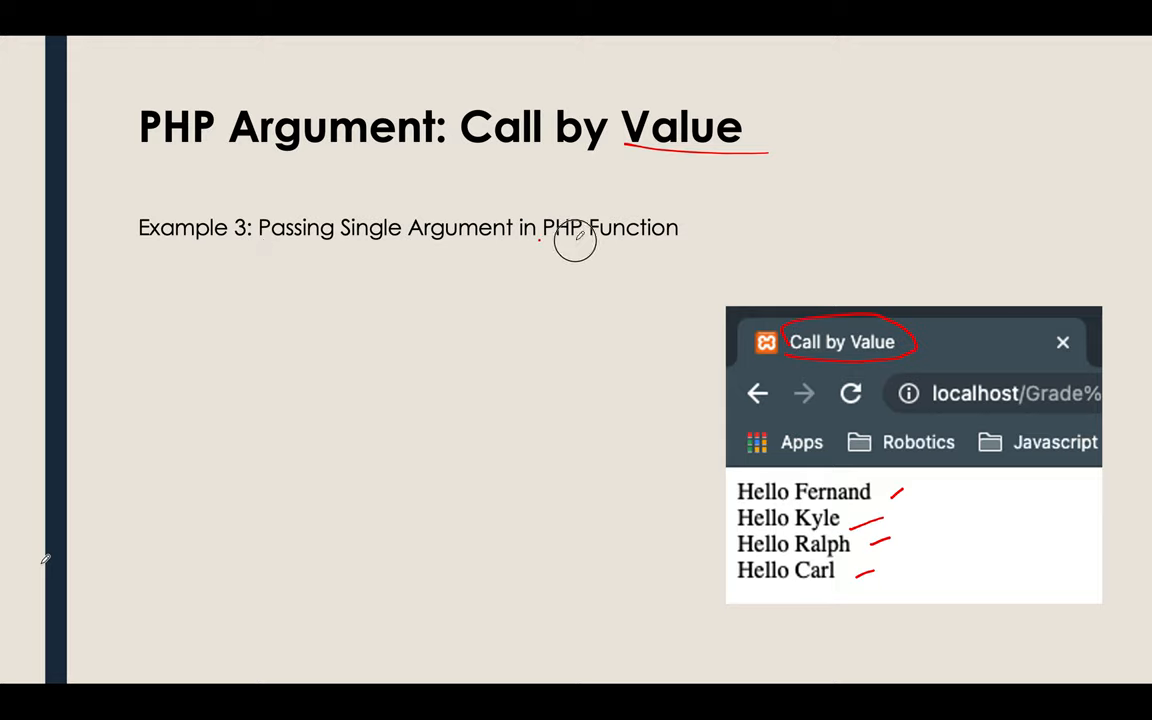
- Underline 'PHP Function' in the Example 3 line with the pen tool
left_click_drag(538, 244, 678, 240)
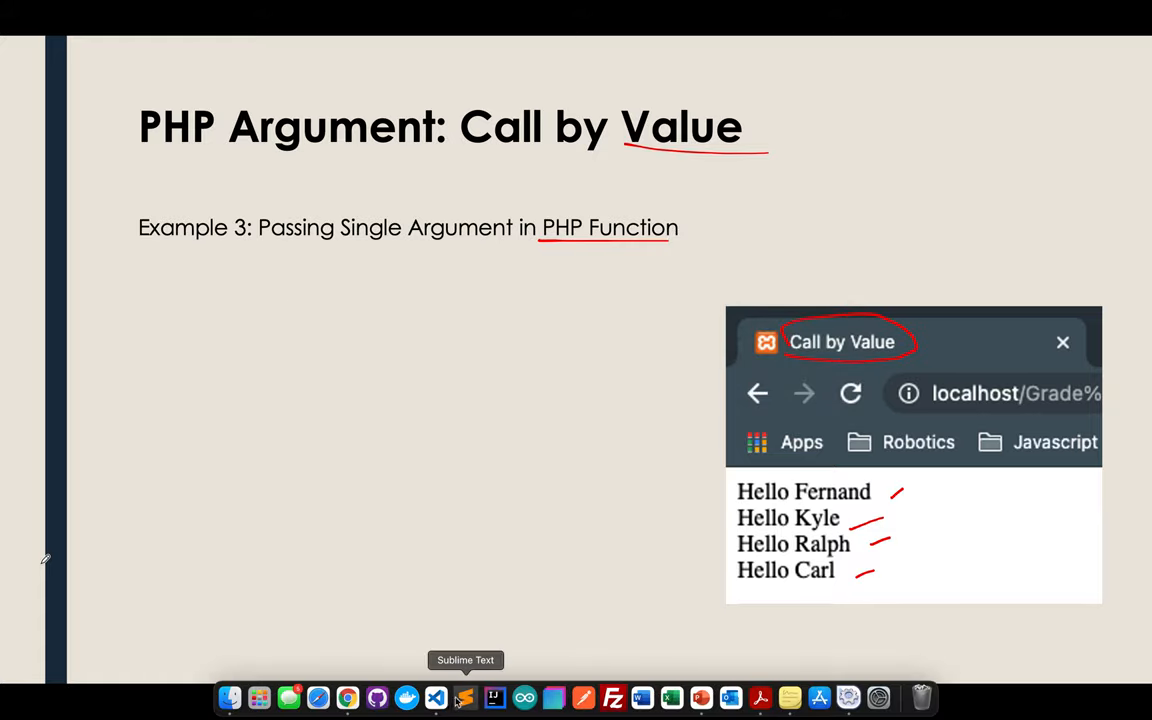
- Switch to VS Code and save a new file as Function3.php in Grade 9 PHP Exercises
left_click(436, 696)
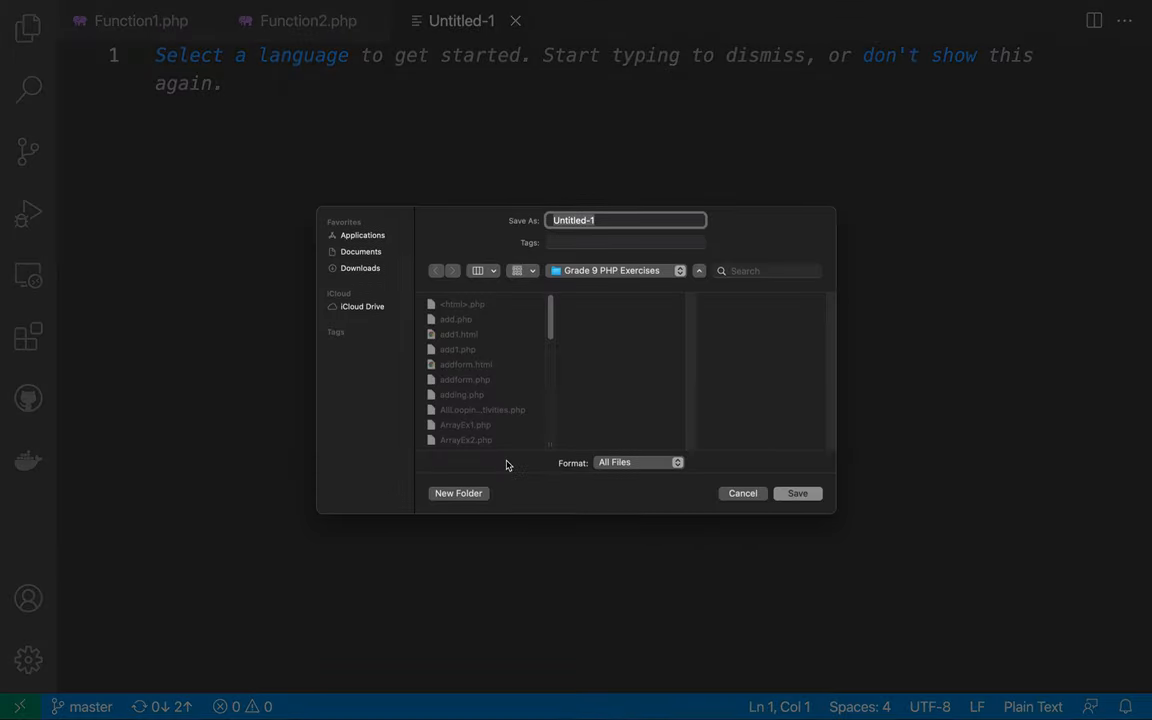
type("Function")
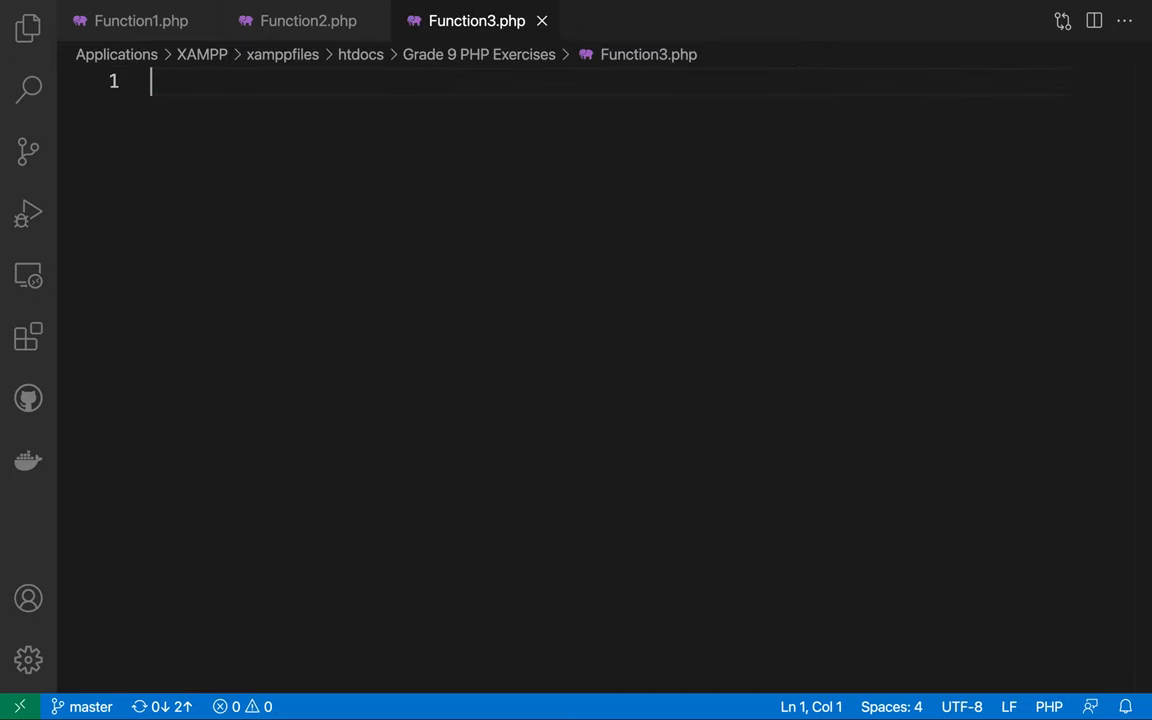
- Write <!DOCTYPE html> and the <html></html> element
type("<!")
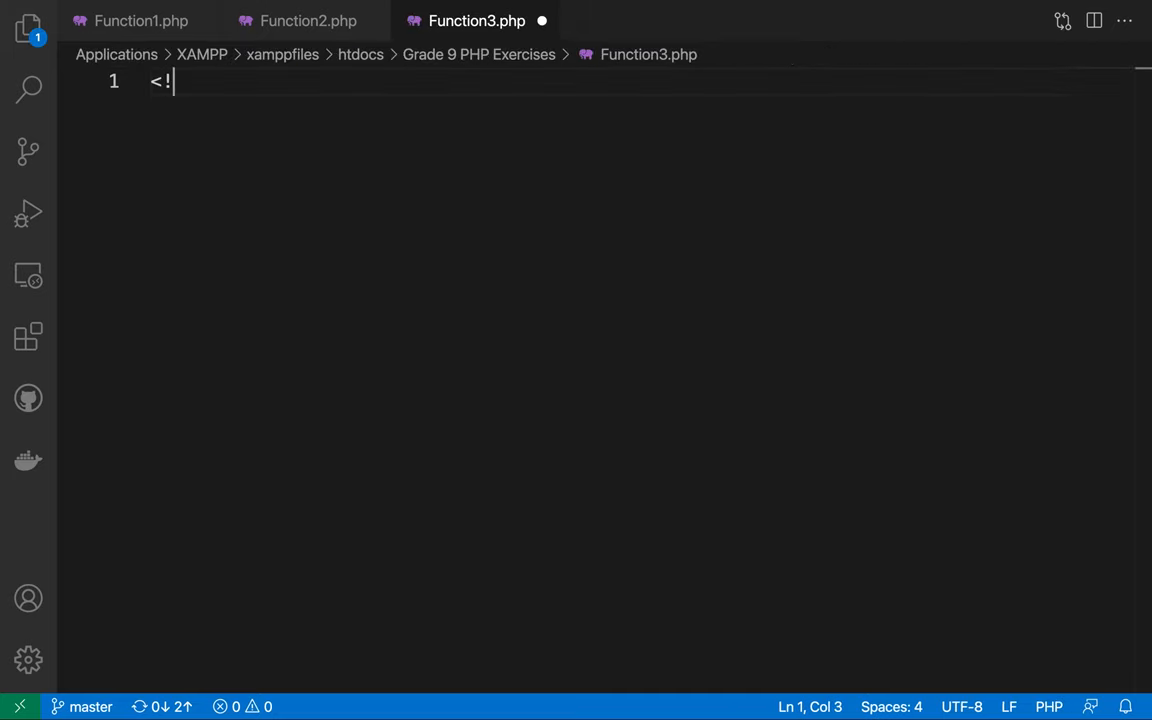
type("DOCTYPE html>")
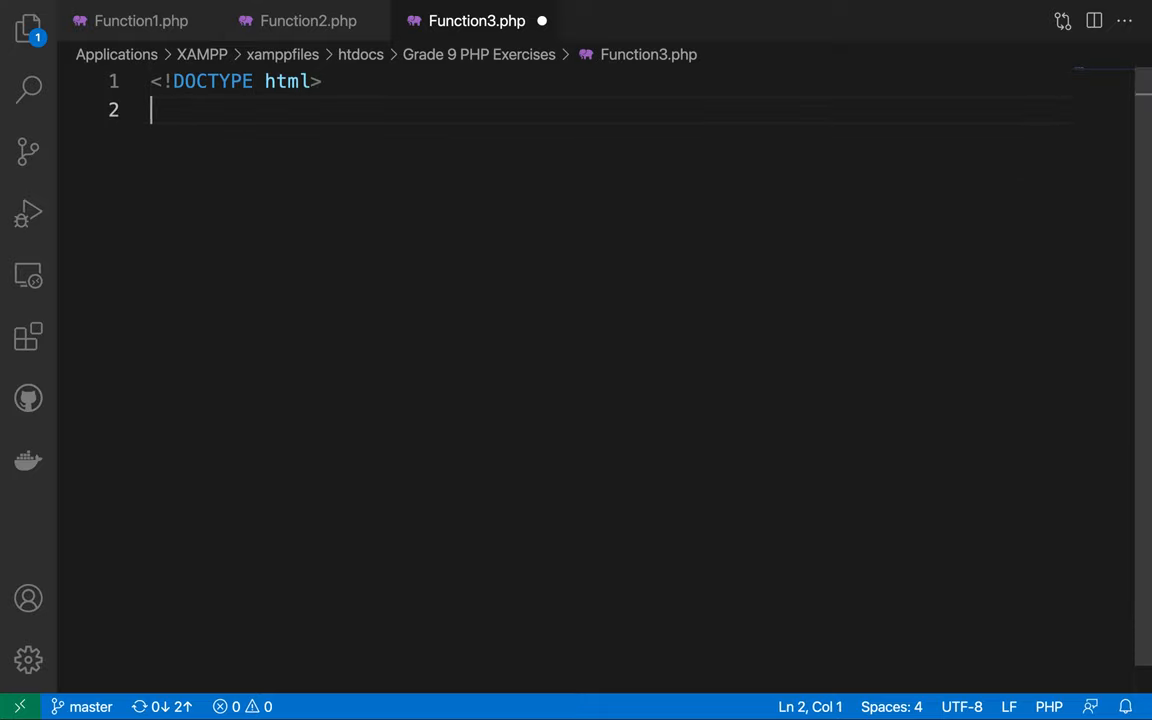
type("<htm")
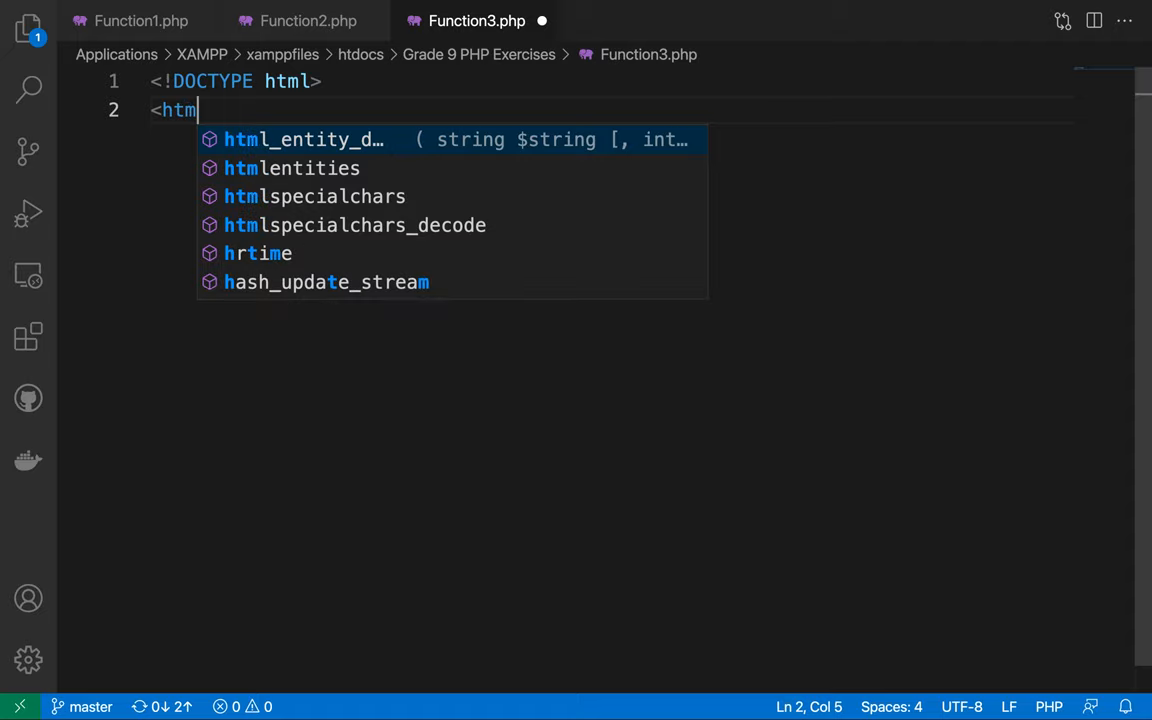
type("<")
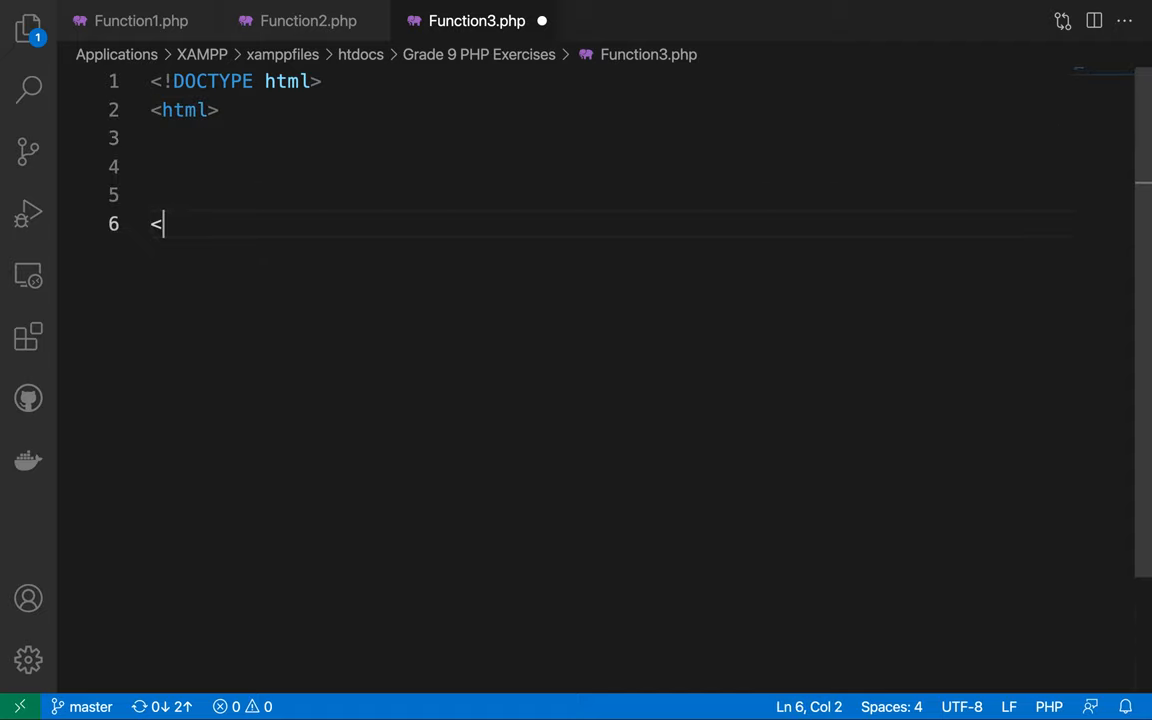
type("/html>")
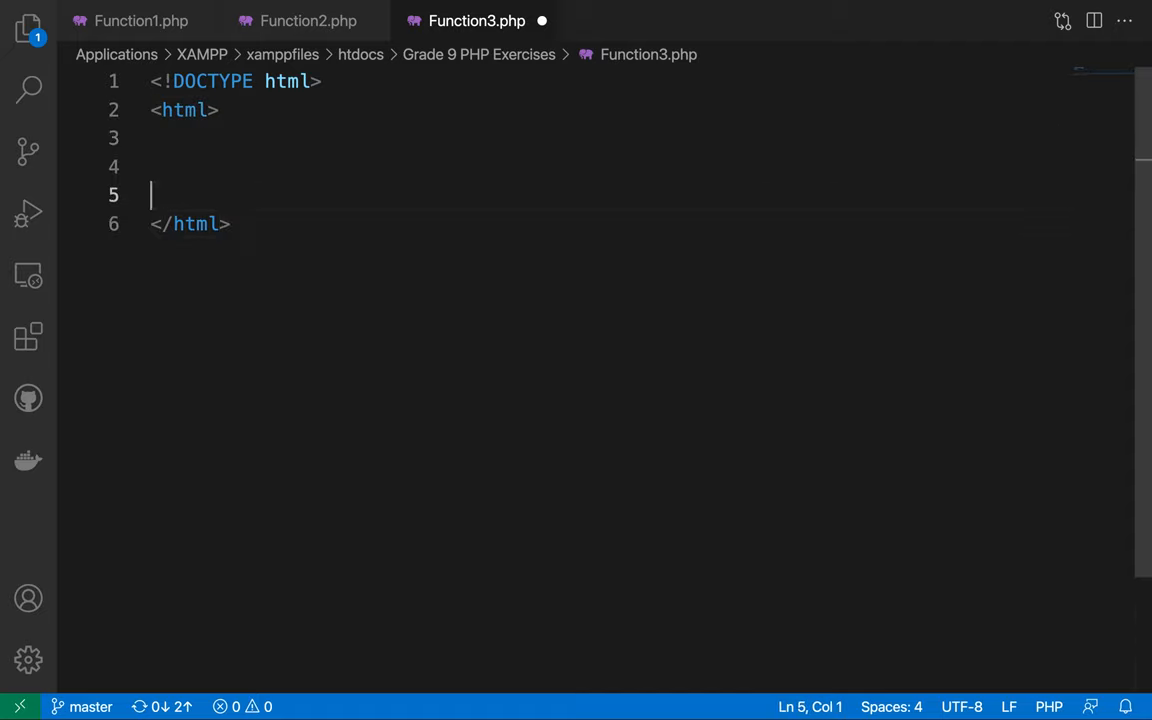
- Add a <head></head> section with an opening <title> tag inside it
type("<h")
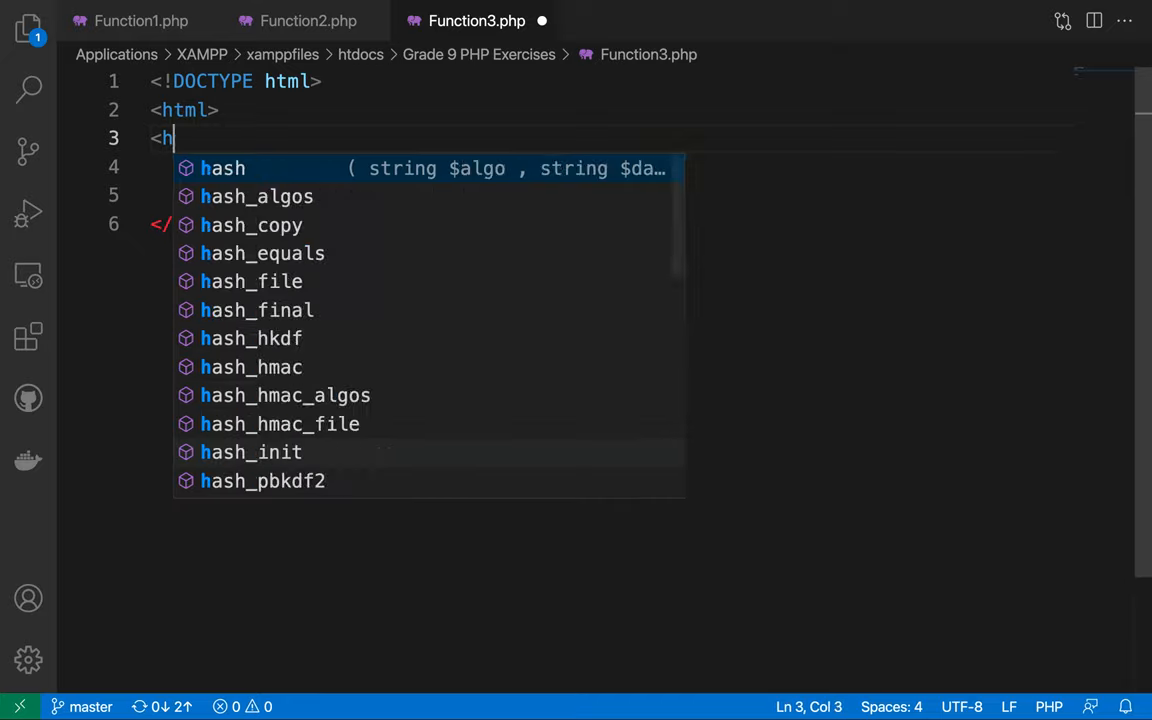
type("ead>")
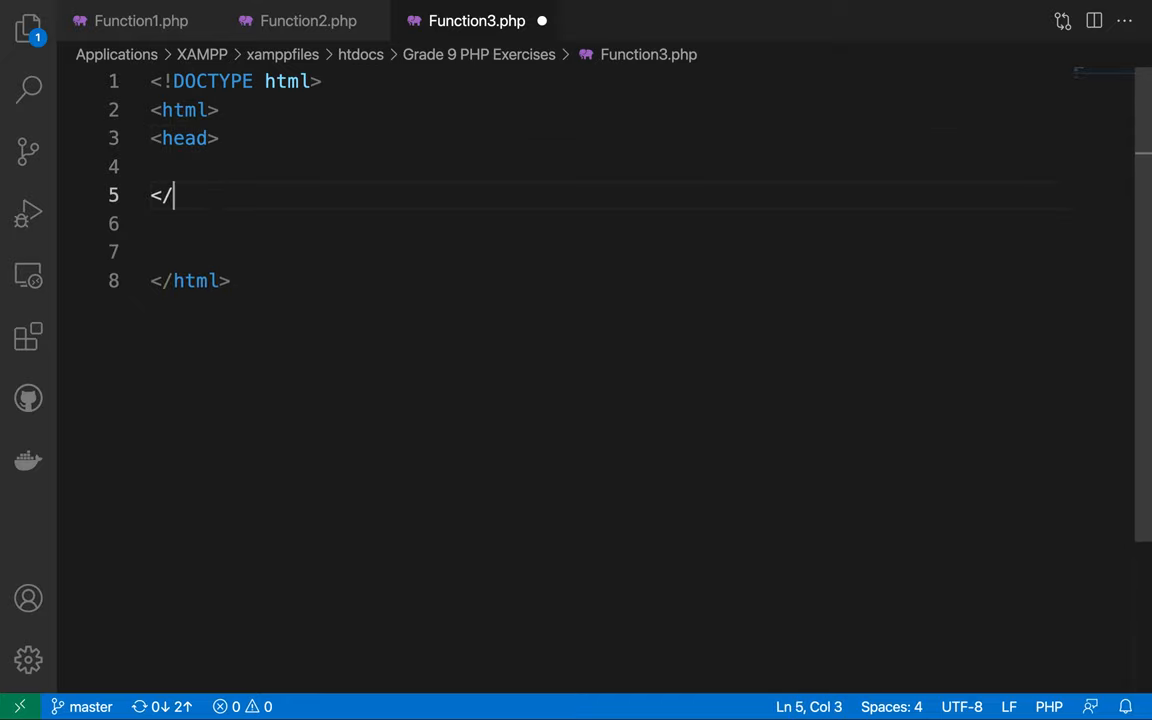
type("head>")
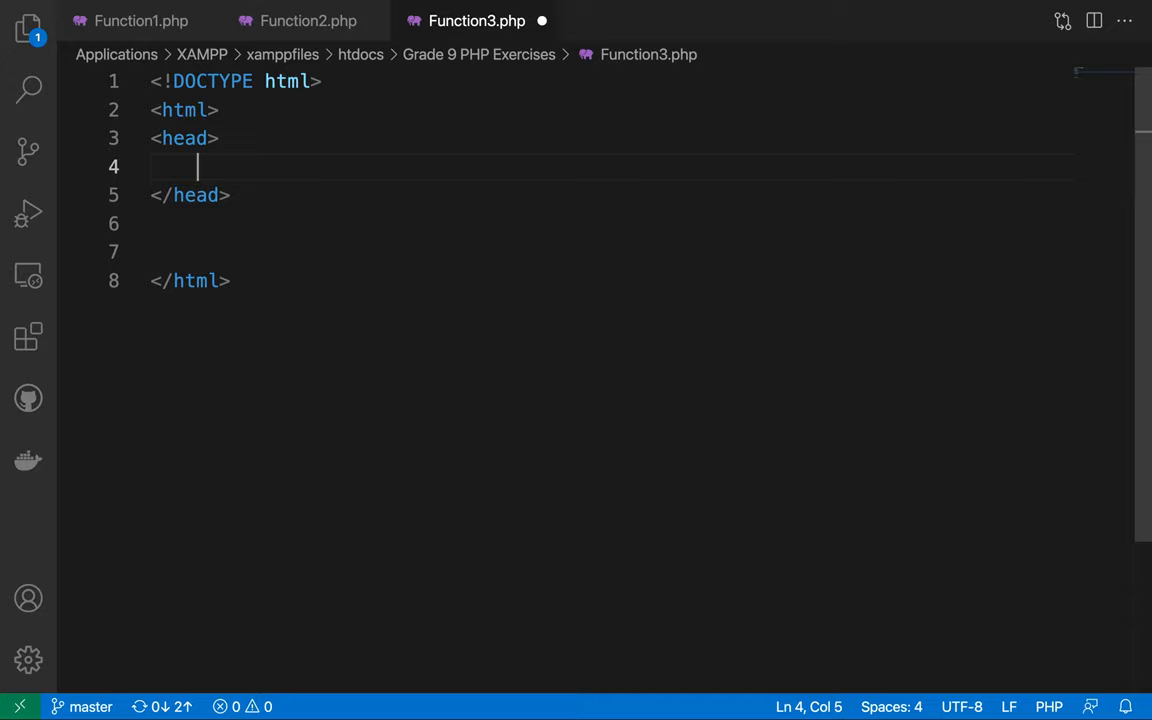
type("<title>")
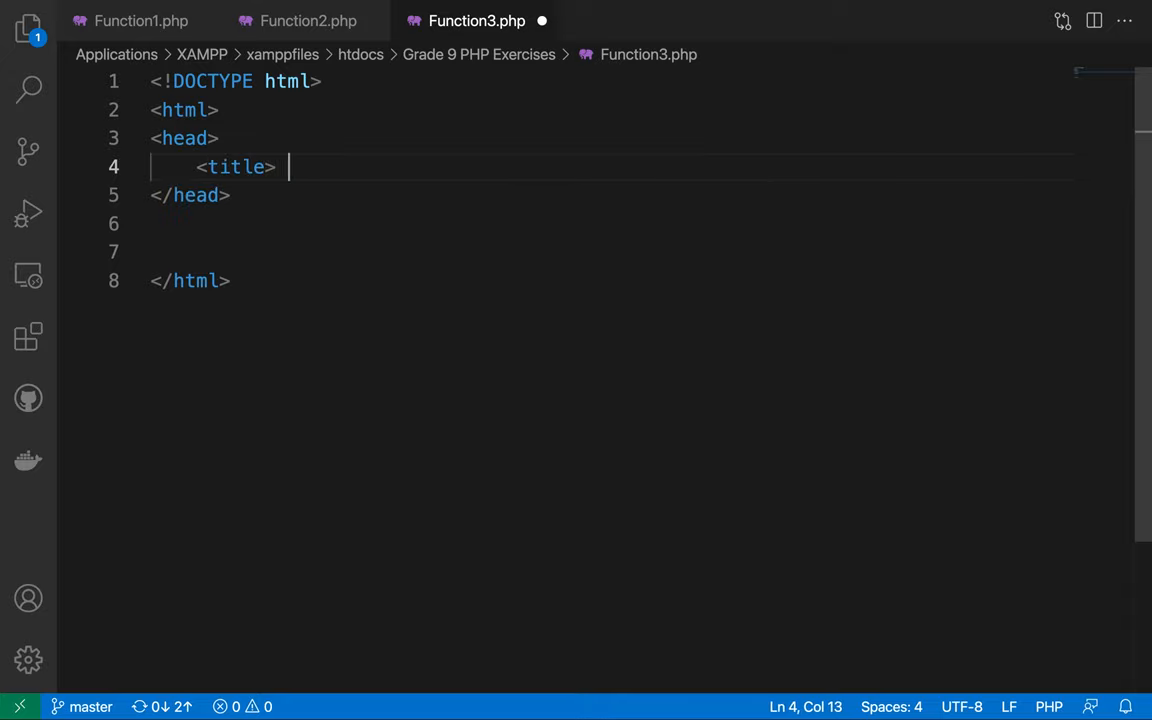
key("cmd+tab")
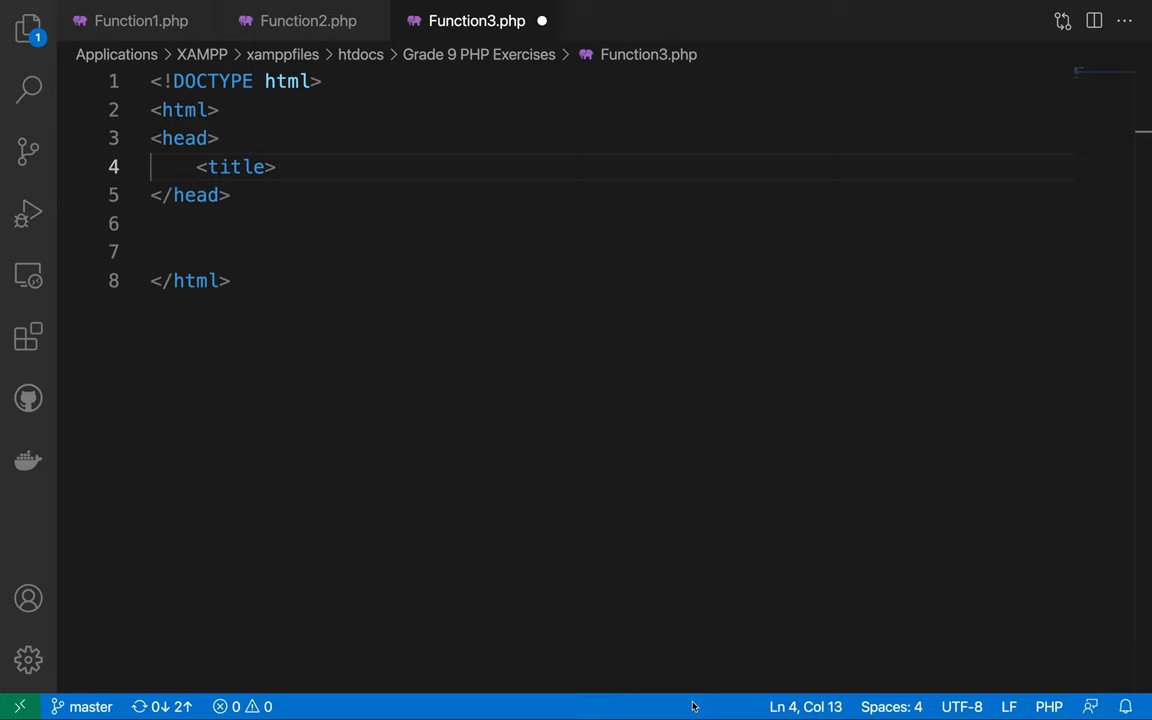
mouse_move(626, 414)
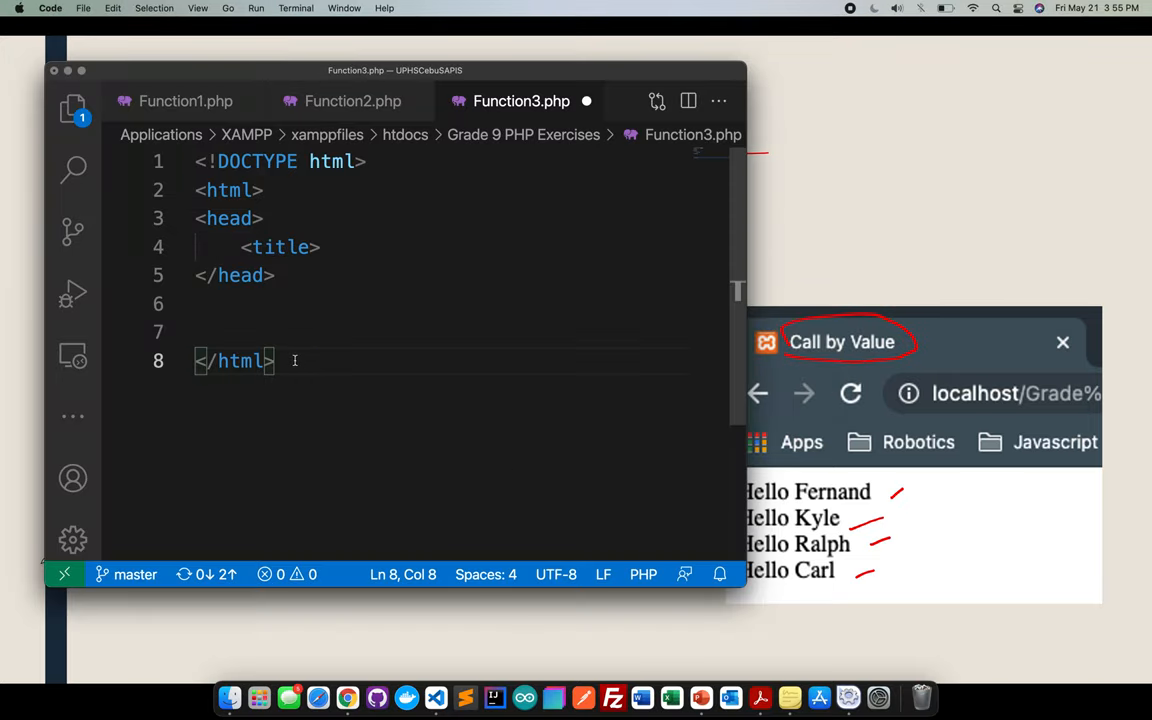
- Title the page 'Call by Value', close the title and add an empty <body></body>
type("c")
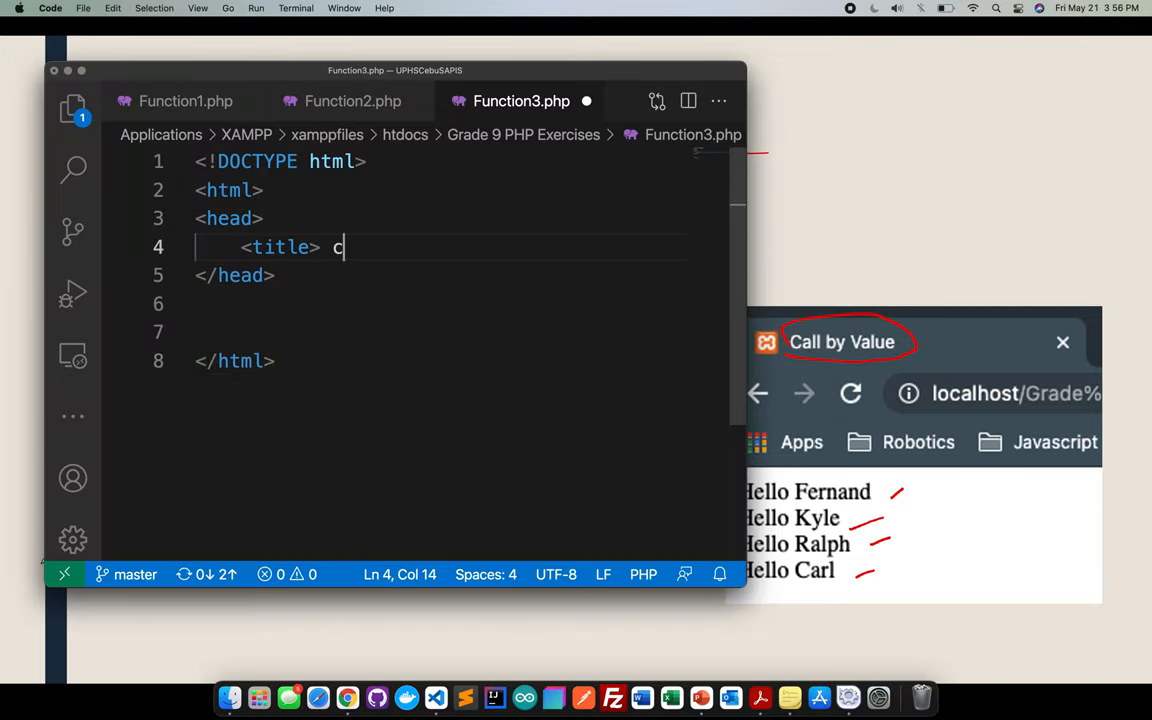
type("all byu")
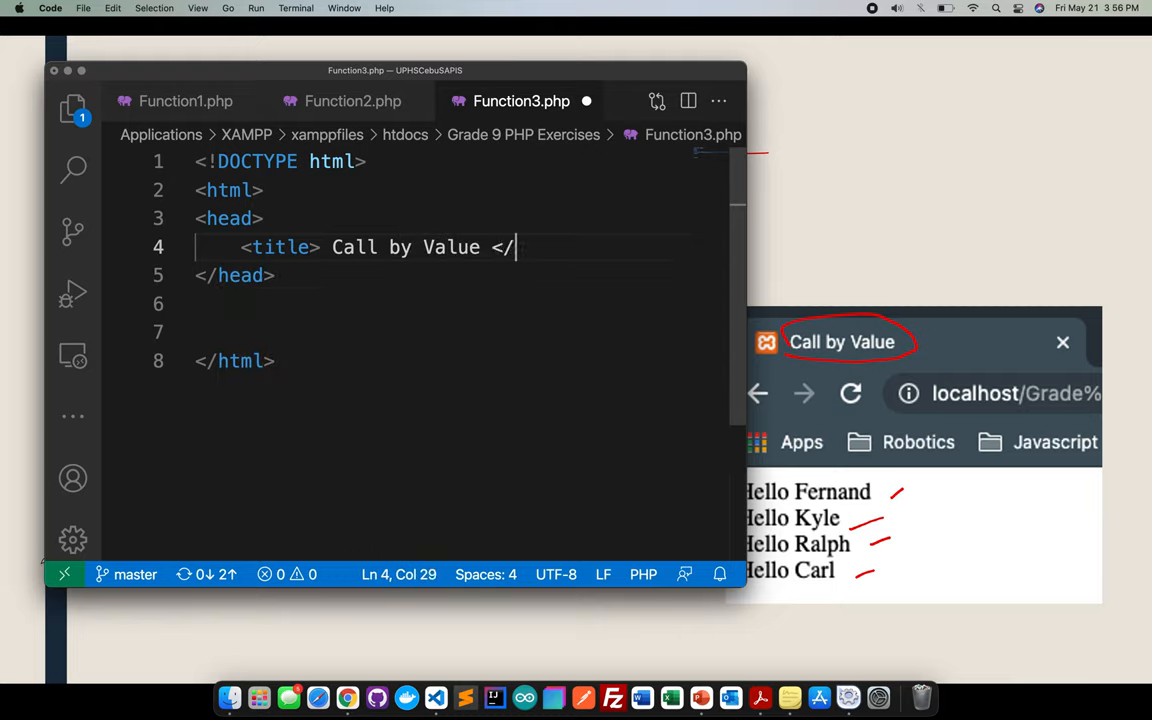
type("title>")
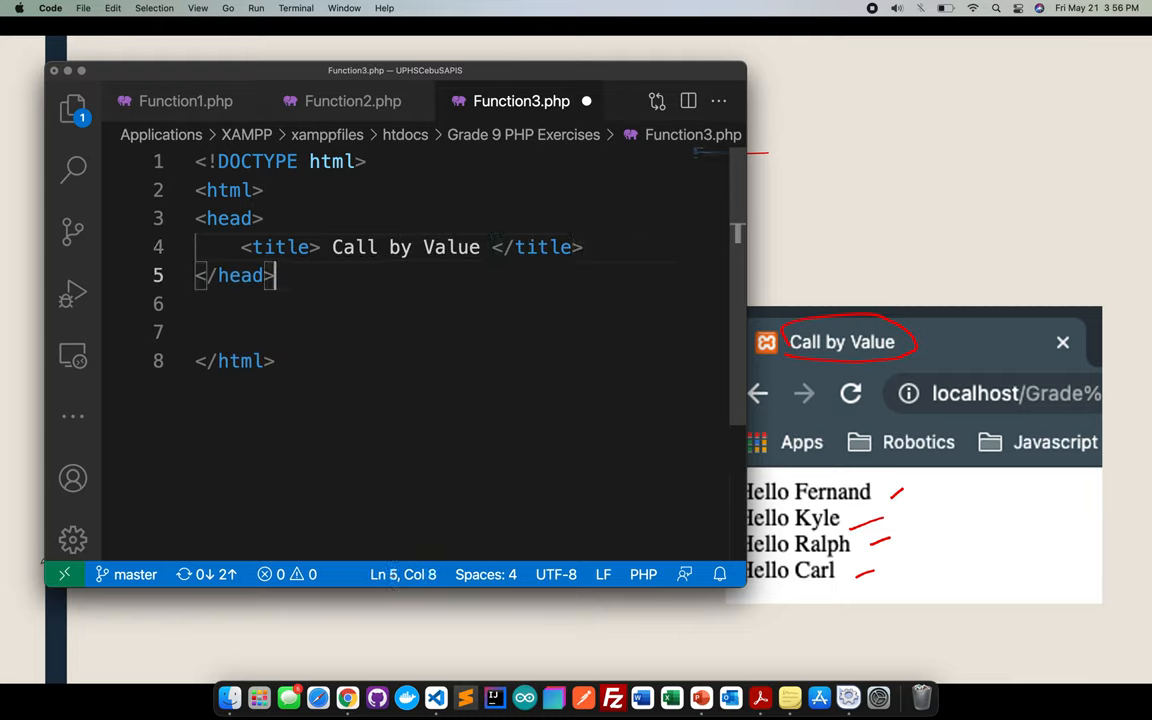
type("<")
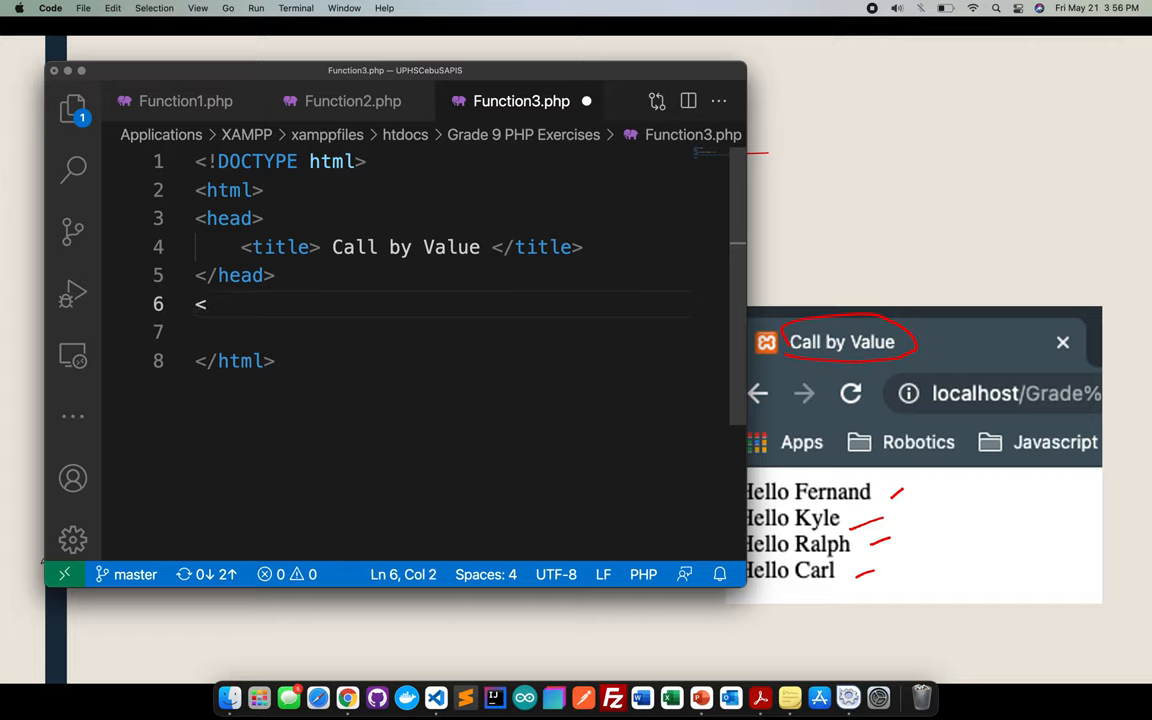
type("body>")
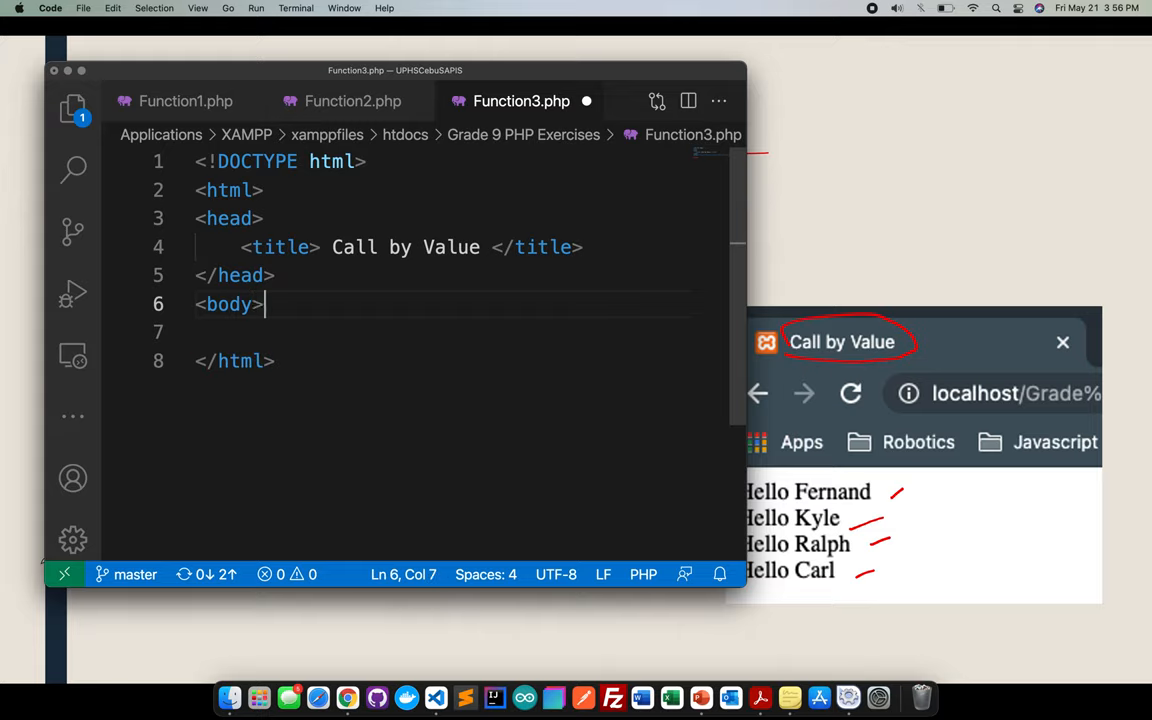
type("<?b")
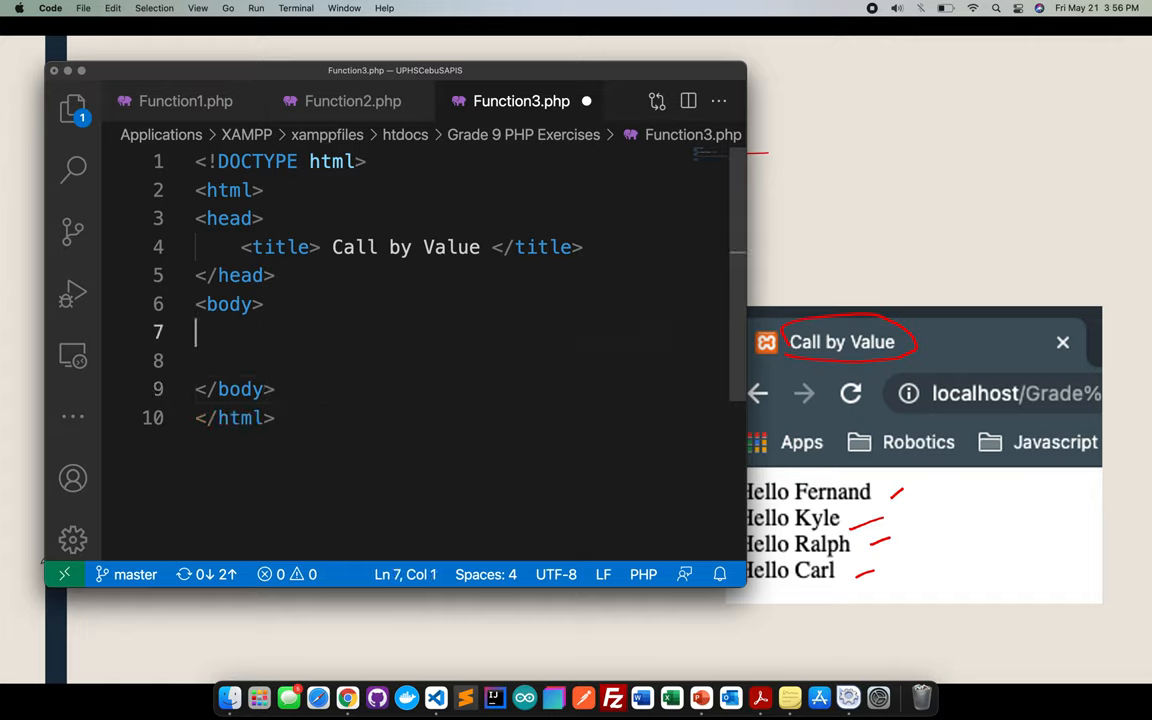
- Add a <?php ... ?> block inside the body
type("<?")
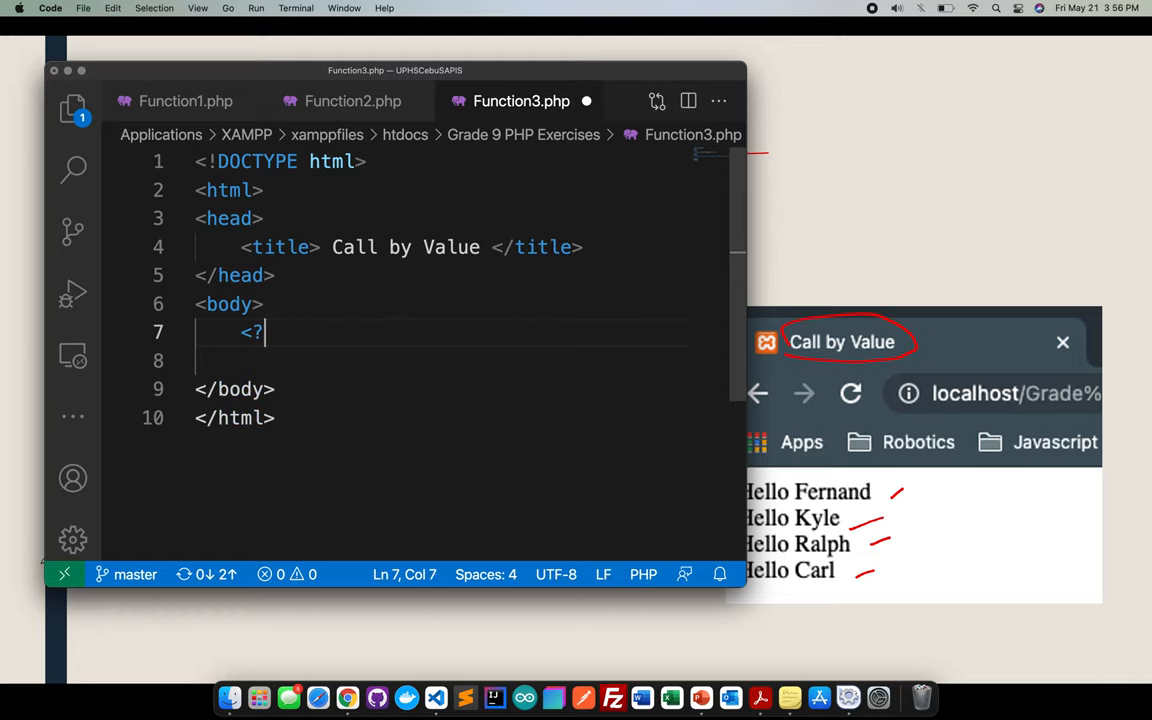
type("php")
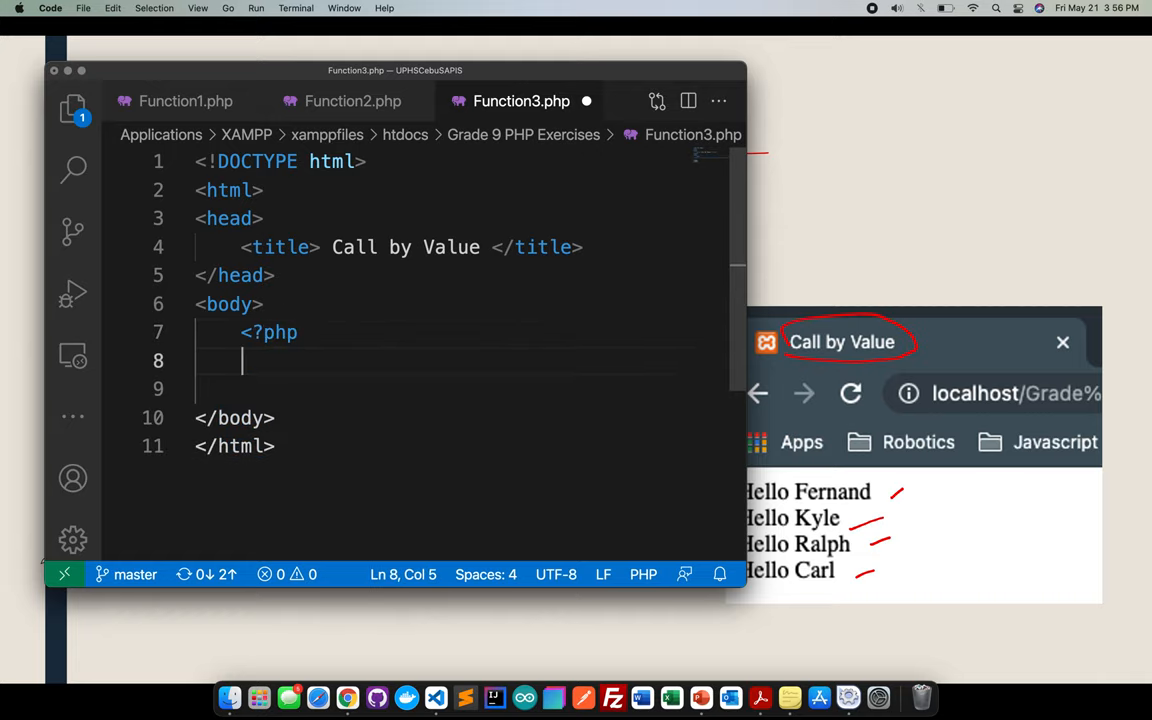
key("Return")
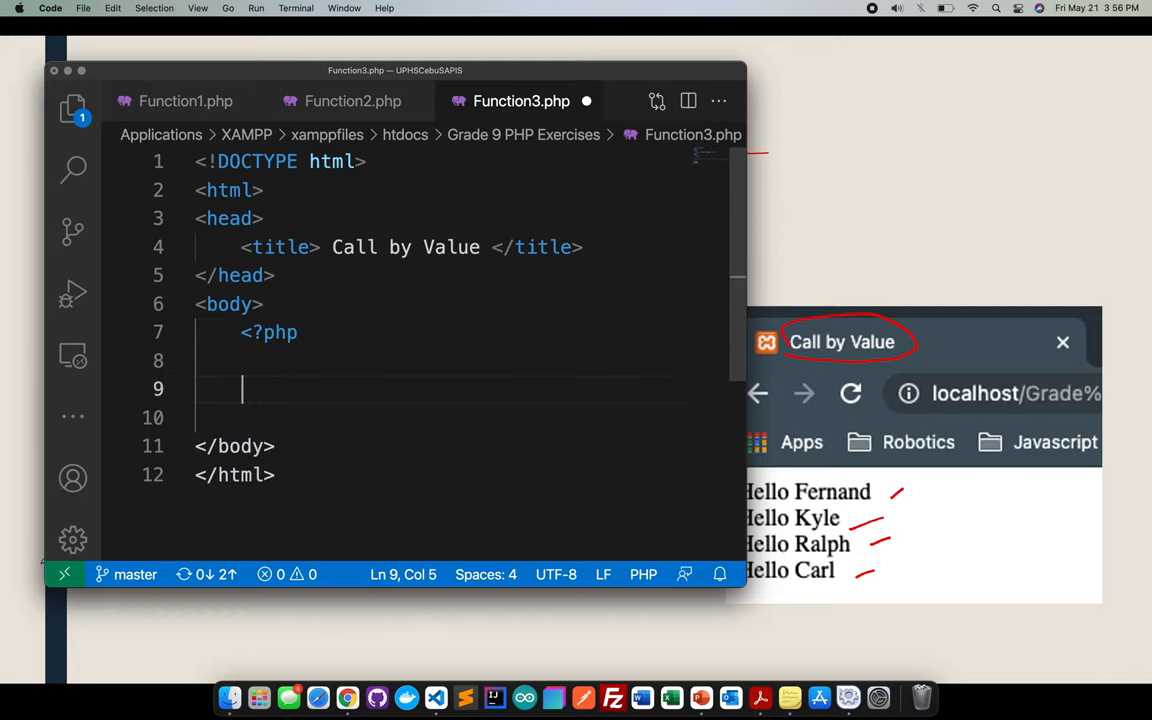
type("?>")
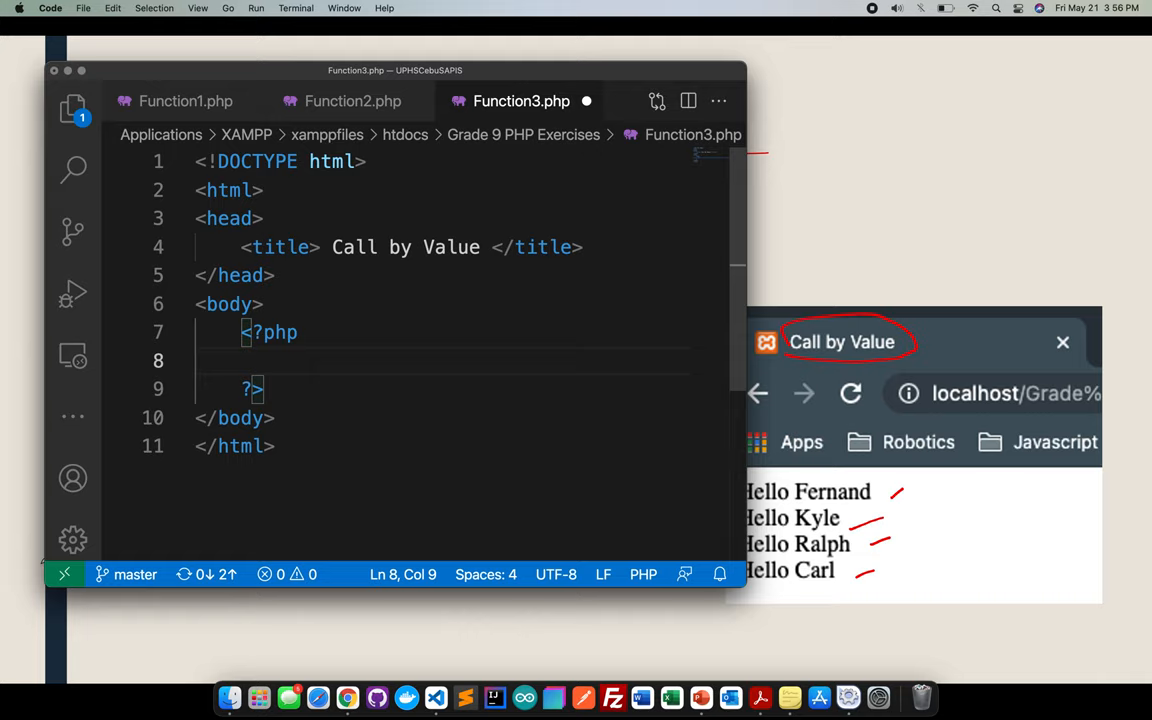
- Define an empty function askmyname() inside the PHP block
type("function")
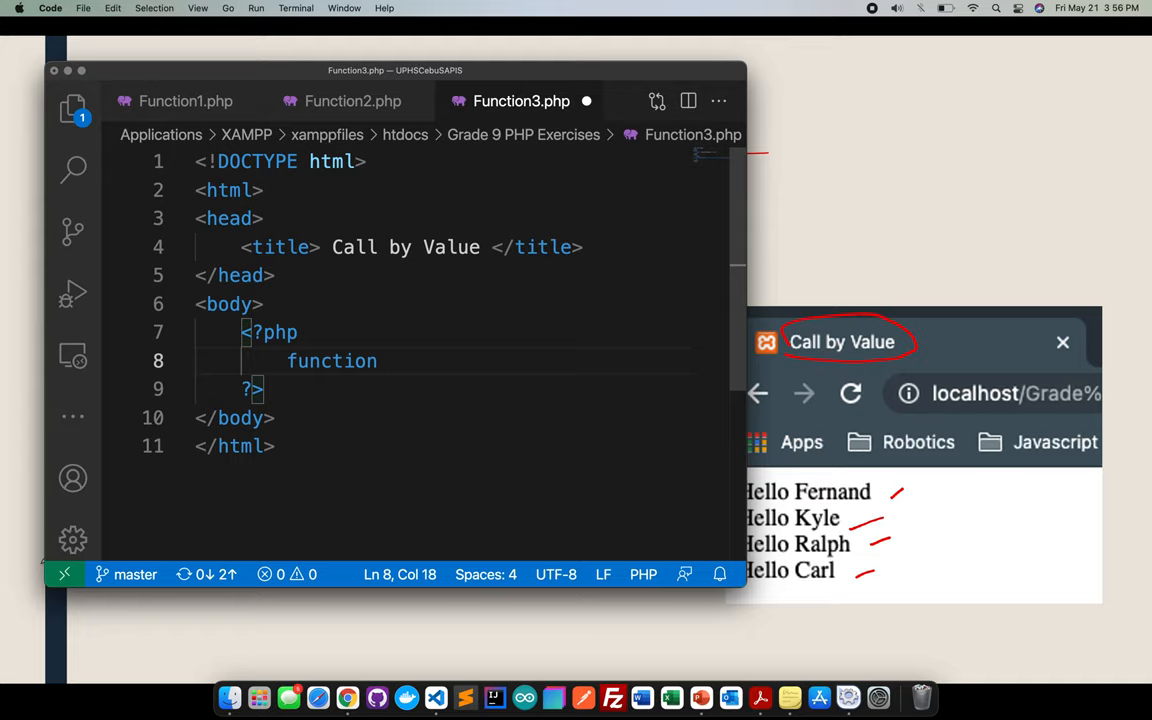
type("askmyna")
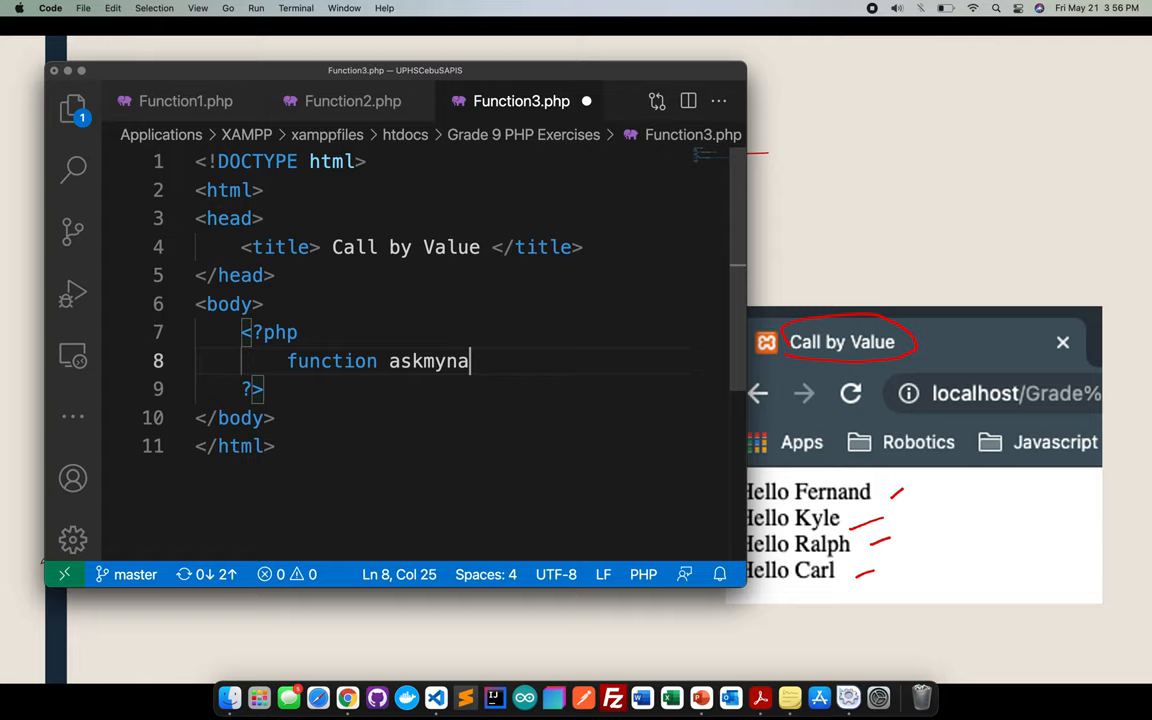
type("me()")
type("{")
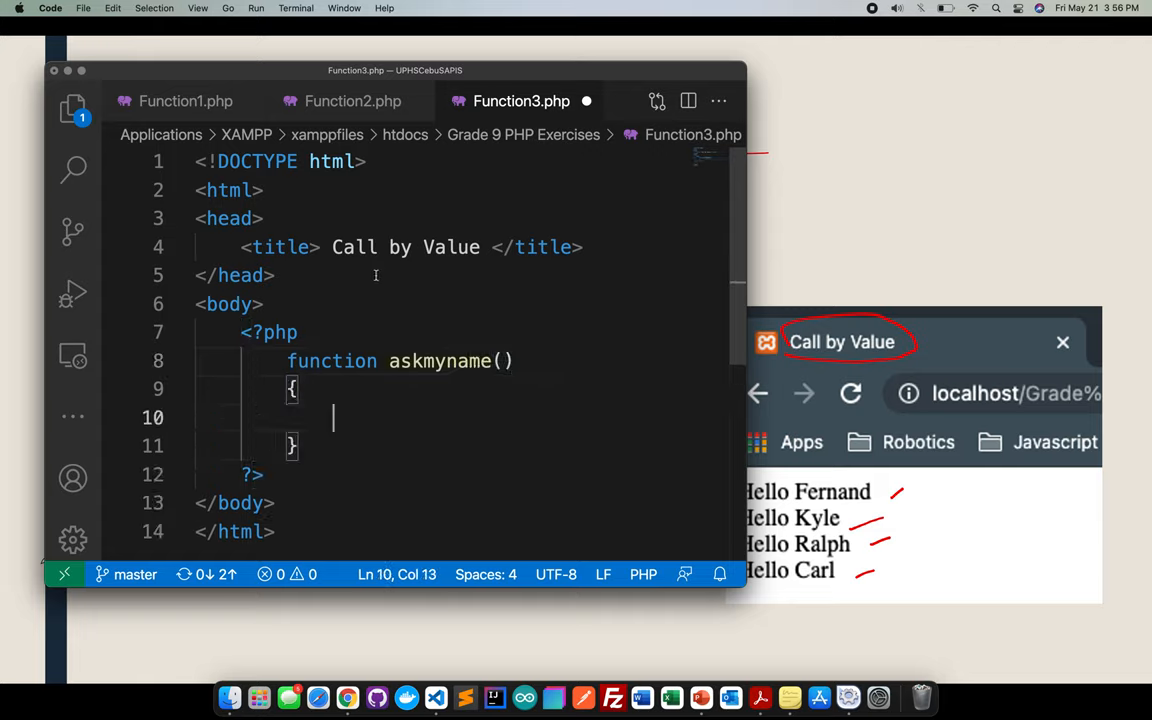
type("echo")
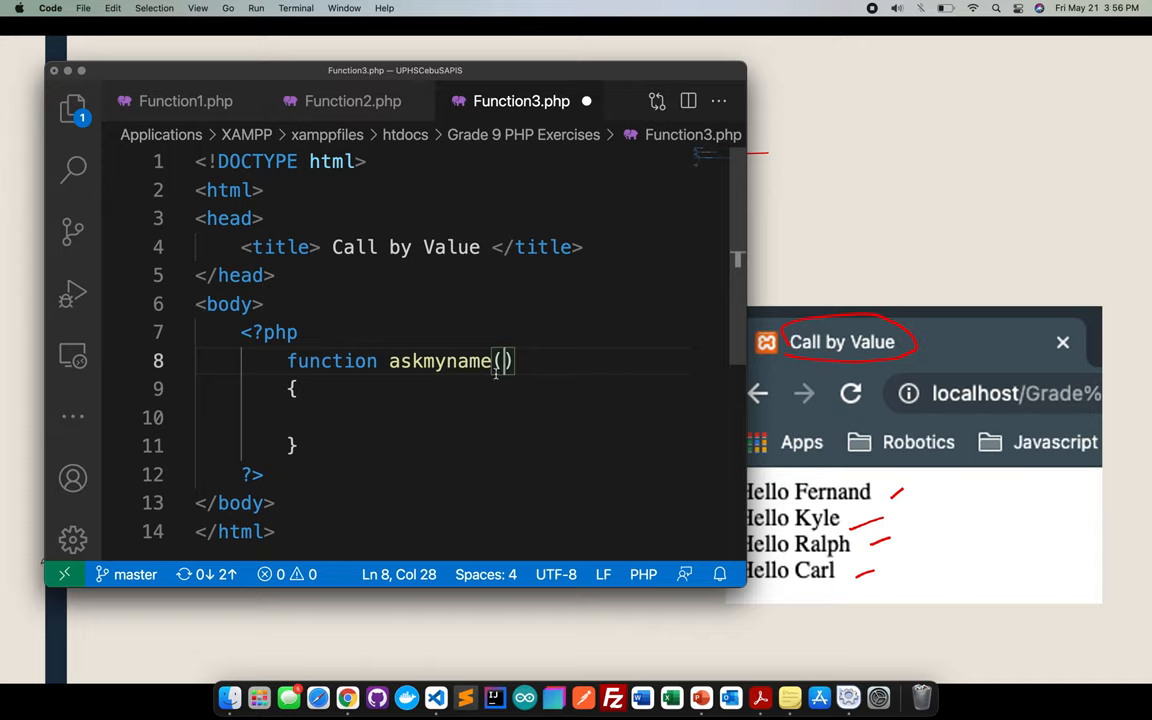
mouse_move(546, 392)
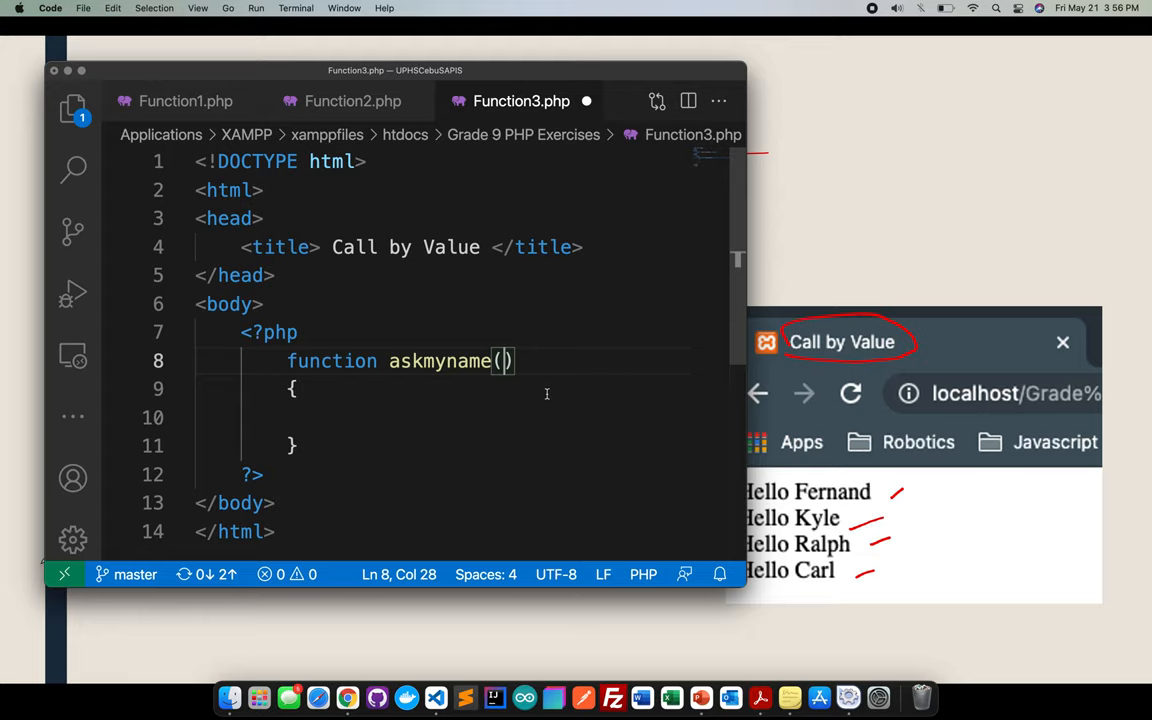
- Give askmyname a $name parameter and body echo "Hello $name <br> ";
type("$")
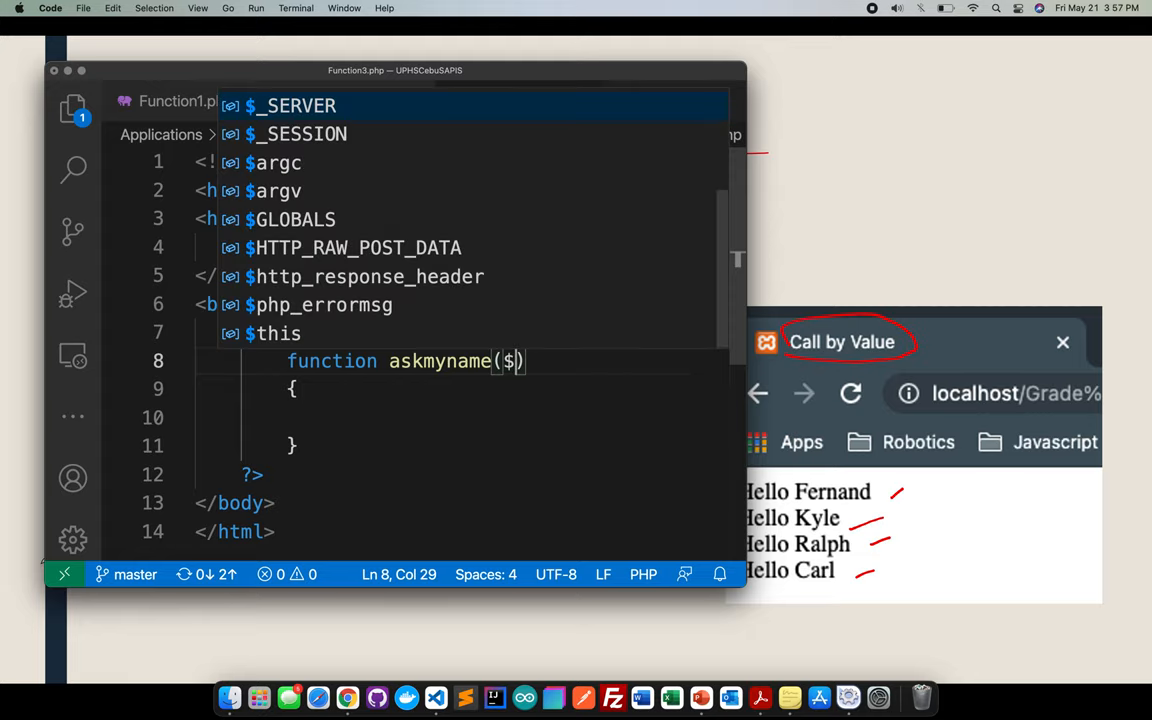
type("name")
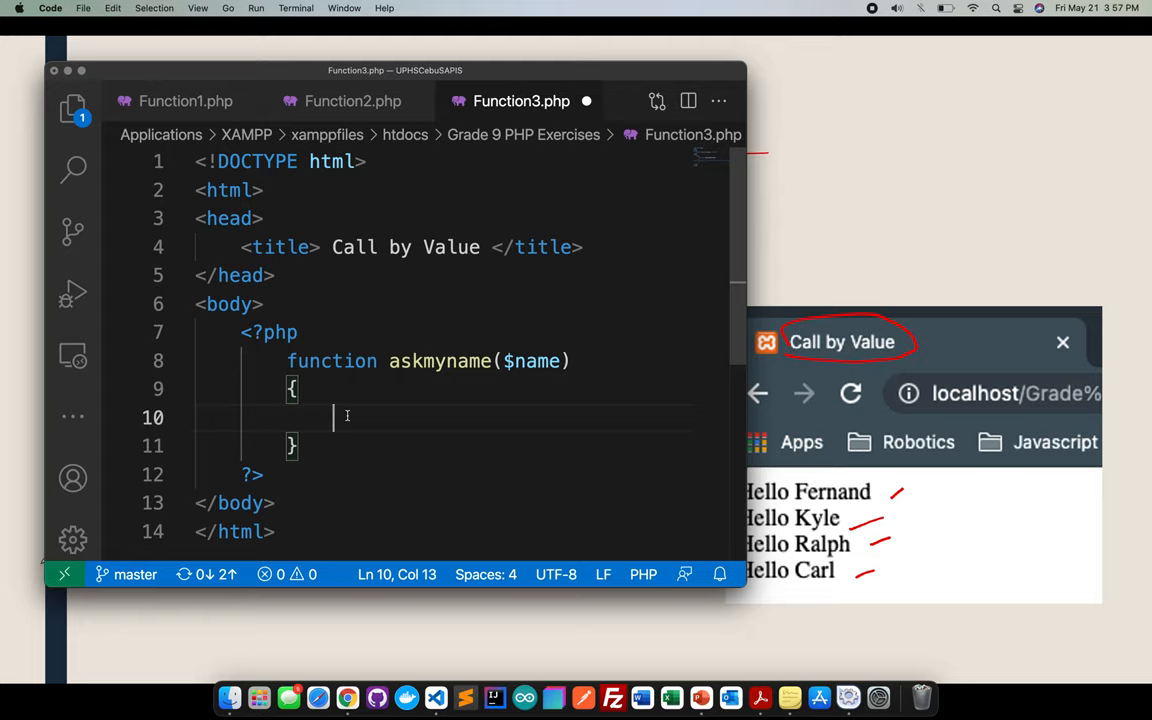
type("echo \"\"")
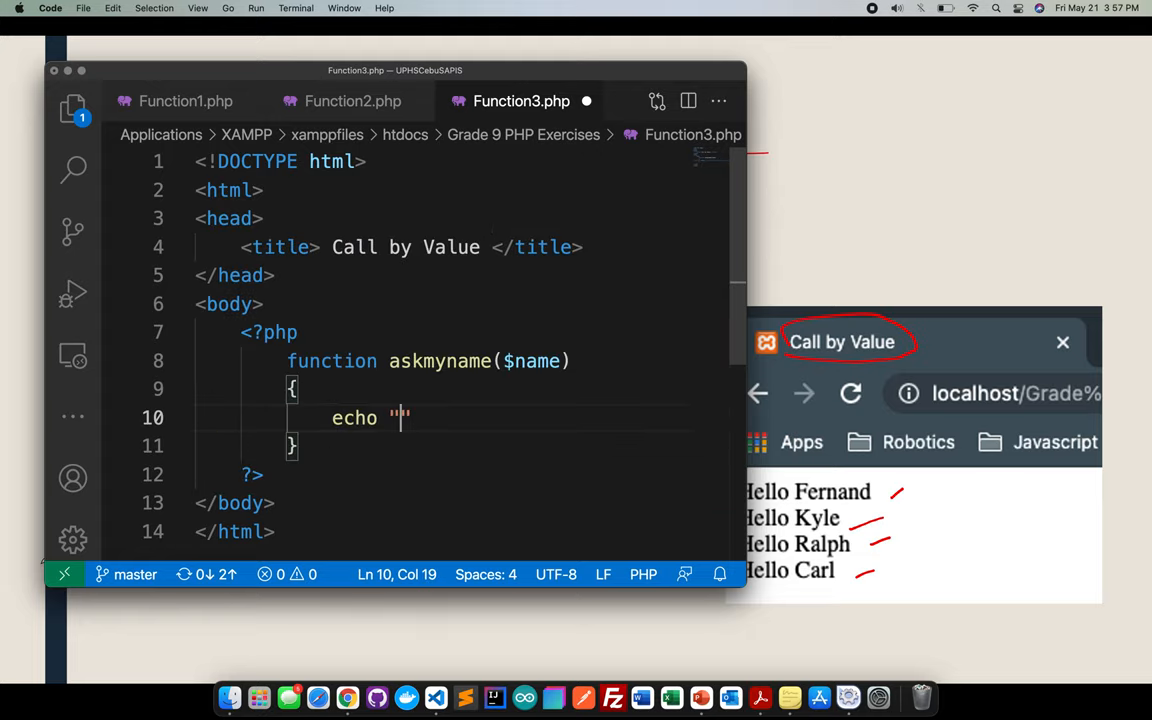
type("Hello")
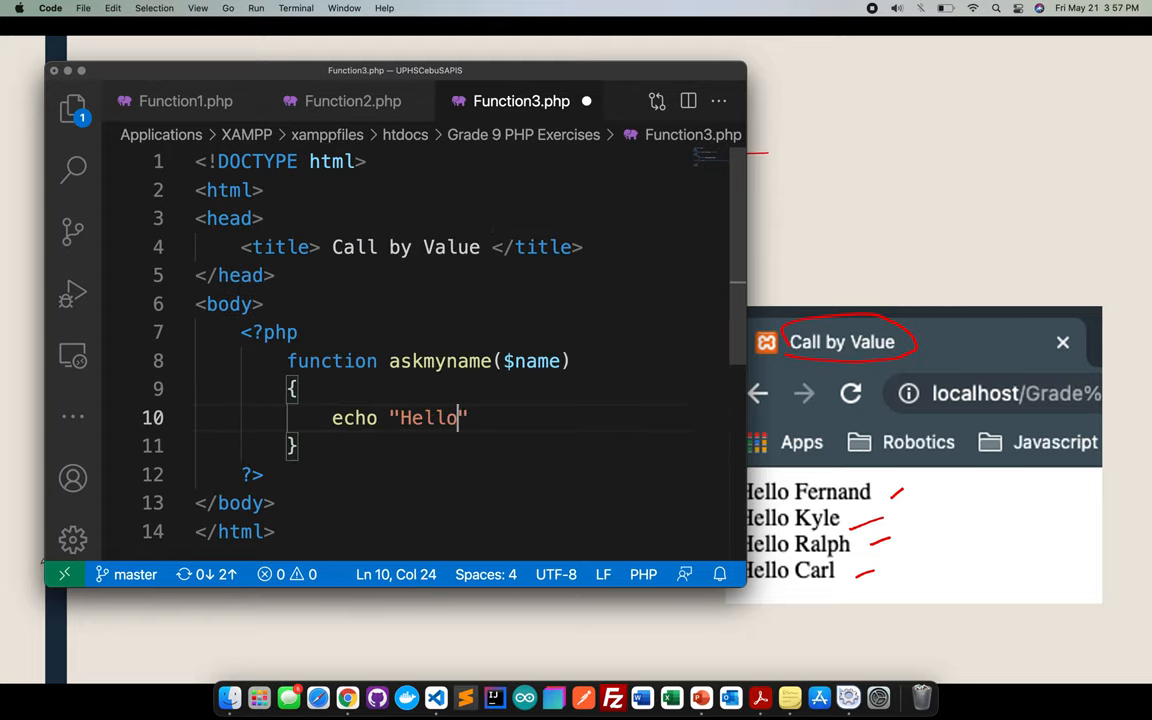
type("$name")
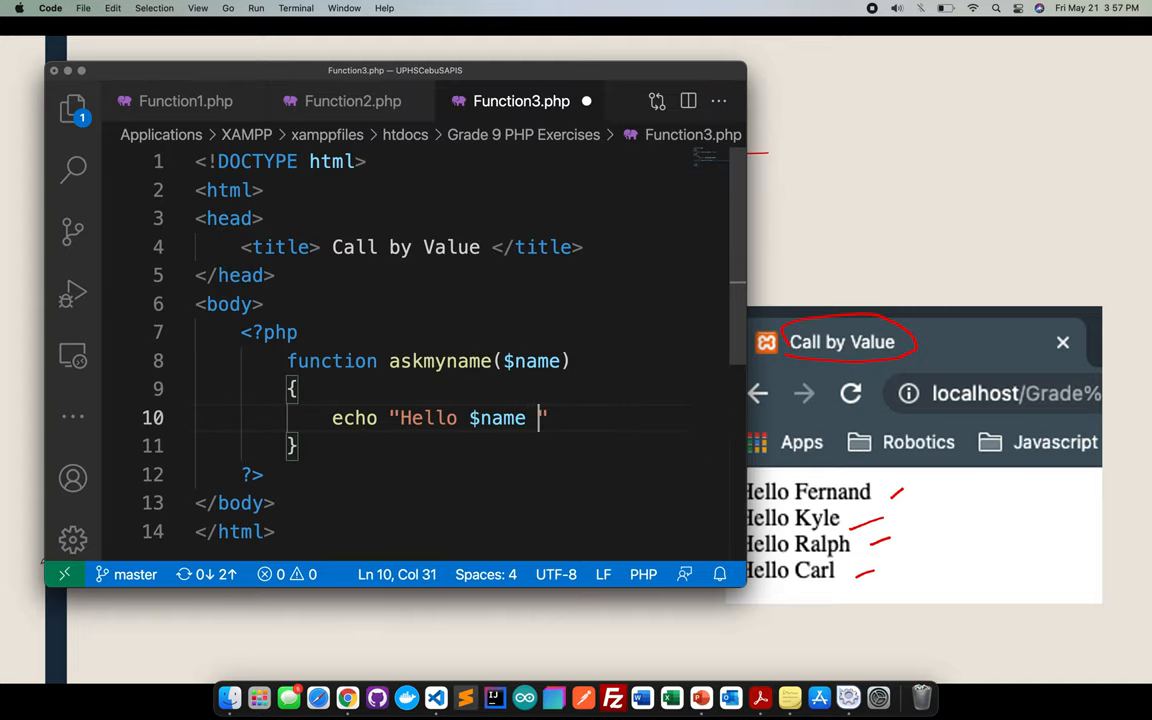
type("<br>")
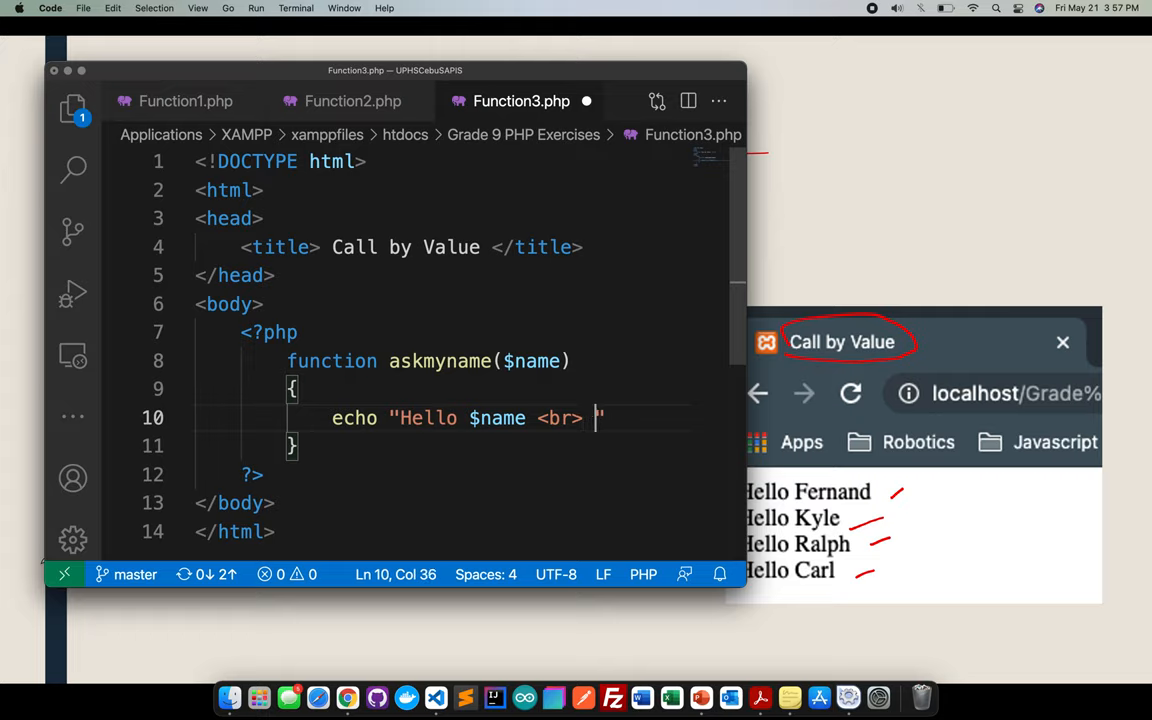
type("\";")
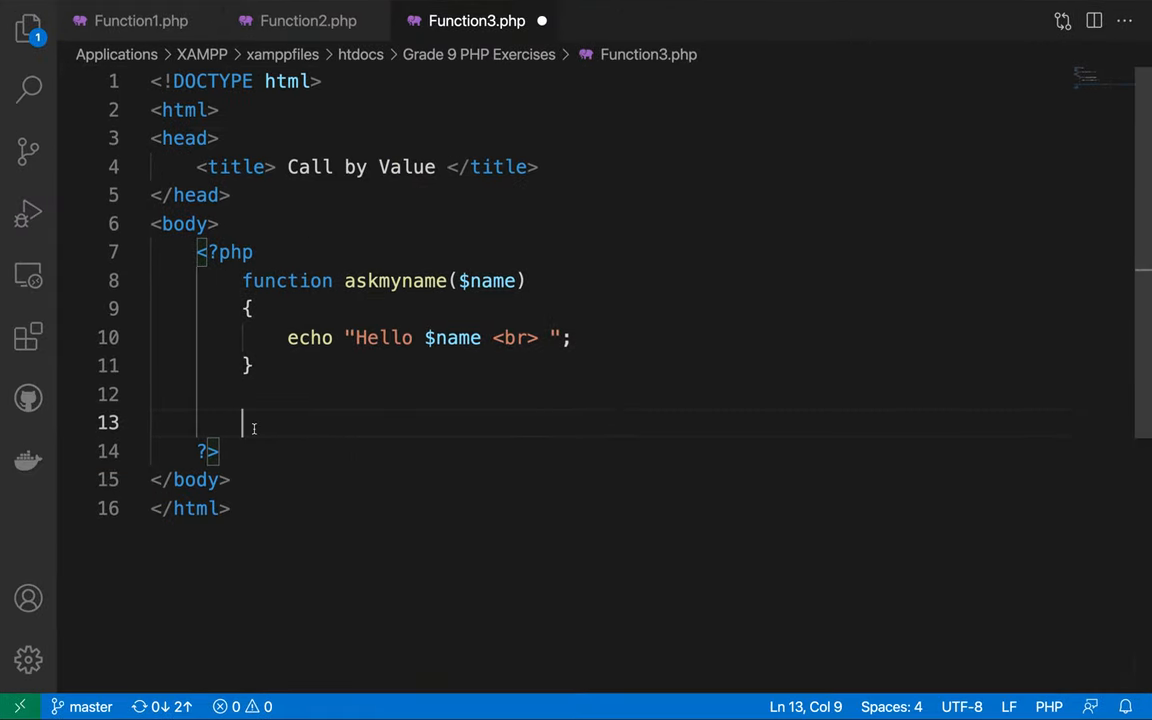
- Call askmyname("Fernand"); then duplicate it for Kyle, Ralph and Carl
double_click(396, 280)
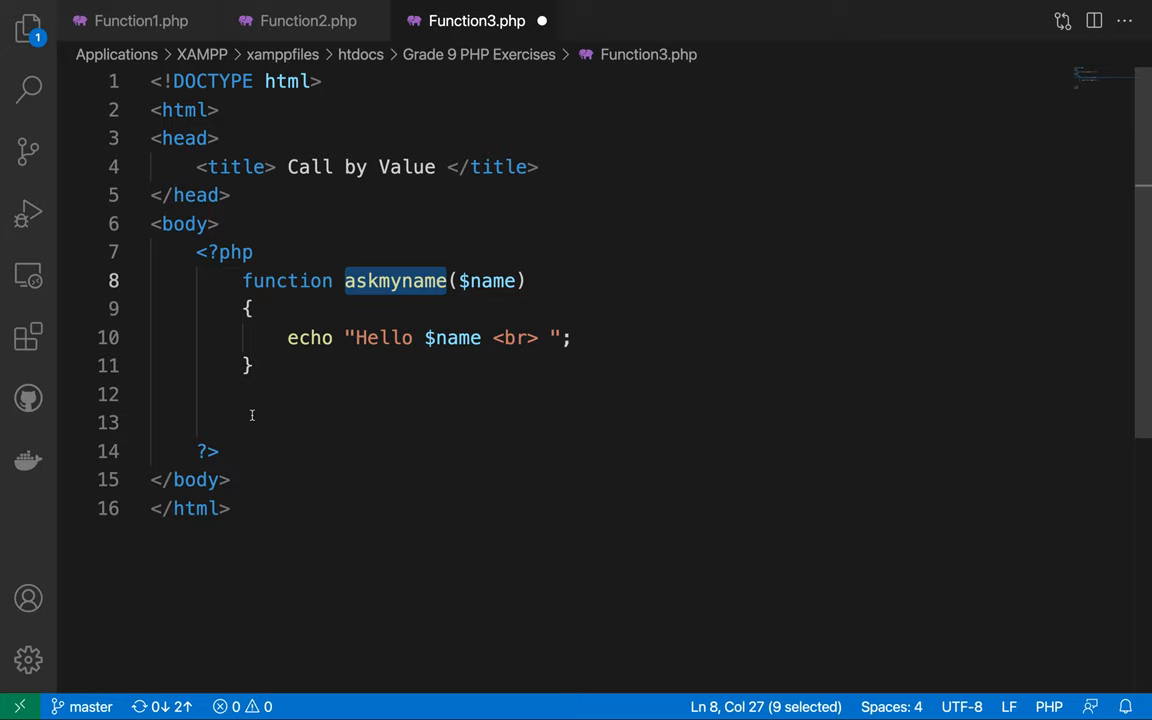
type("askmyname()")
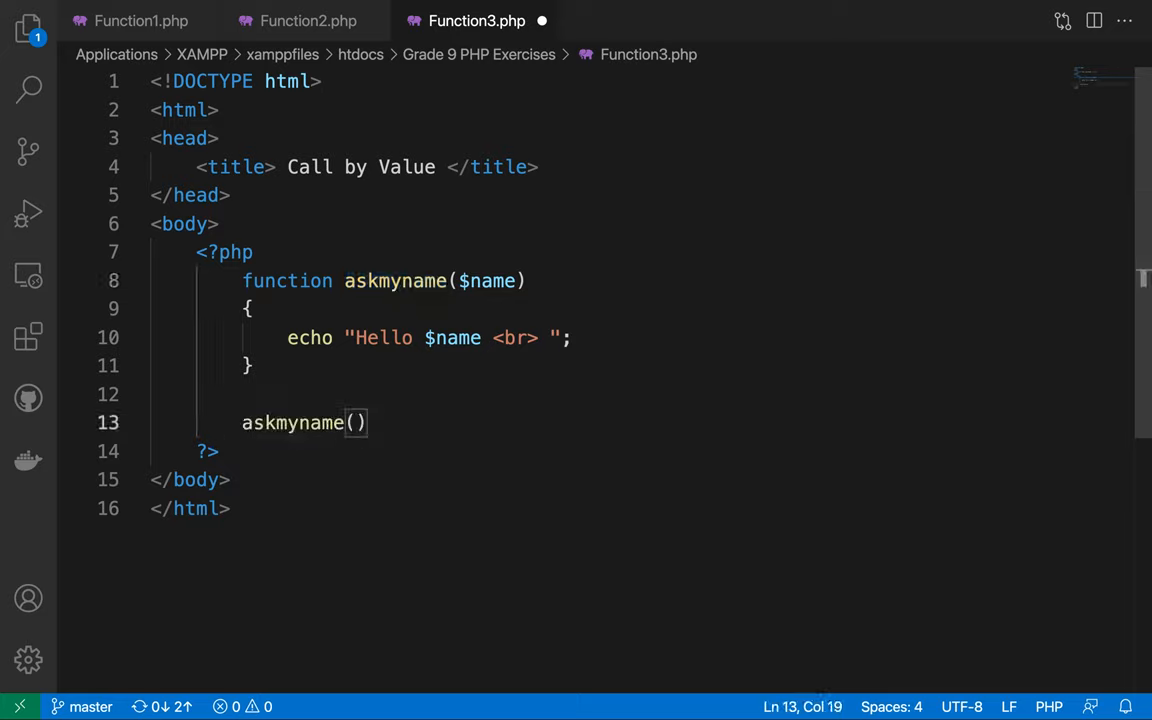
type("\"Fernand\"")
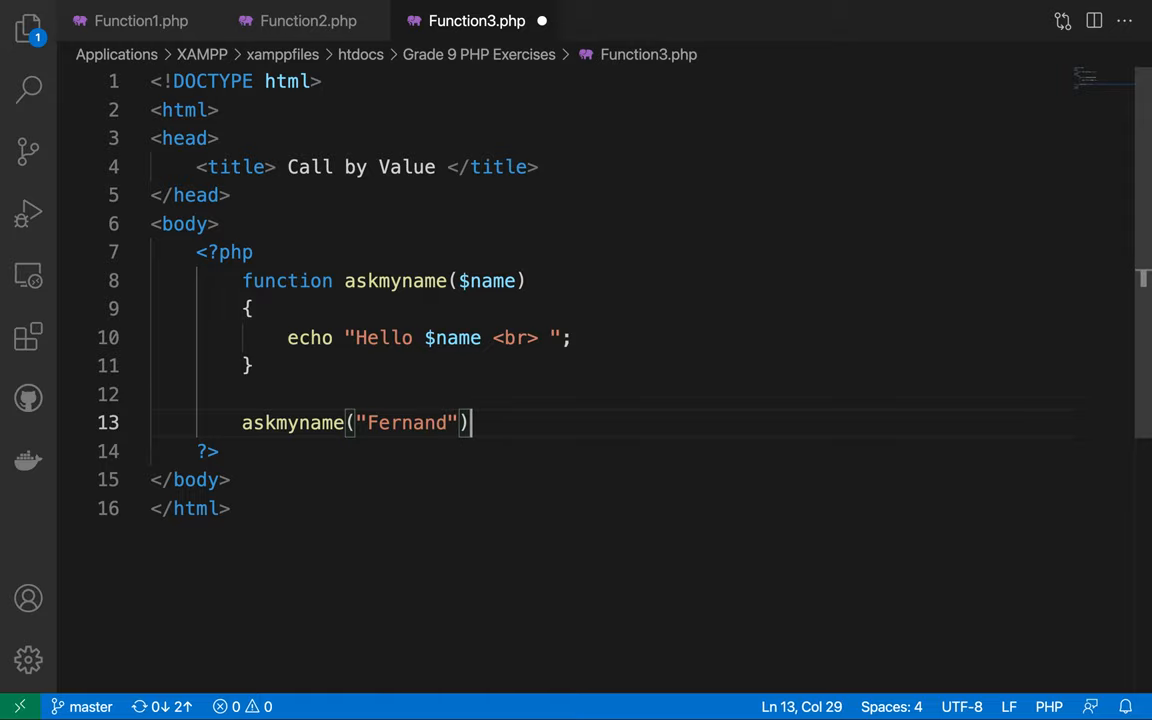
type(";")
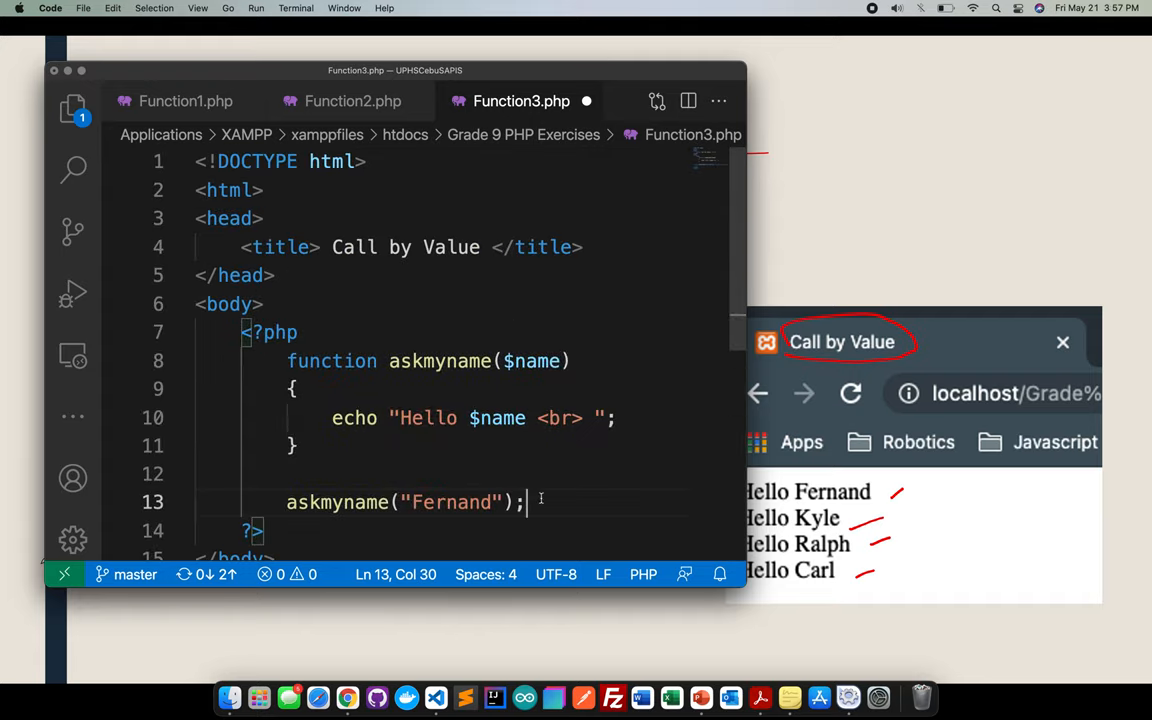
triple_click(400, 502)
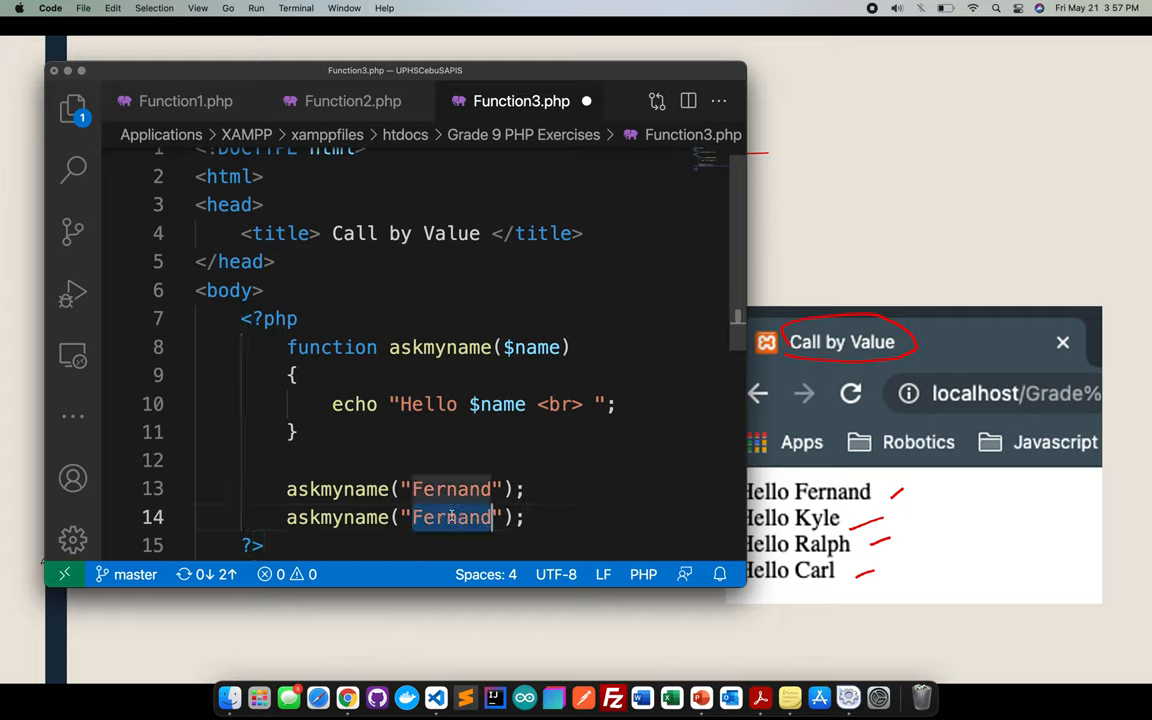
type("Kyle")
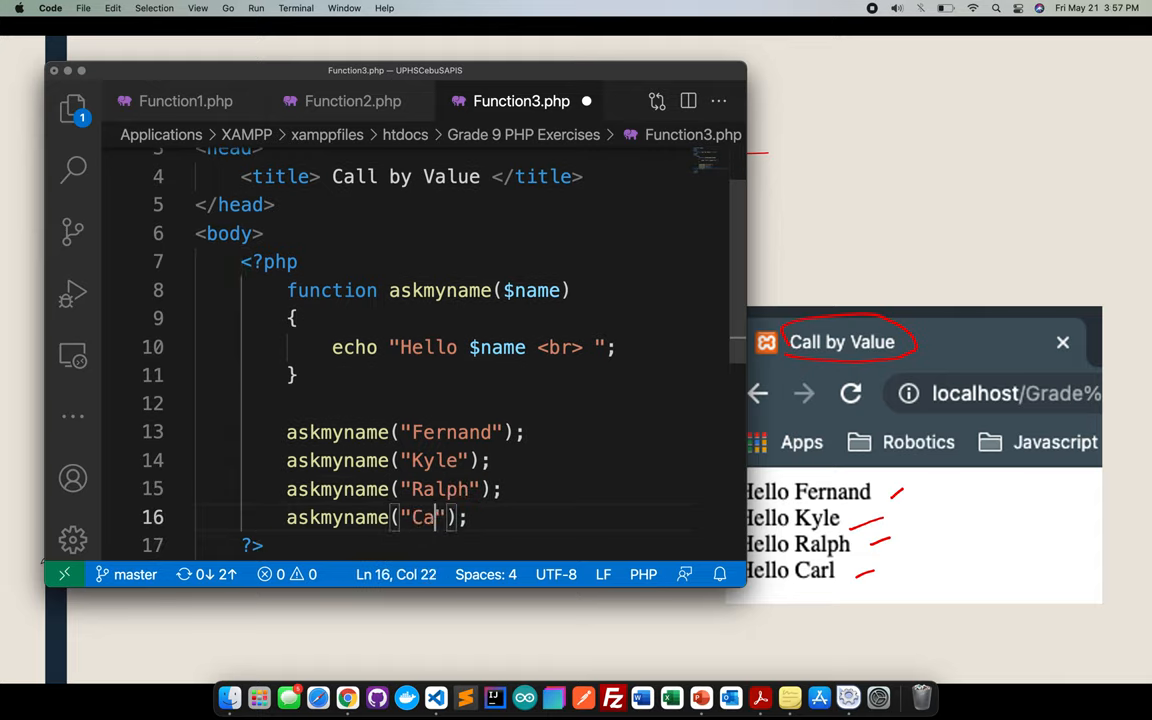
type("rl")
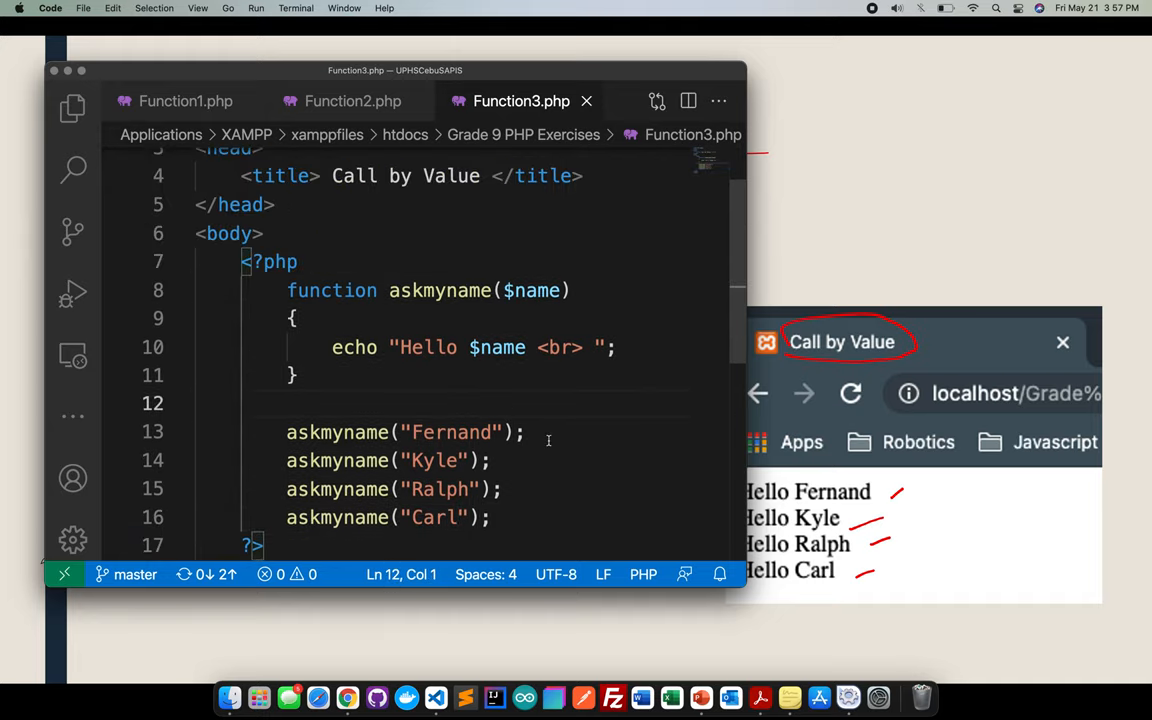
scroll("down", 3)
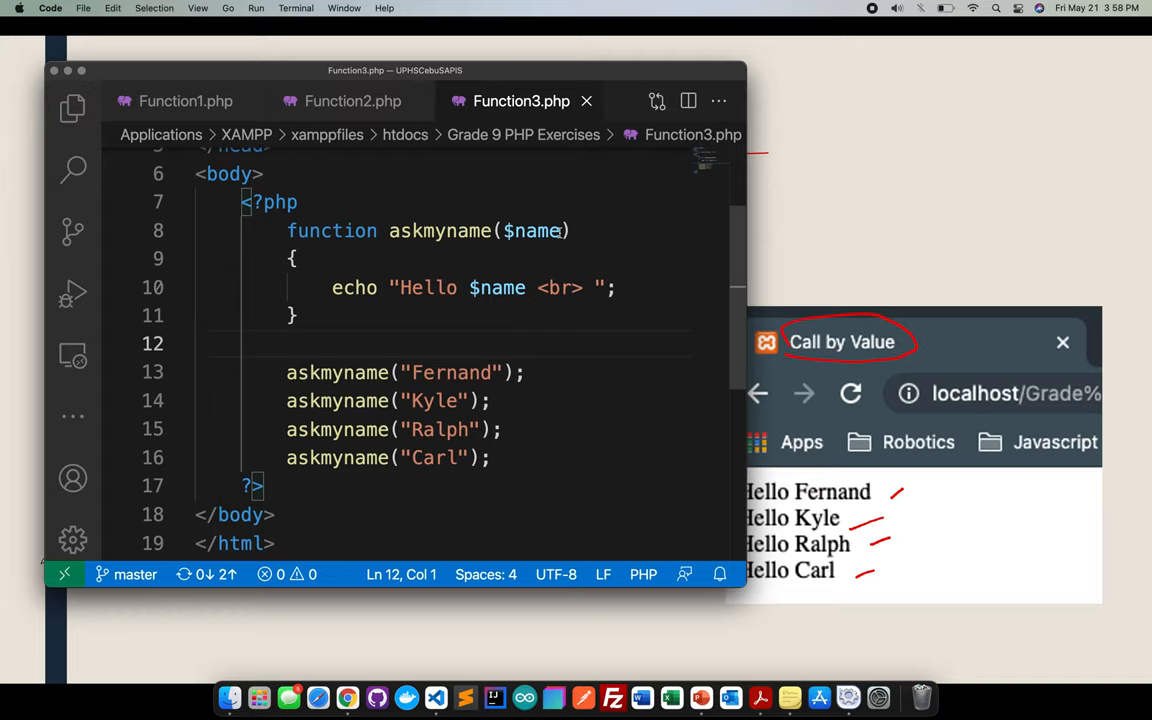
- Highlight the $name parameter and the four calls while explaining them
double_click(532, 232)
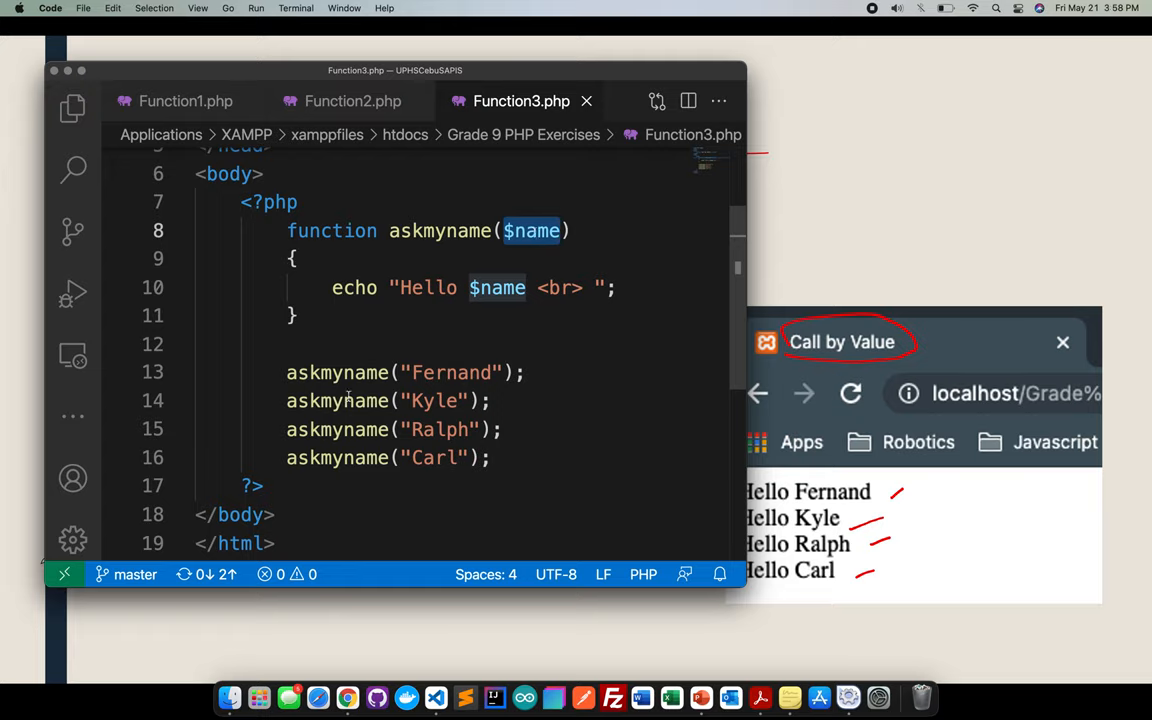
left_click_drag(286, 372, 490, 456)
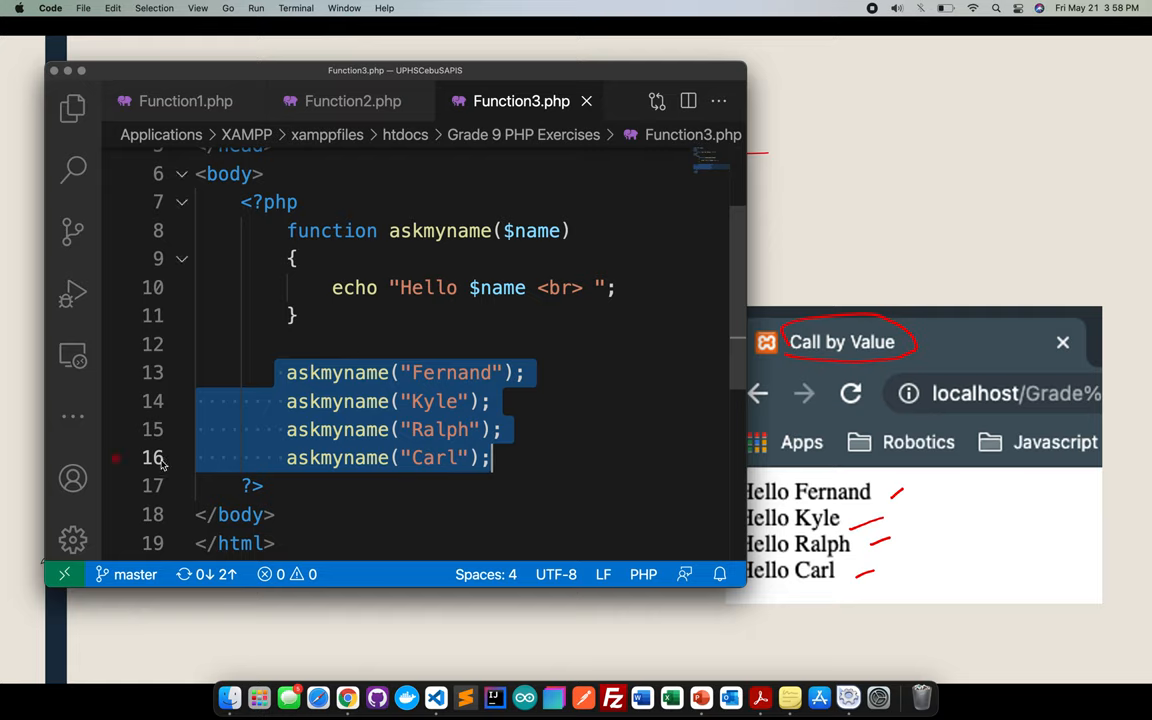
double_click(450, 372)
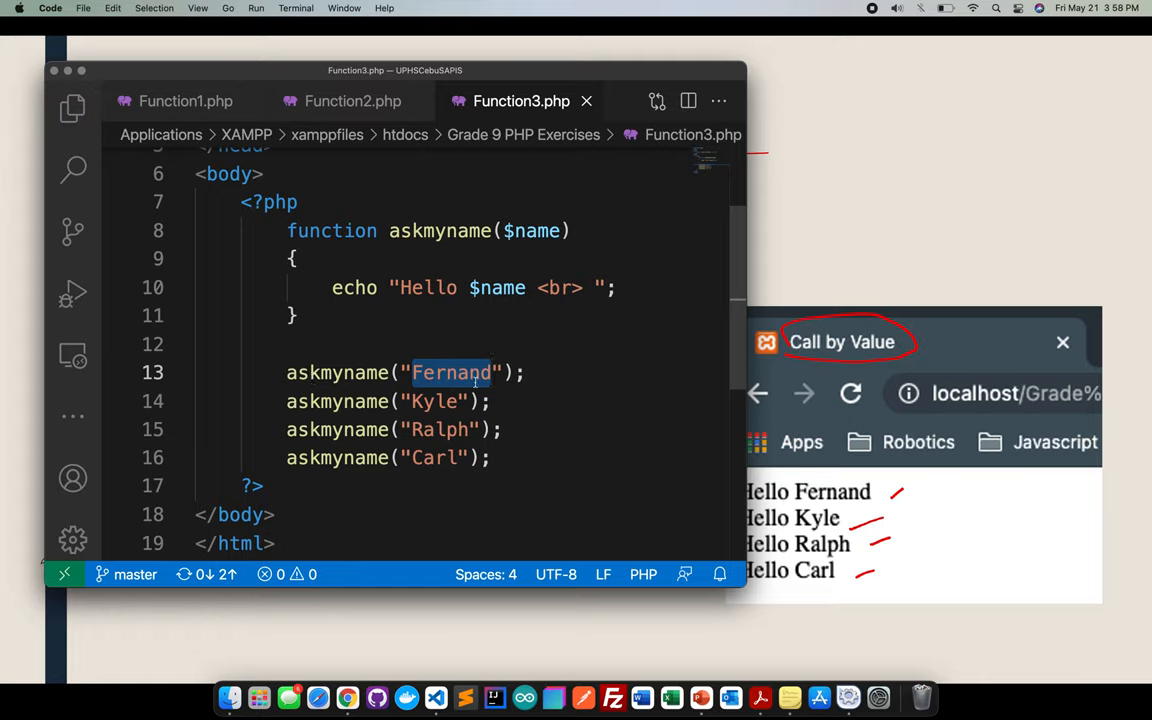
left_click(452, 374)
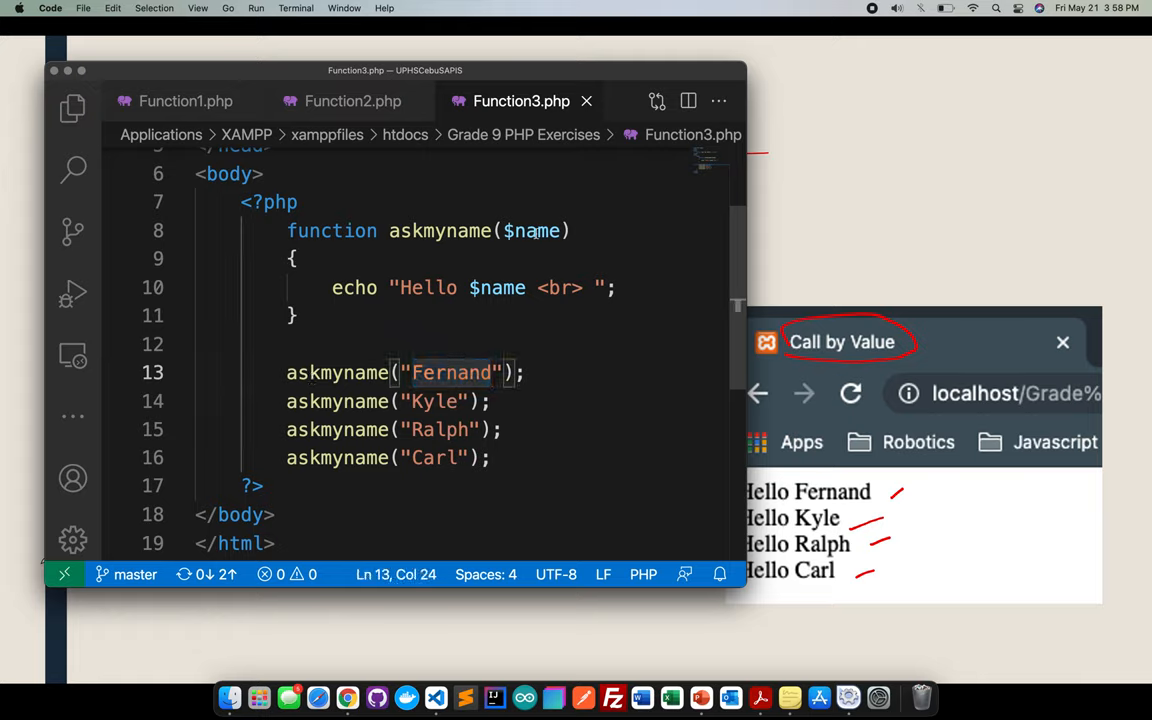
left_click(468, 372)
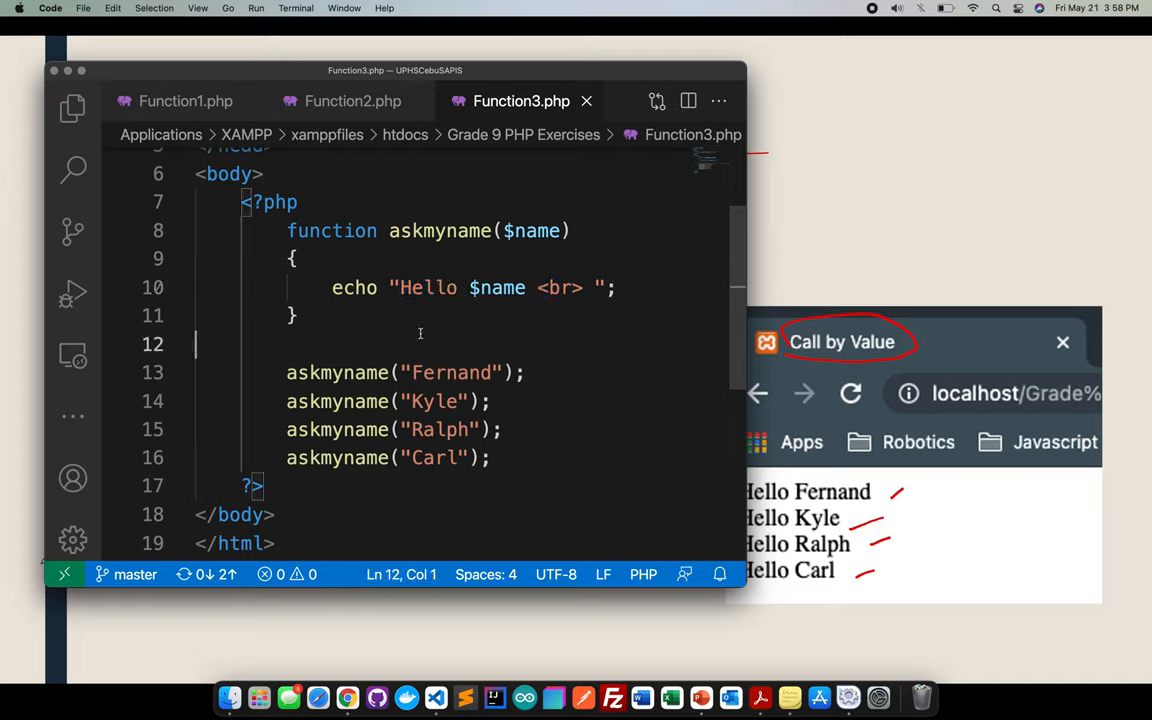
mouse_move(378, 696)
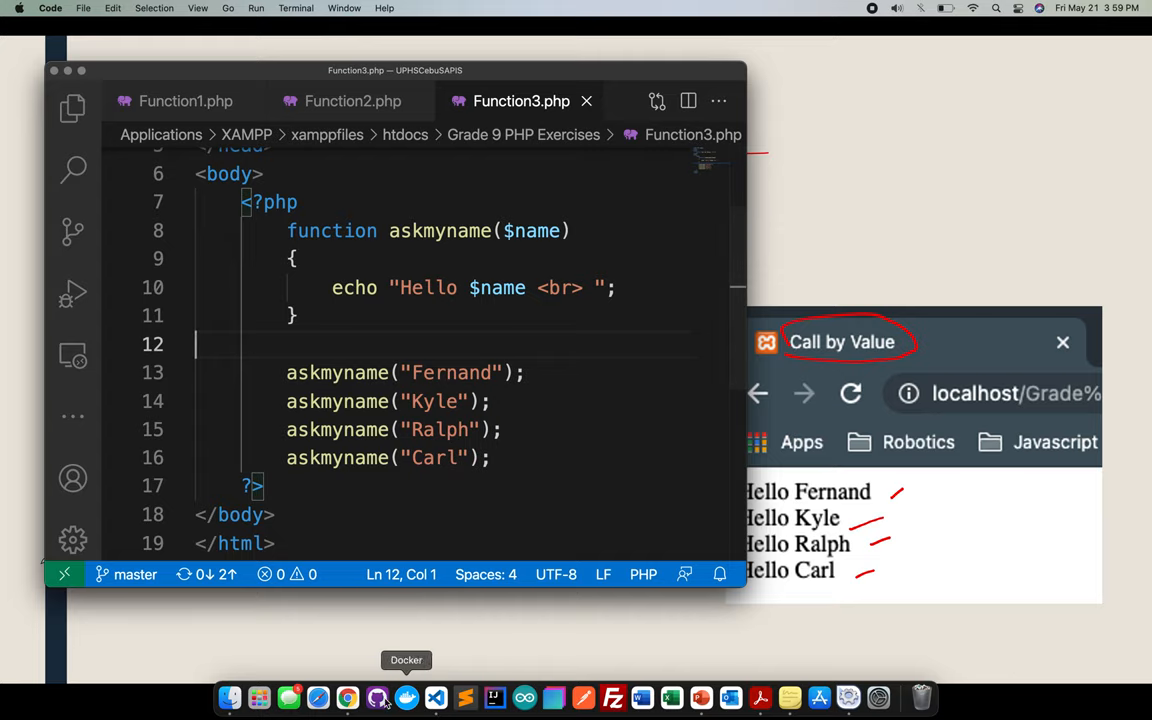
- Switch to Chrome and open Function3.php from the localhost Grade 9 PHP Exercises listing
left_click(348, 696)
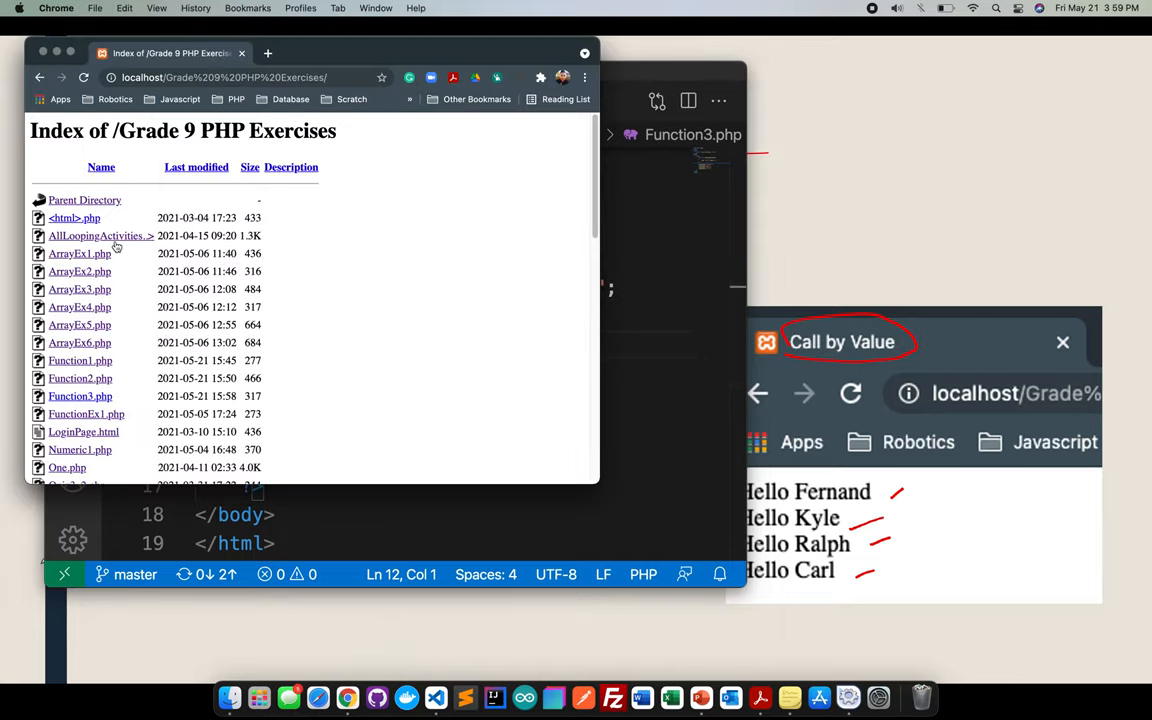
left_click(80, 396)
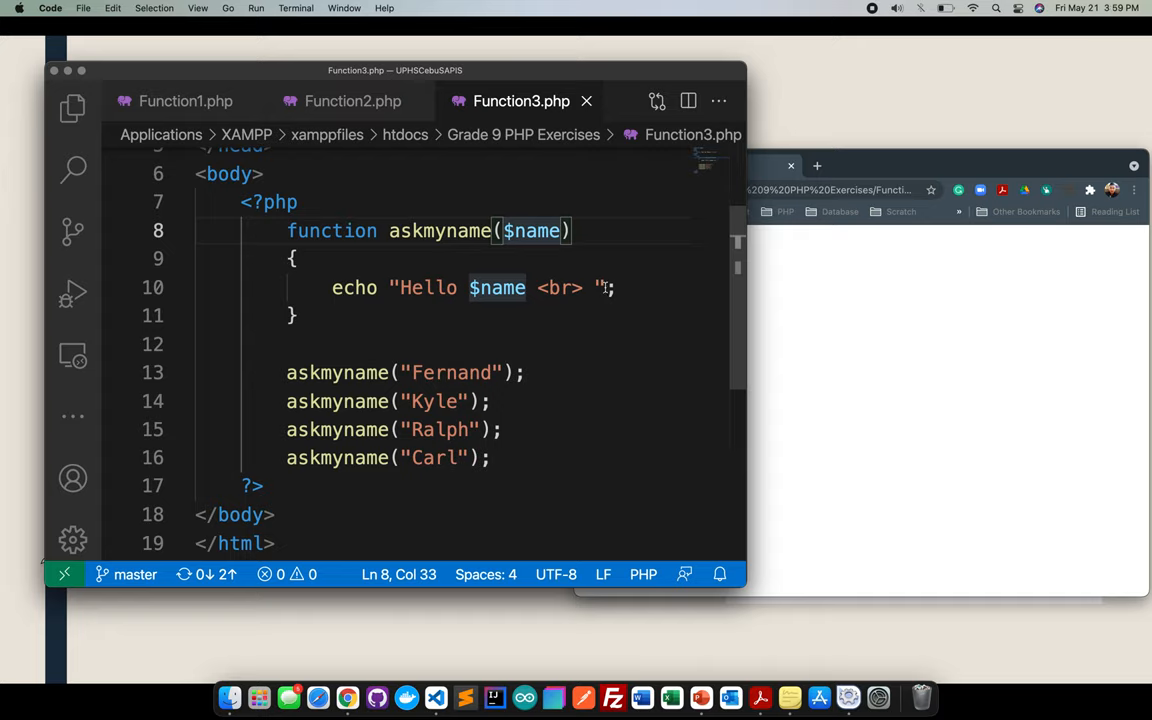
- Change askmyname's parameters to $firstname, $lastname
type(",")
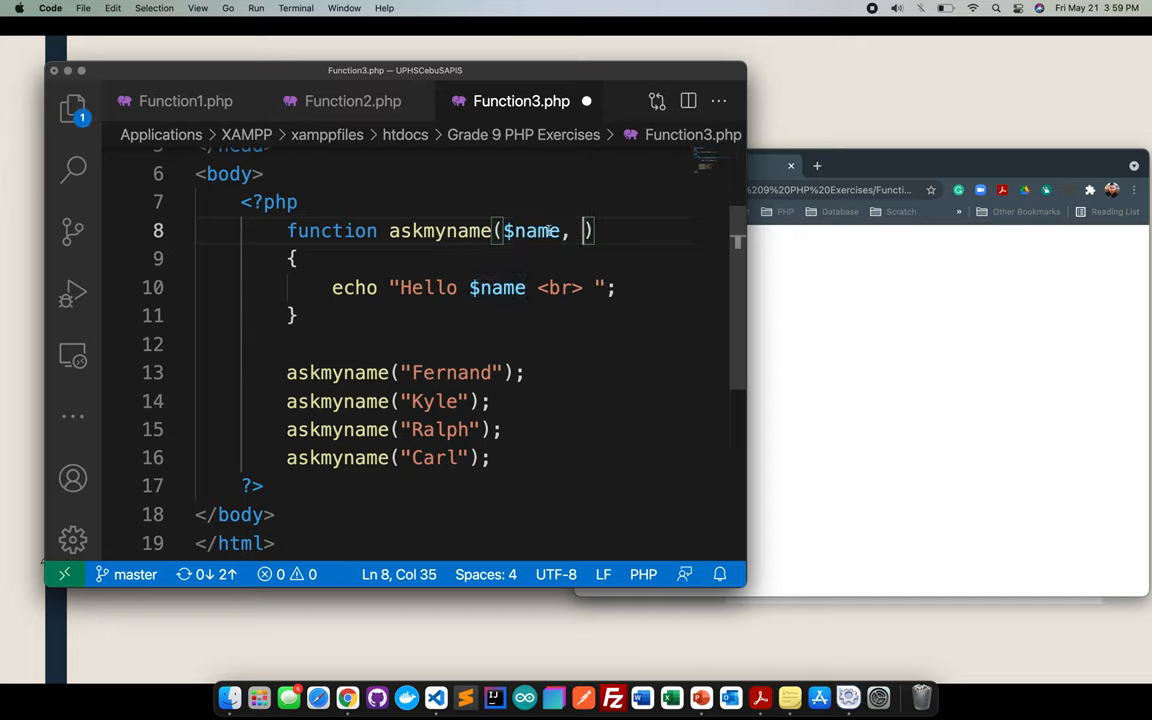
type("first")
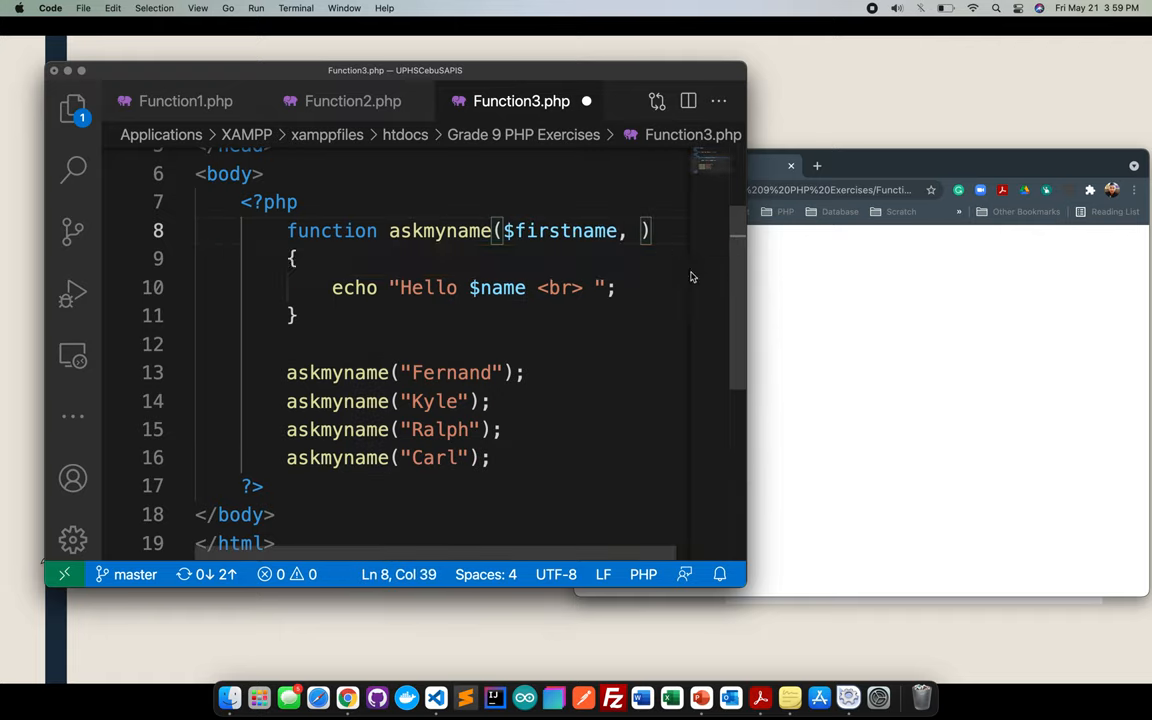
type("$lastname")
left_click(442, 372)
type(",")
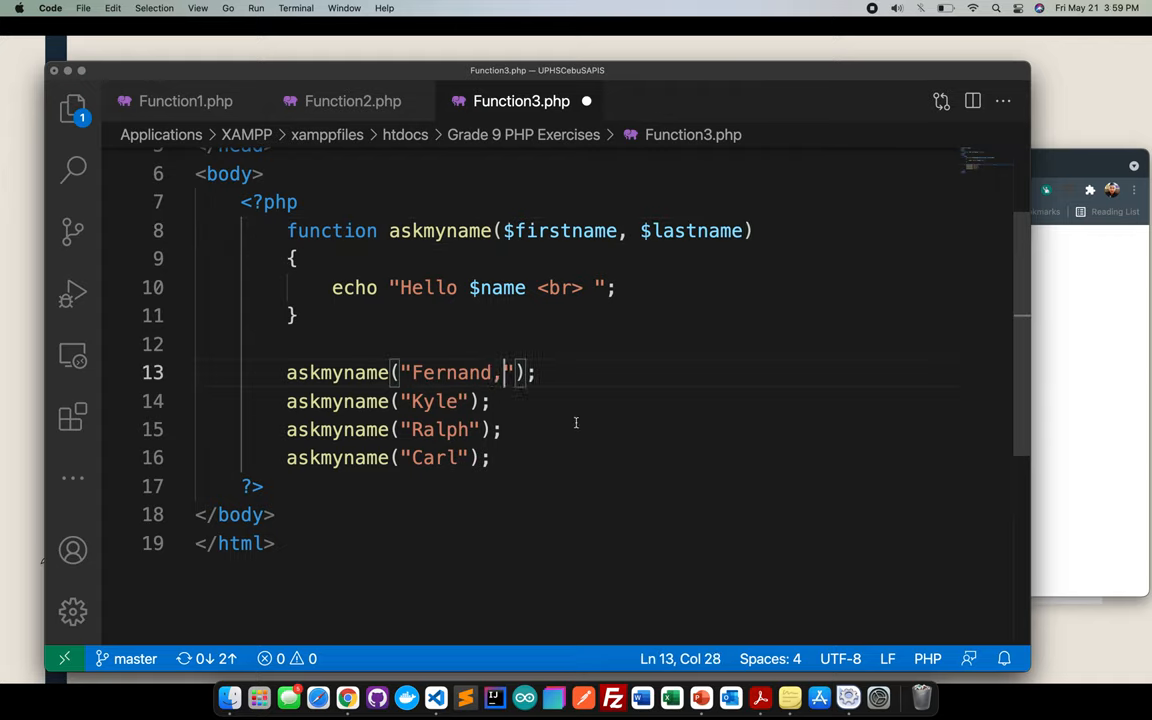
- Add the last name Bernardez to the names passed in the calls
type("BNer")
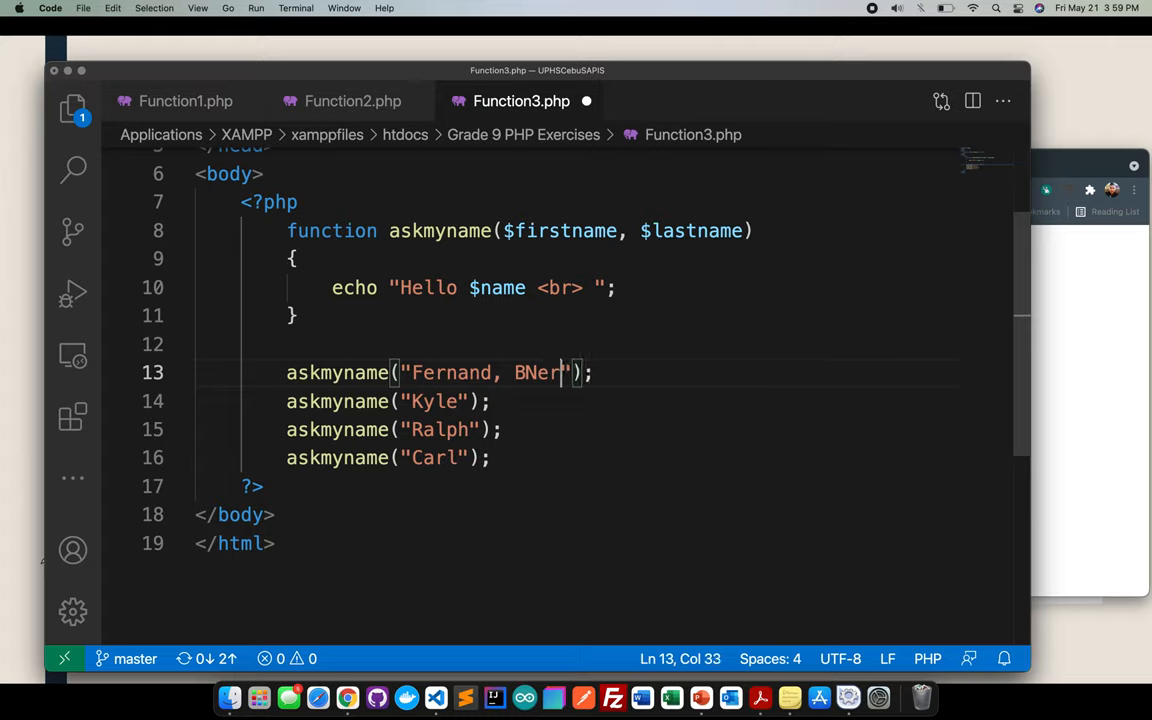
type("Bernarde")
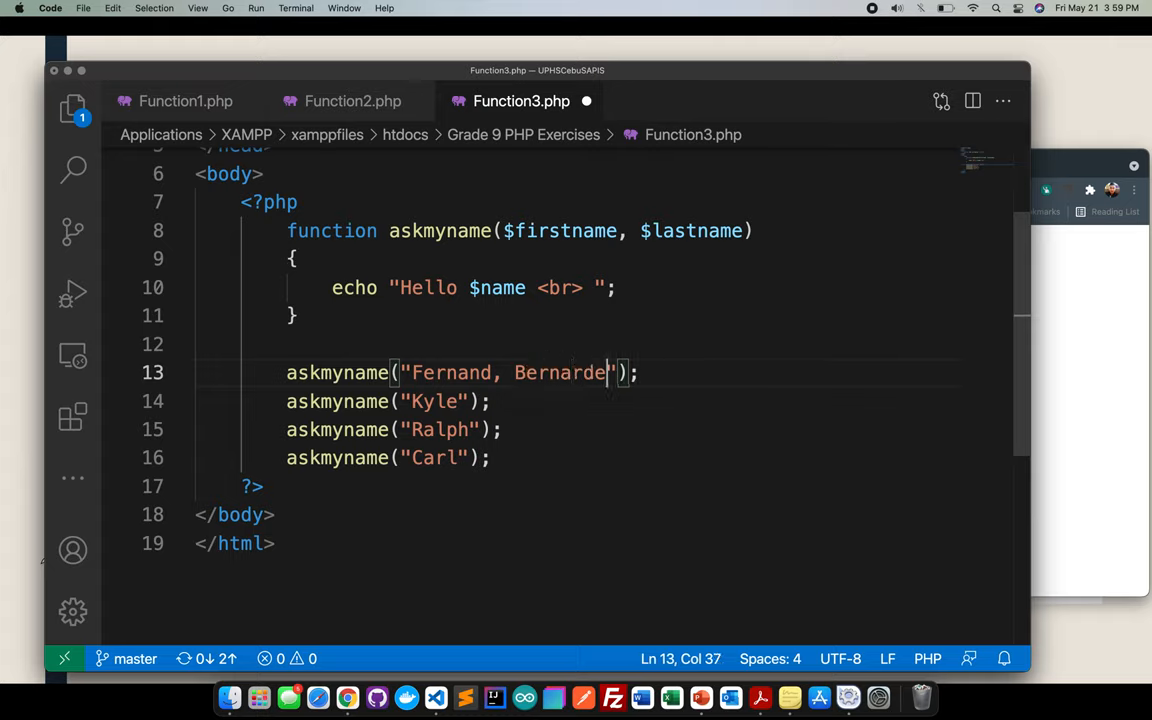
type("z")
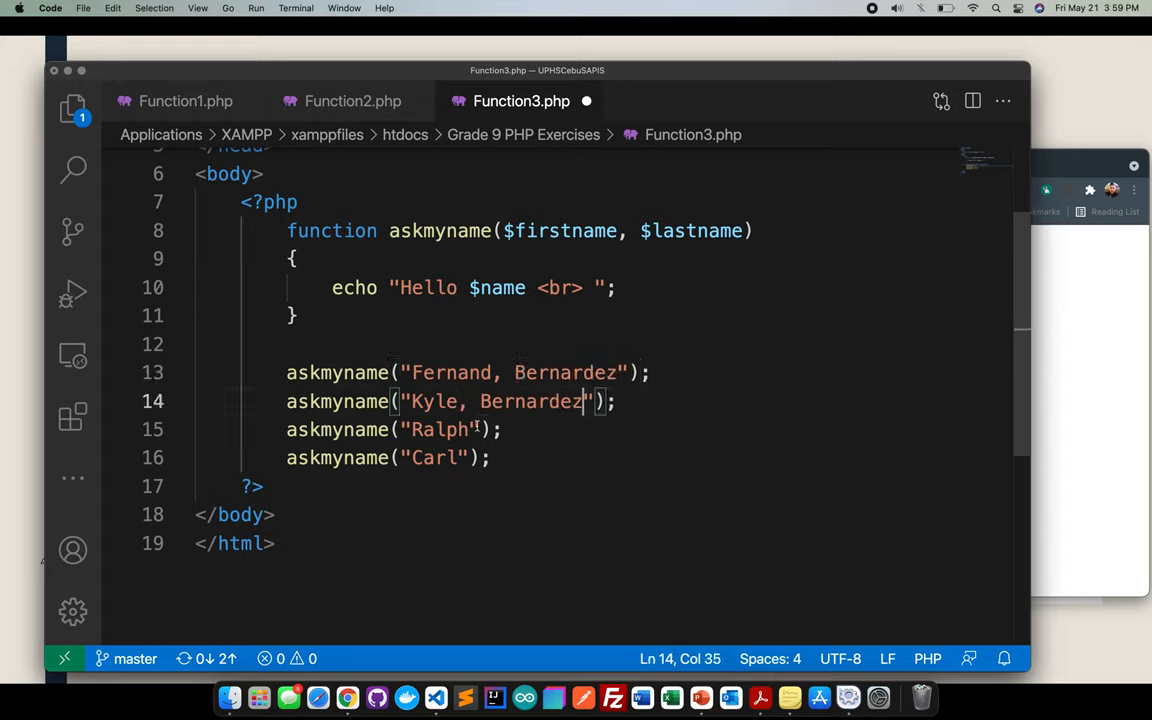
type(", Bernardez")
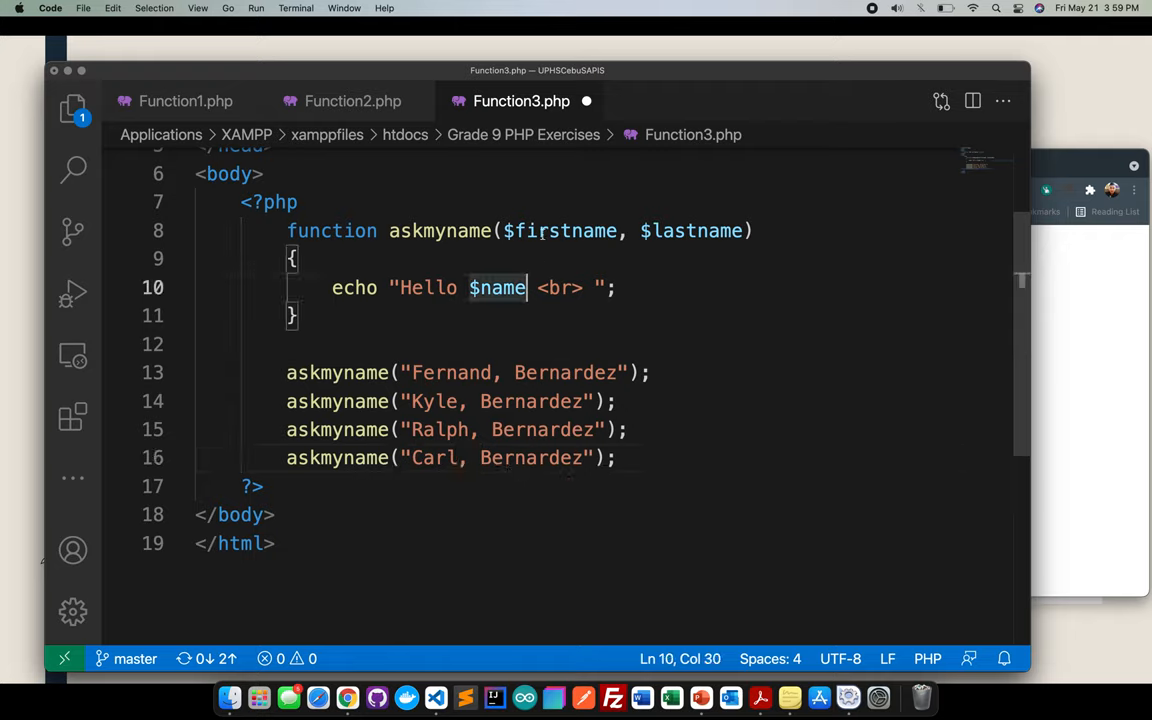
- Make the greeting echo Hello $firstname $lastname followed by <br>
double_click(496, 288)
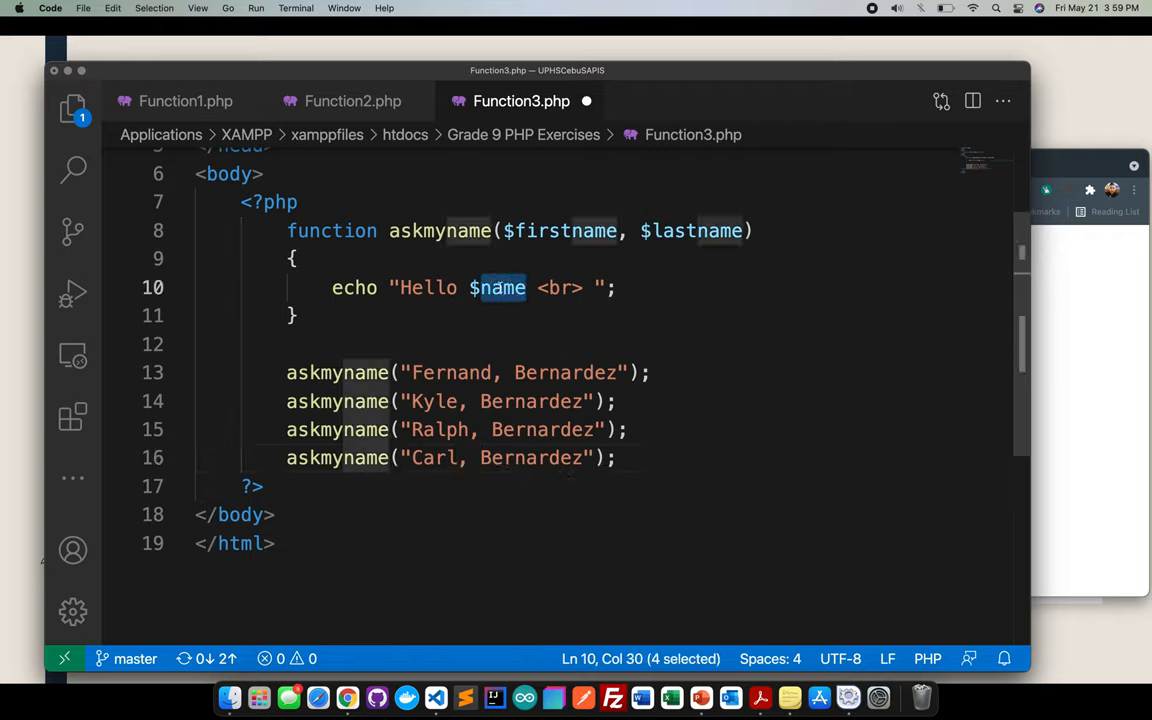
type("$firstname")
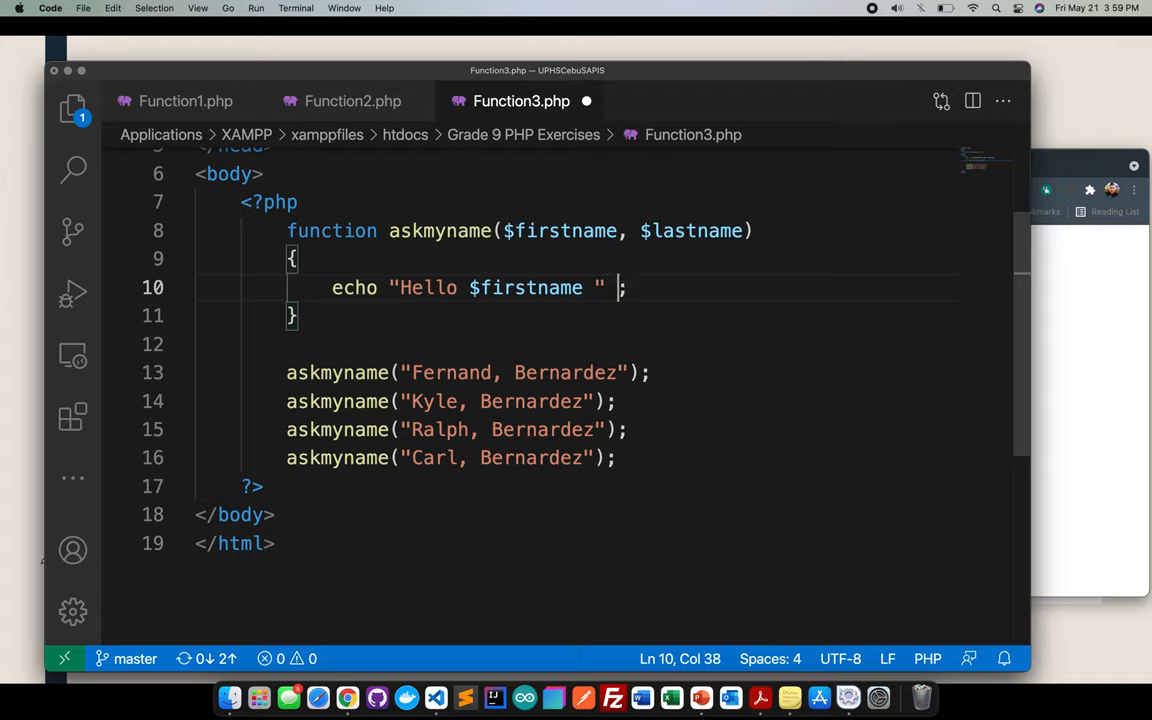
type(". \"\"")
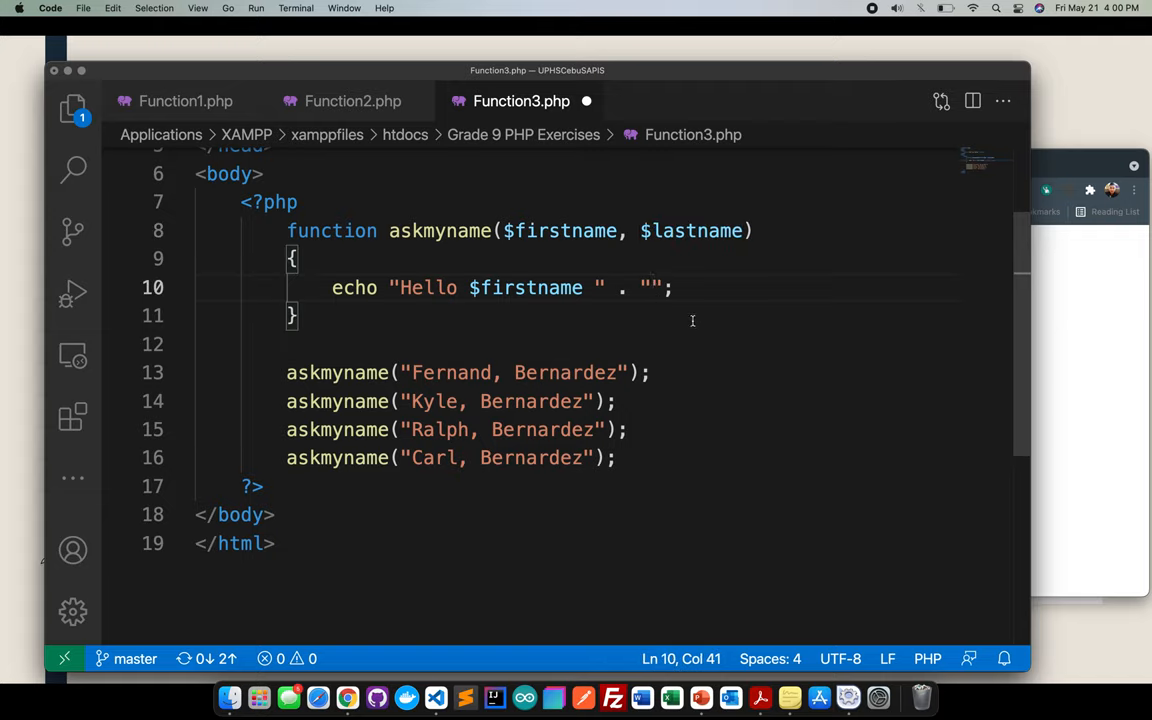
type("$lastname")
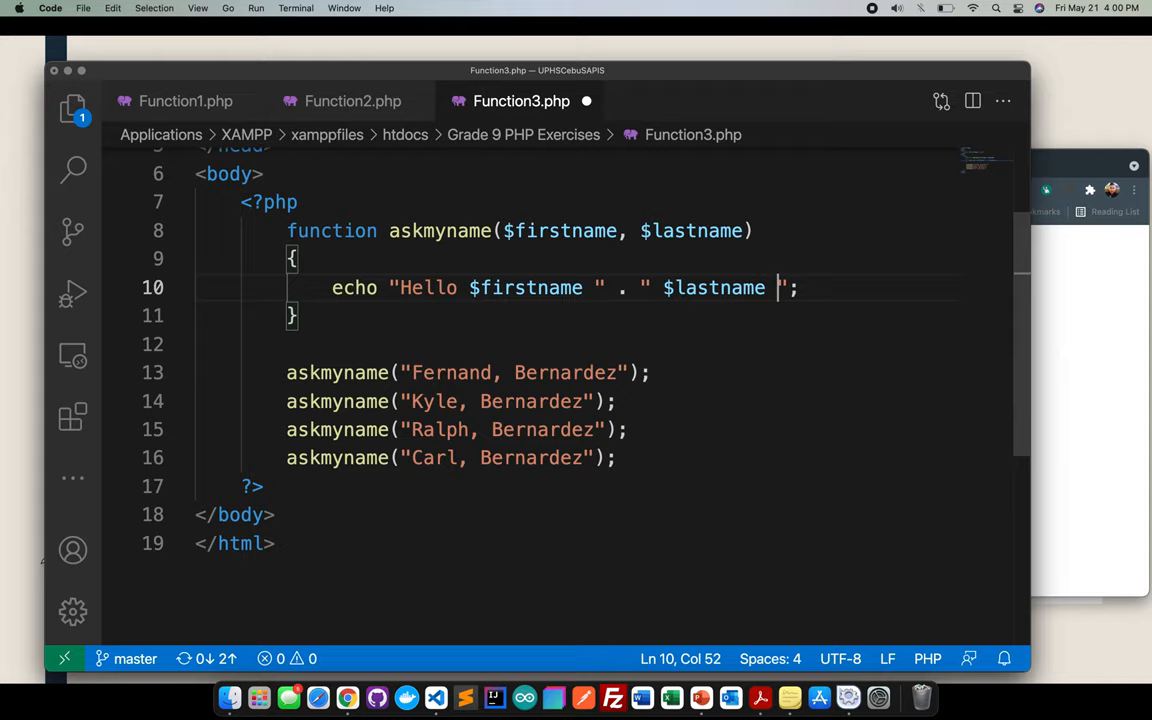
type("<br>")
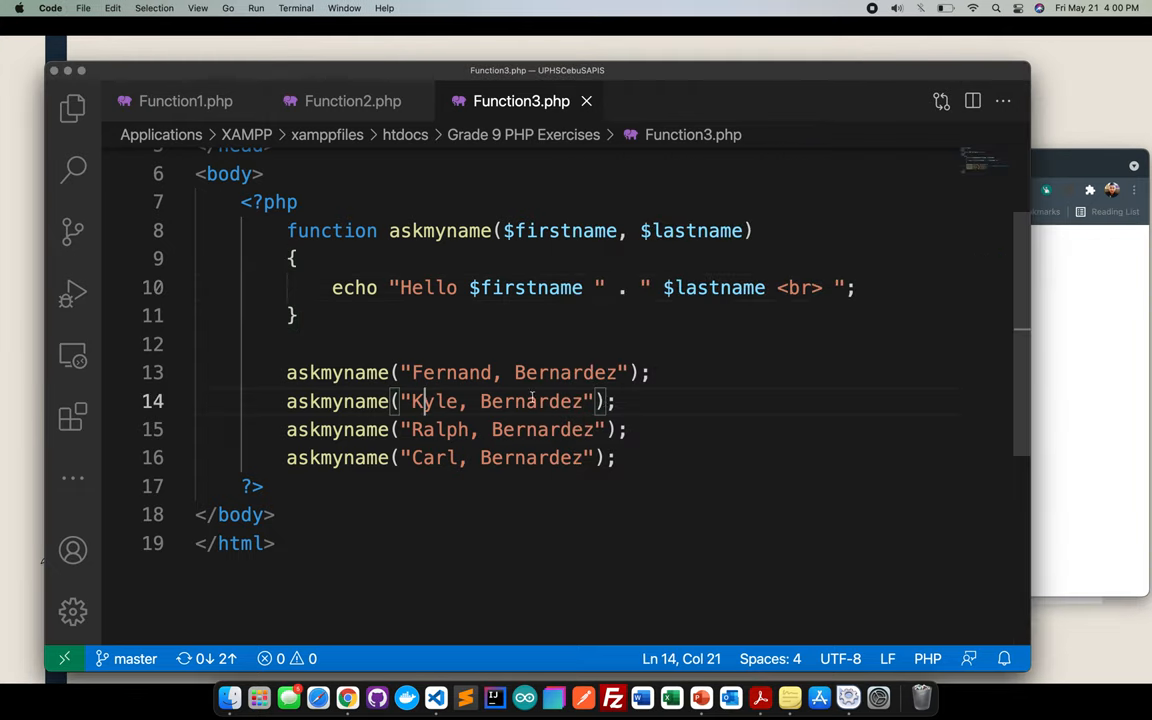
- Review the calls, then reopen Function3.php from the Chrome localhost listing
double_click(432, 400)
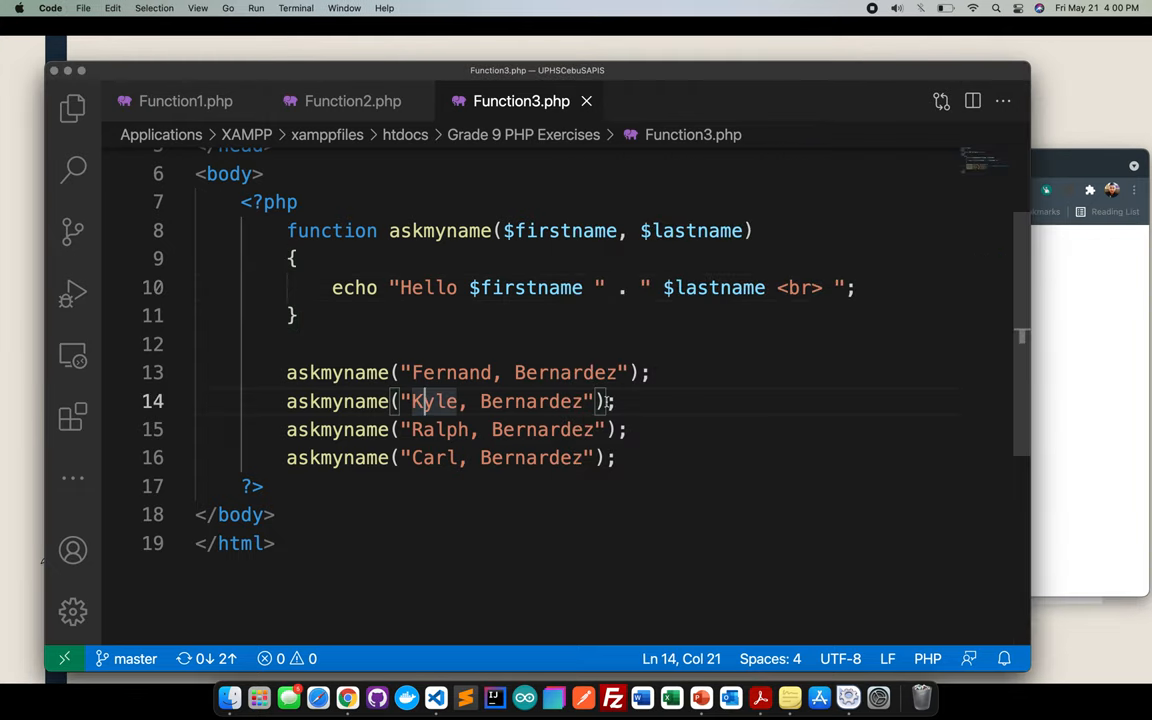
left_click(708, 288)
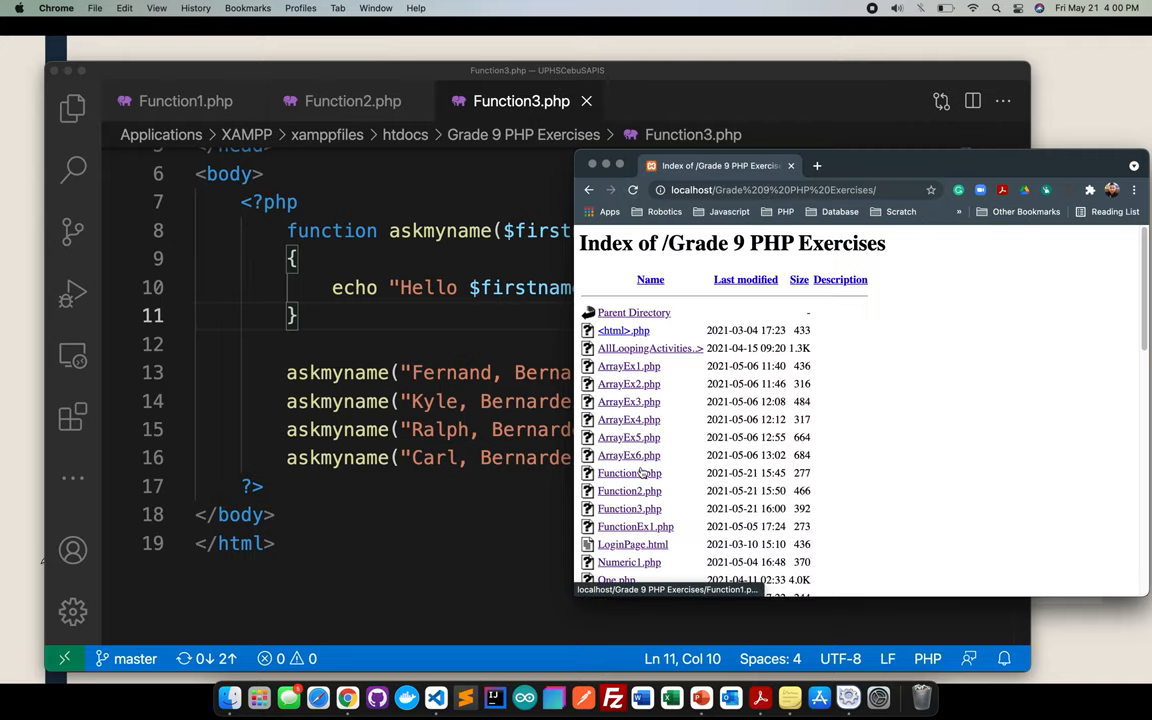
mouse_move(628, 508)
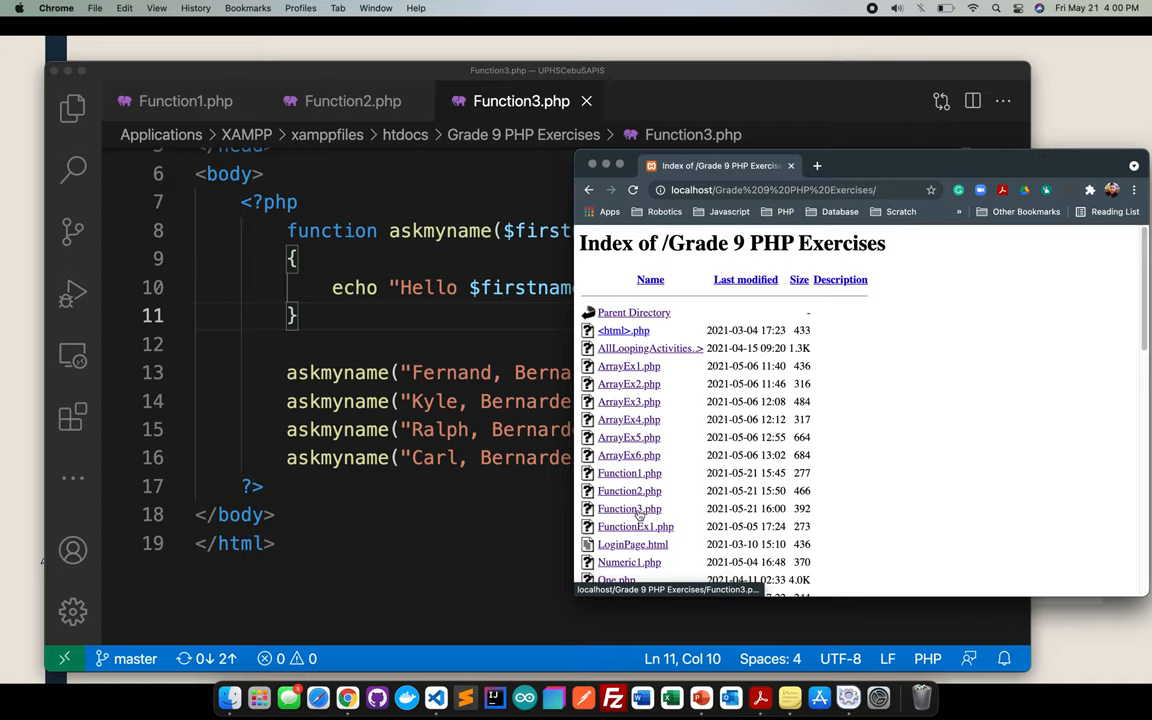
left_click(628, 508)
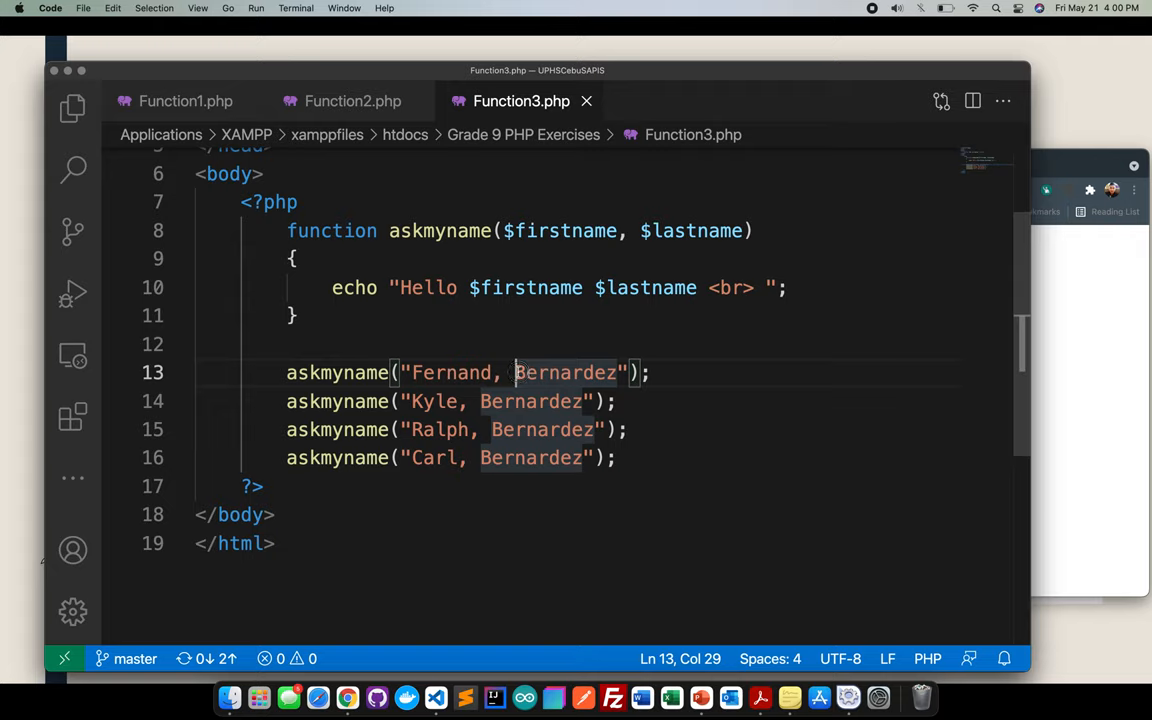
- Remove the extra askmyname calls and pass "Fernand" and "Bernardez" as separate quoted arguments
key("Backspace")
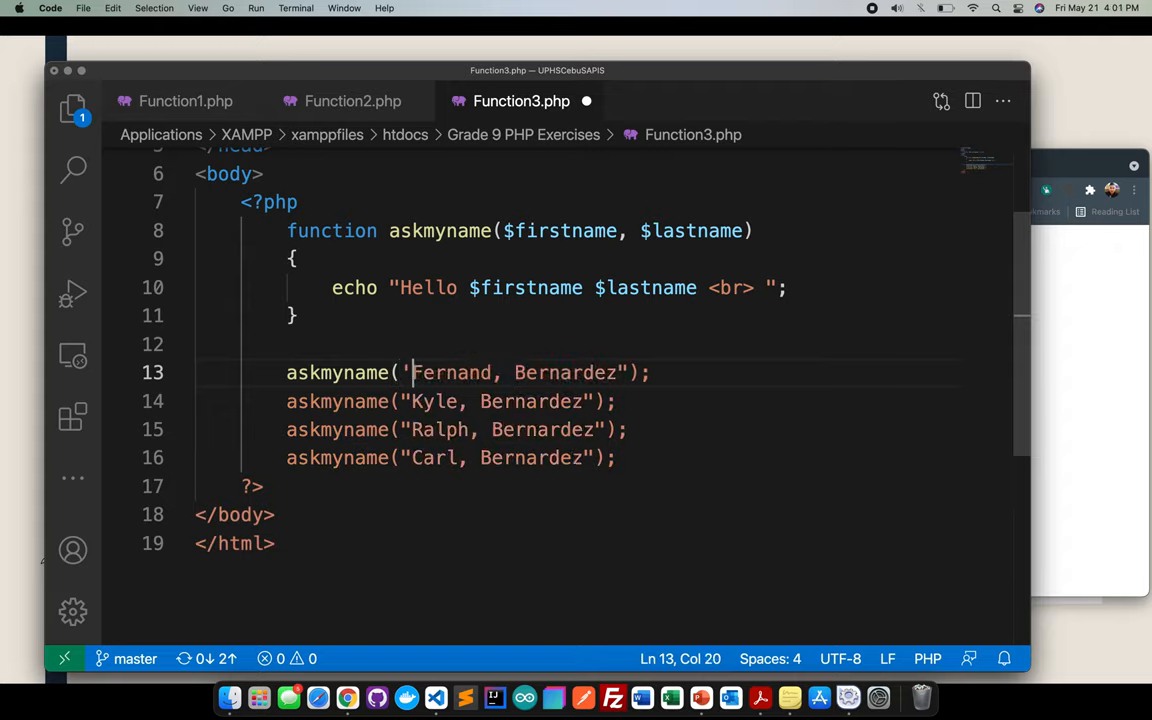
type("'")
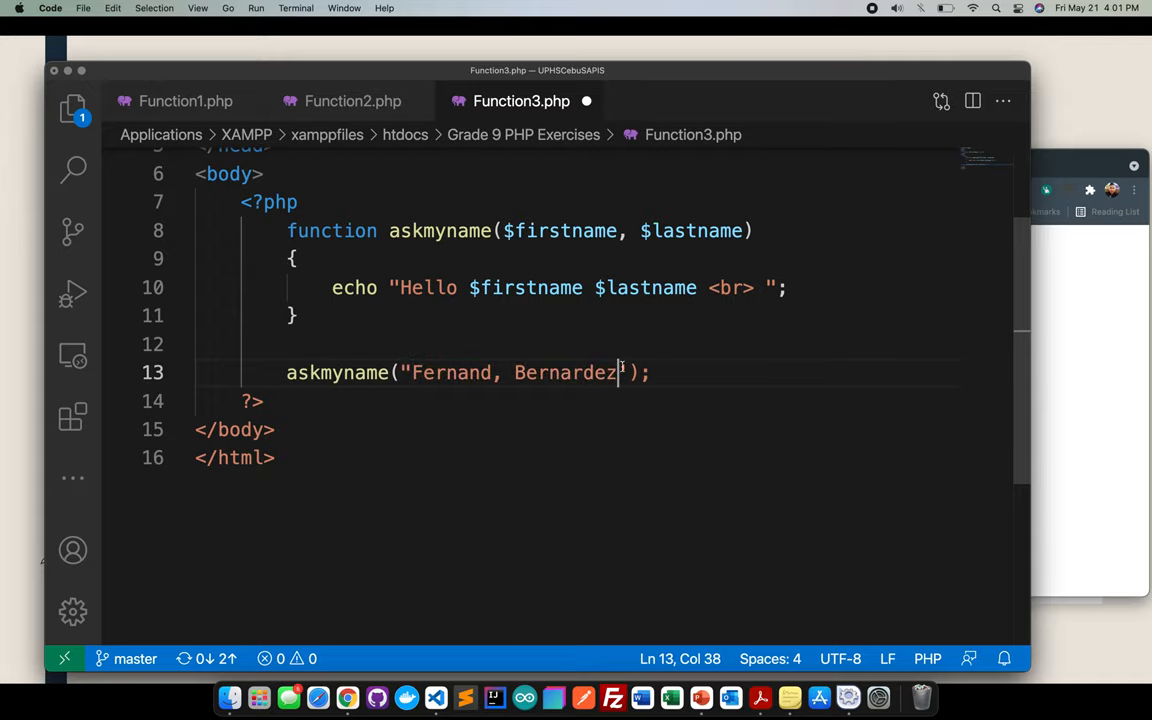
type("\"")
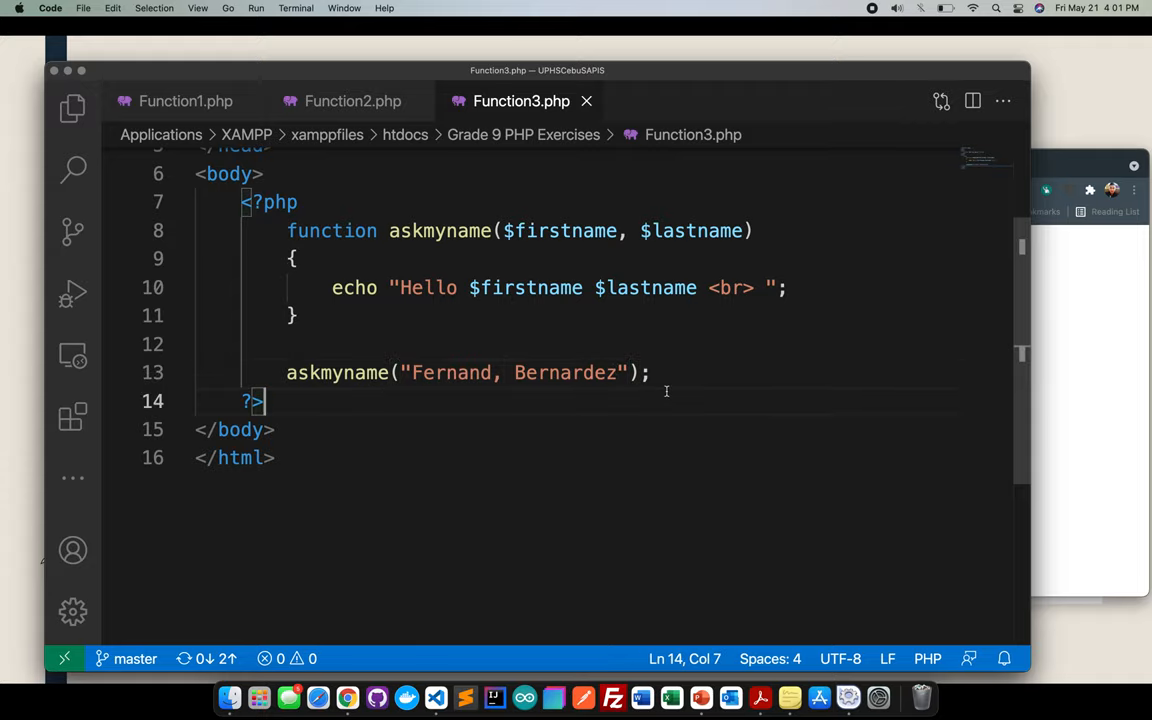
mouse_move(612, 584)
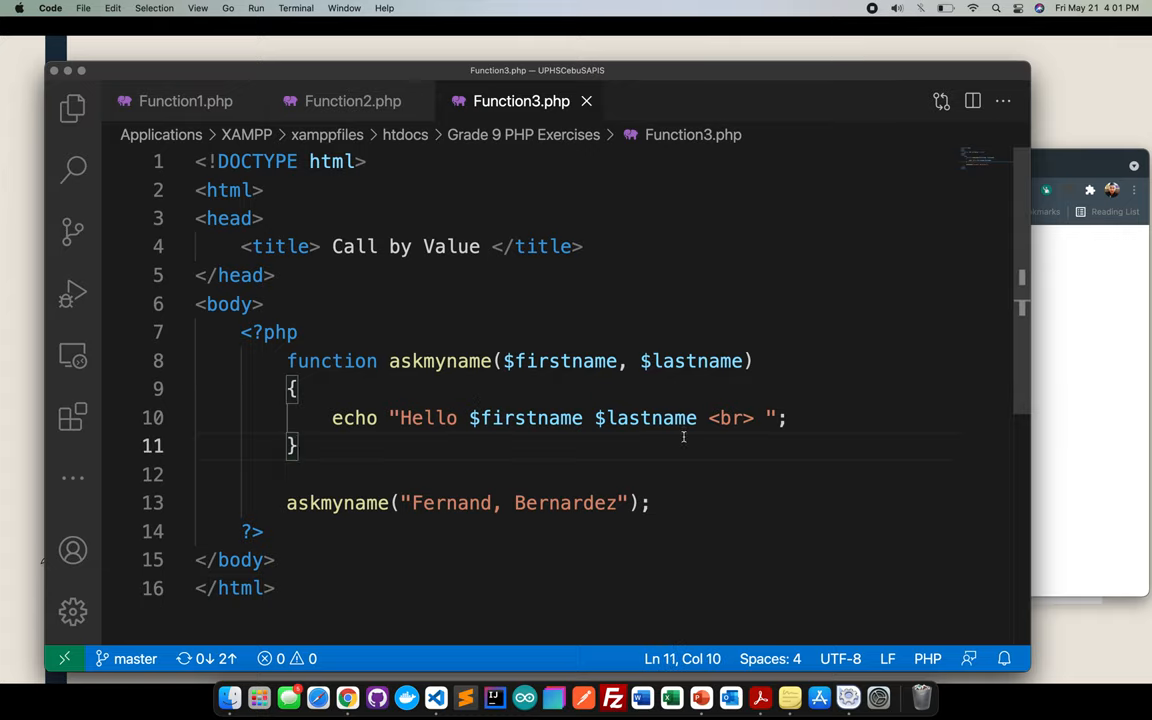
- Point out the askmyname function name and its $firstname parameter in the code
double_click(440, 360)
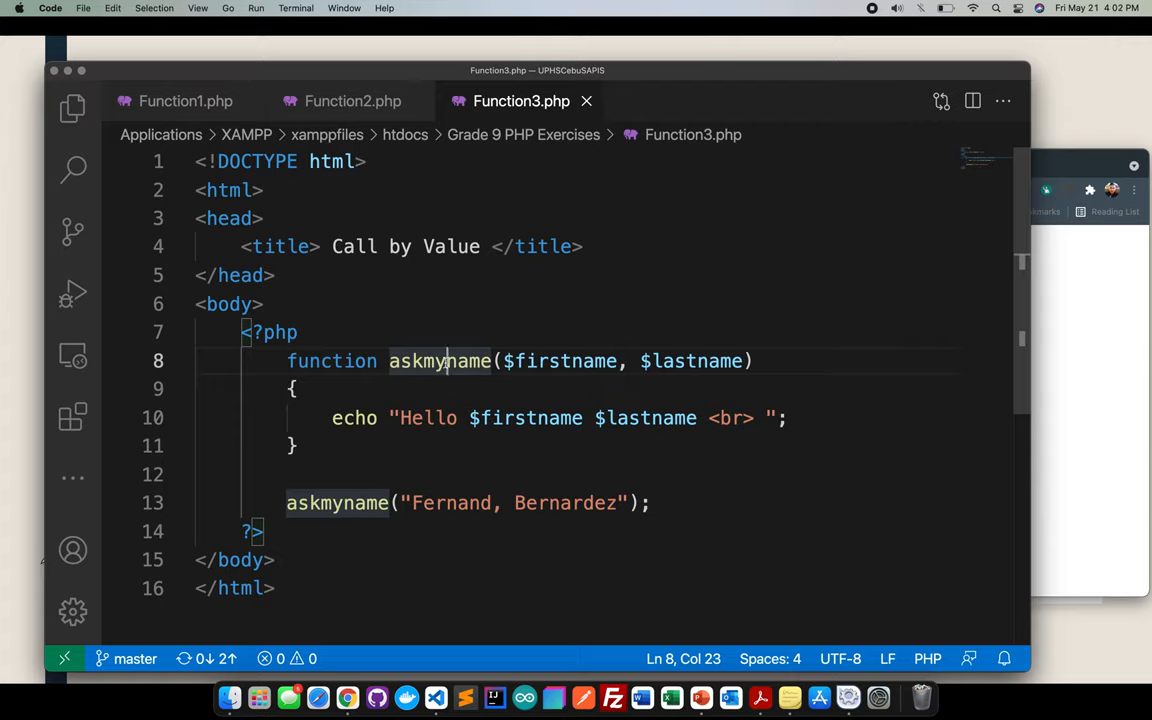
mouse_move(668, 484)
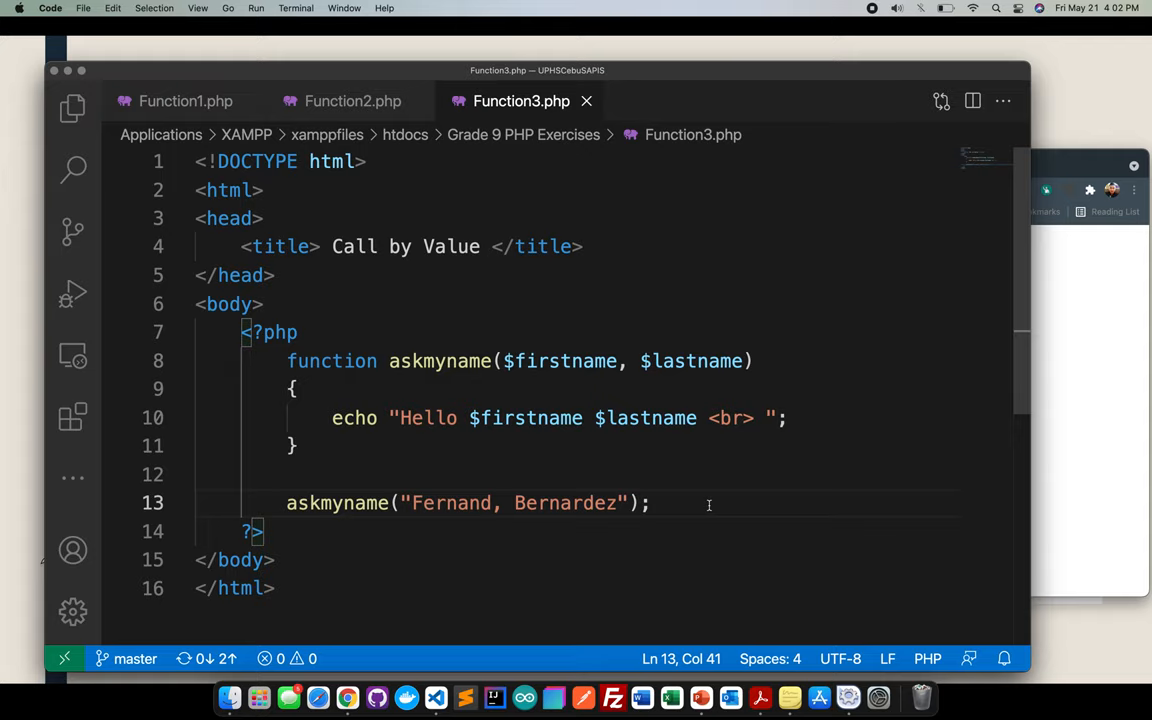
mouse_move(480, 418)
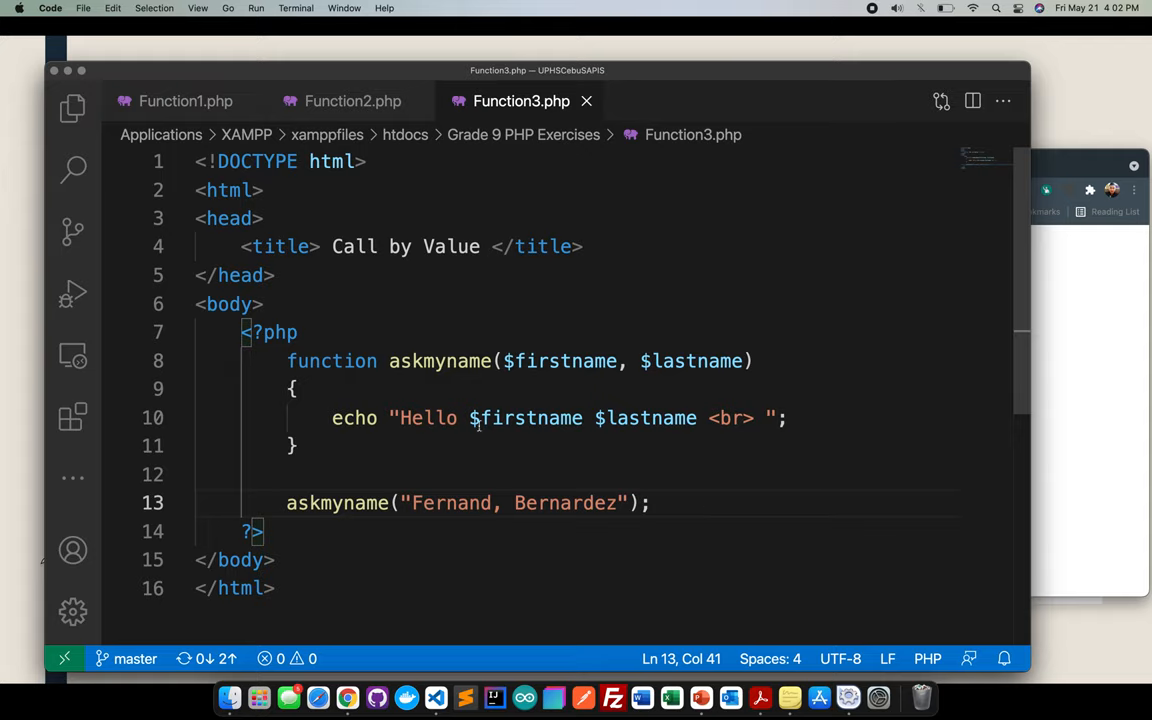
double_click(268, 332)
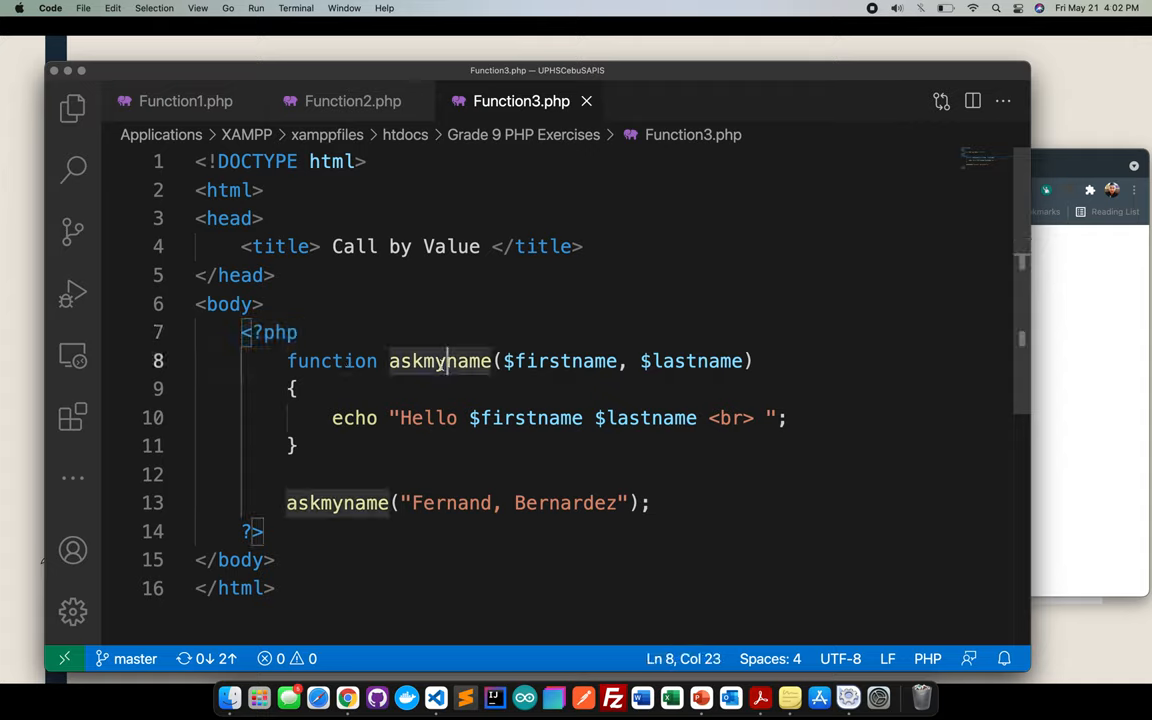
left_click(538, 360)
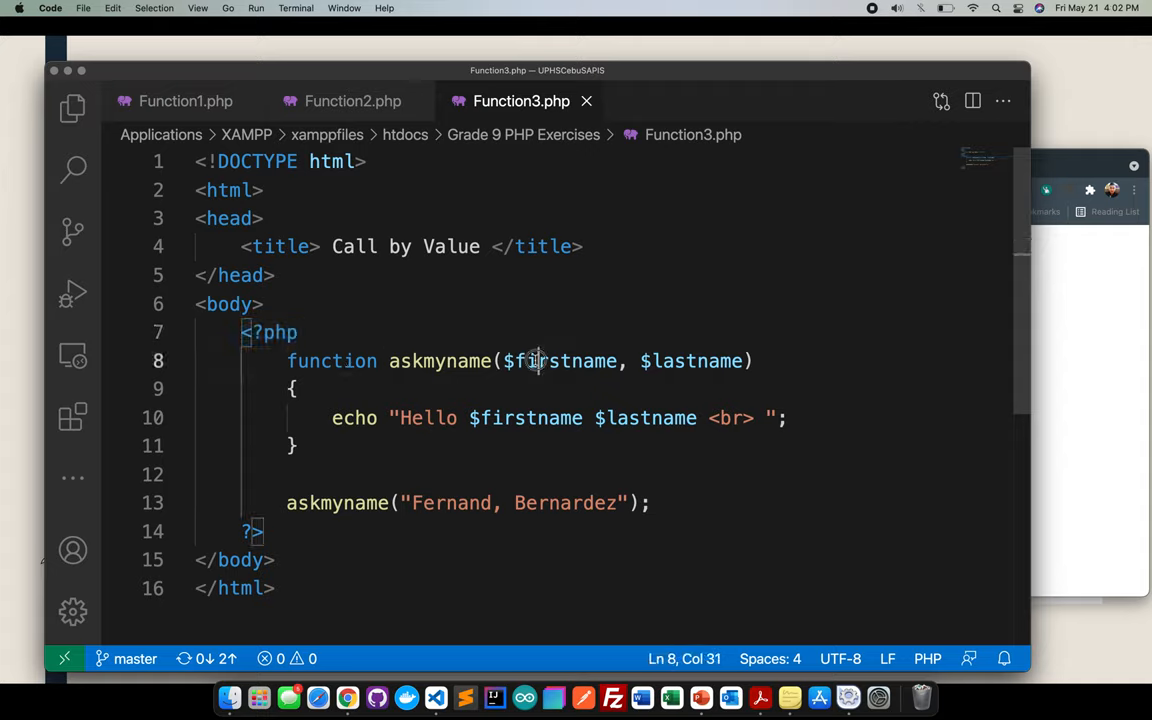
double_click(692, 360)
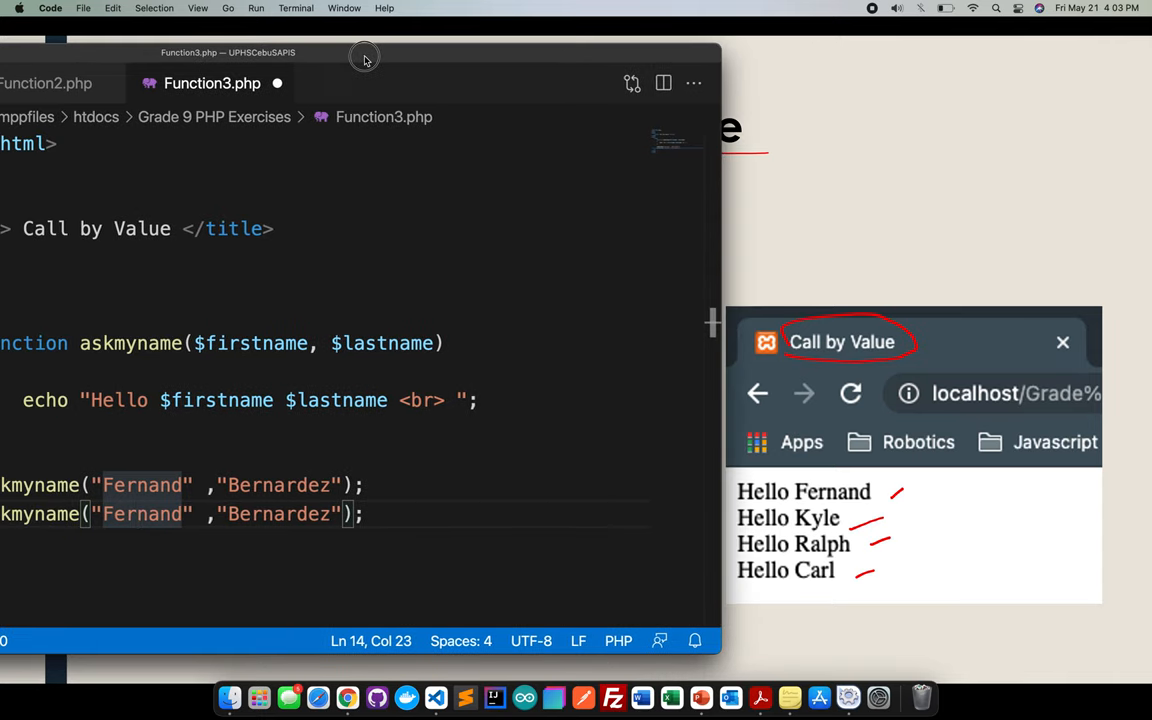
- Add askmyname calls for Kyle, Ralph and Carl, each with "Bernardez" as the second argument
type("K")
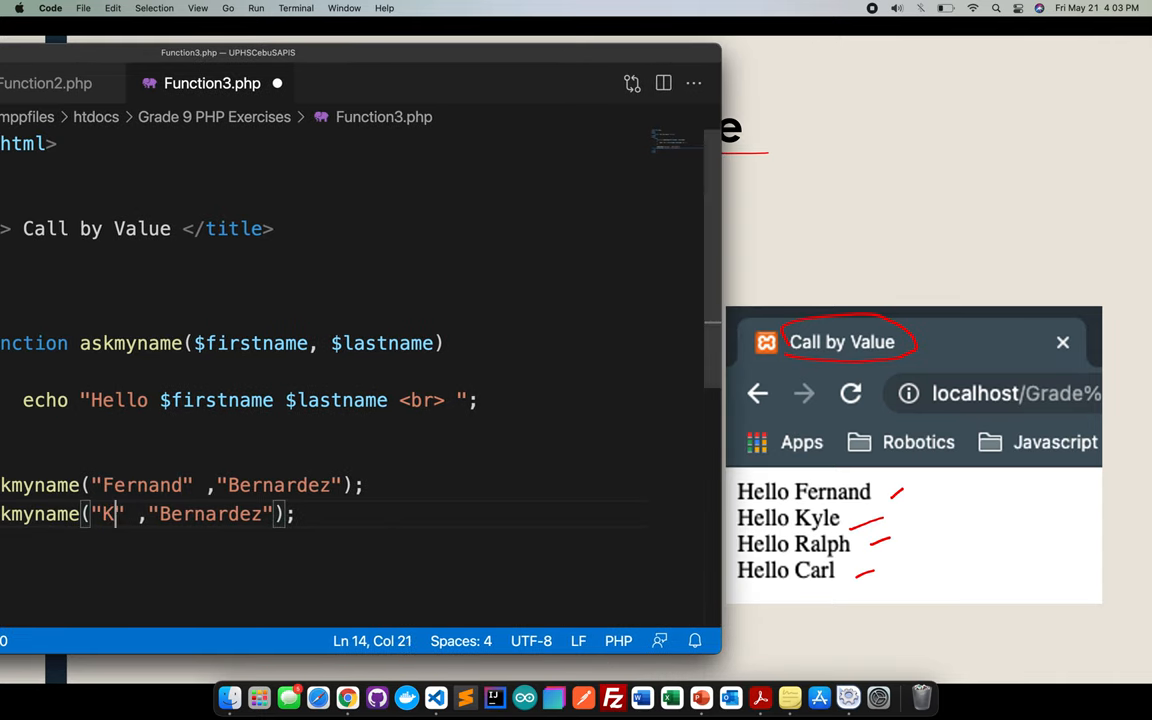
type("yle")
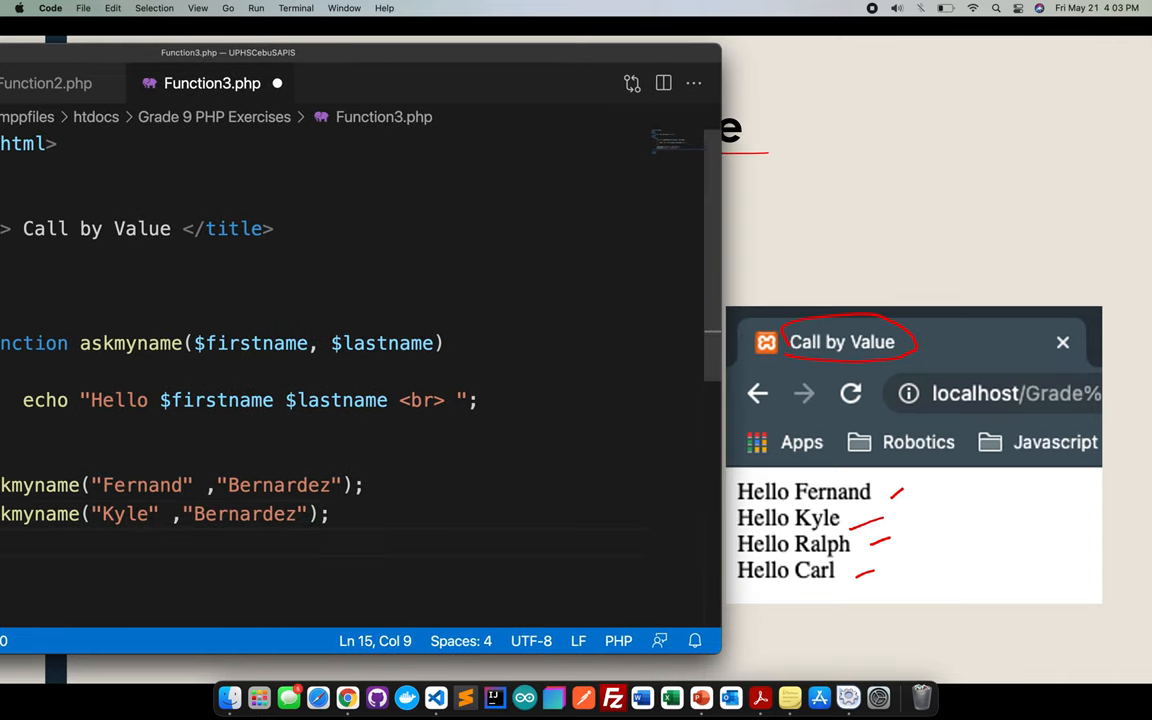
type("Ralph\" ,\"Bernardez\");")
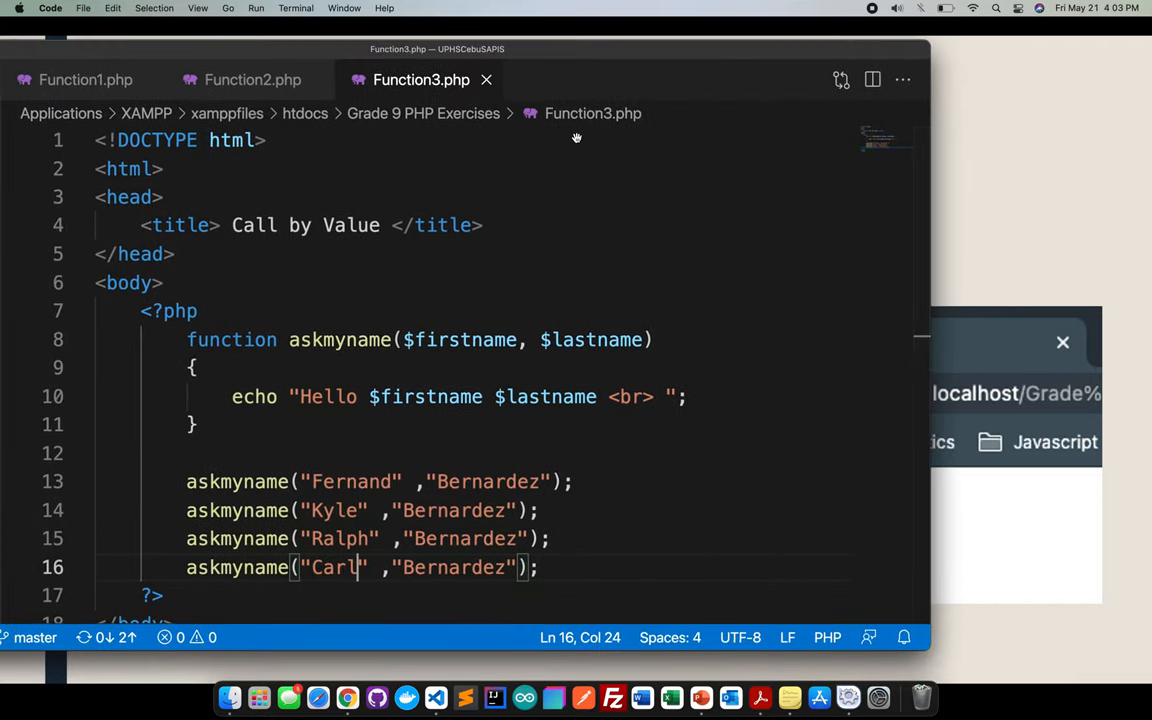
right_click(348, 696)
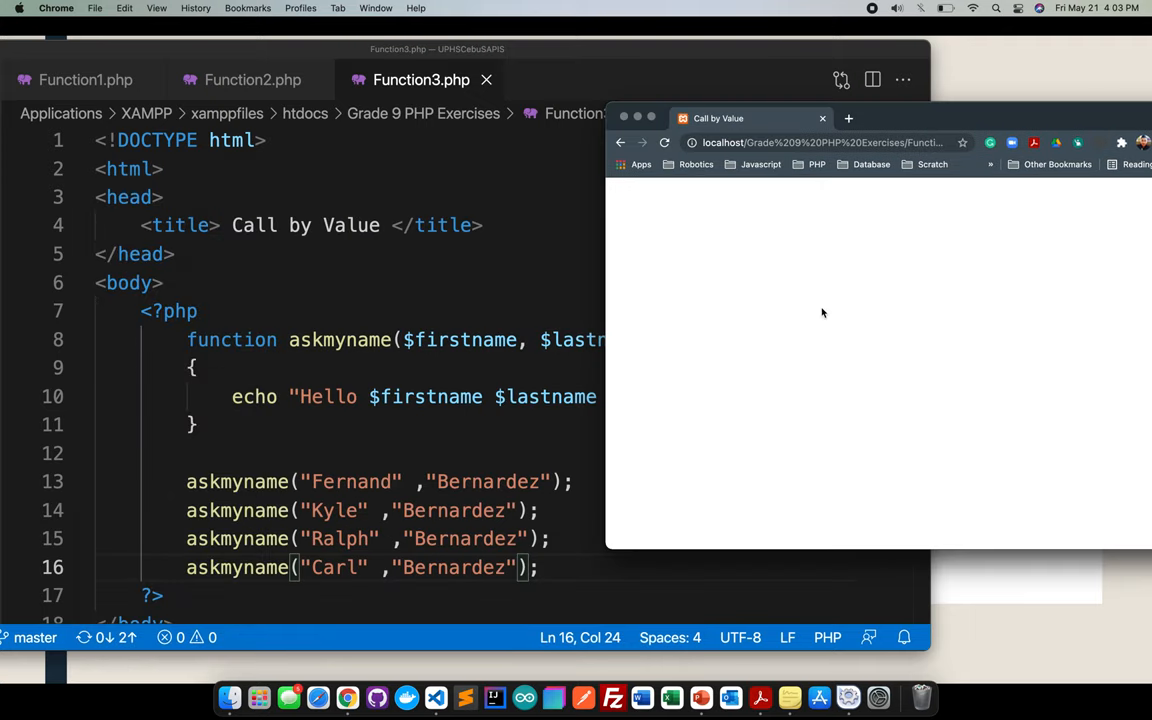
- Reload the localhost Call by Value page in Chrome
left_click(664, 142)
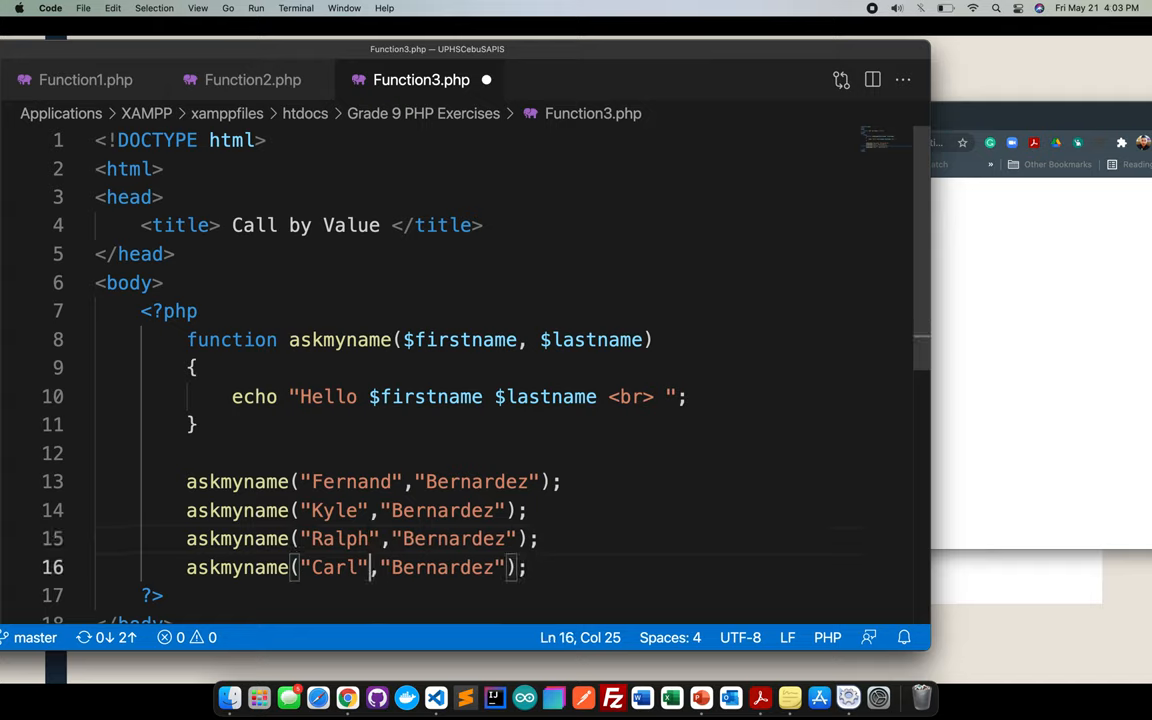
- Point out the "Carl" argument and the askmyname parameter list in the code
double_click(334, 568)
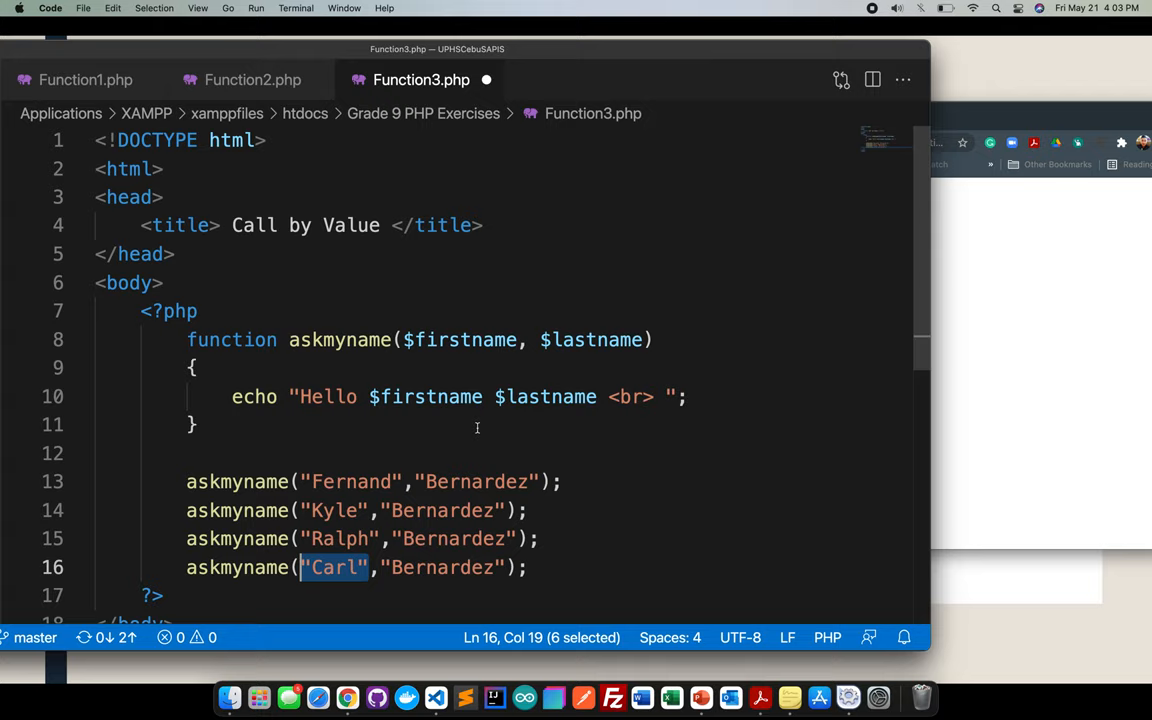
left_click(524, 340)
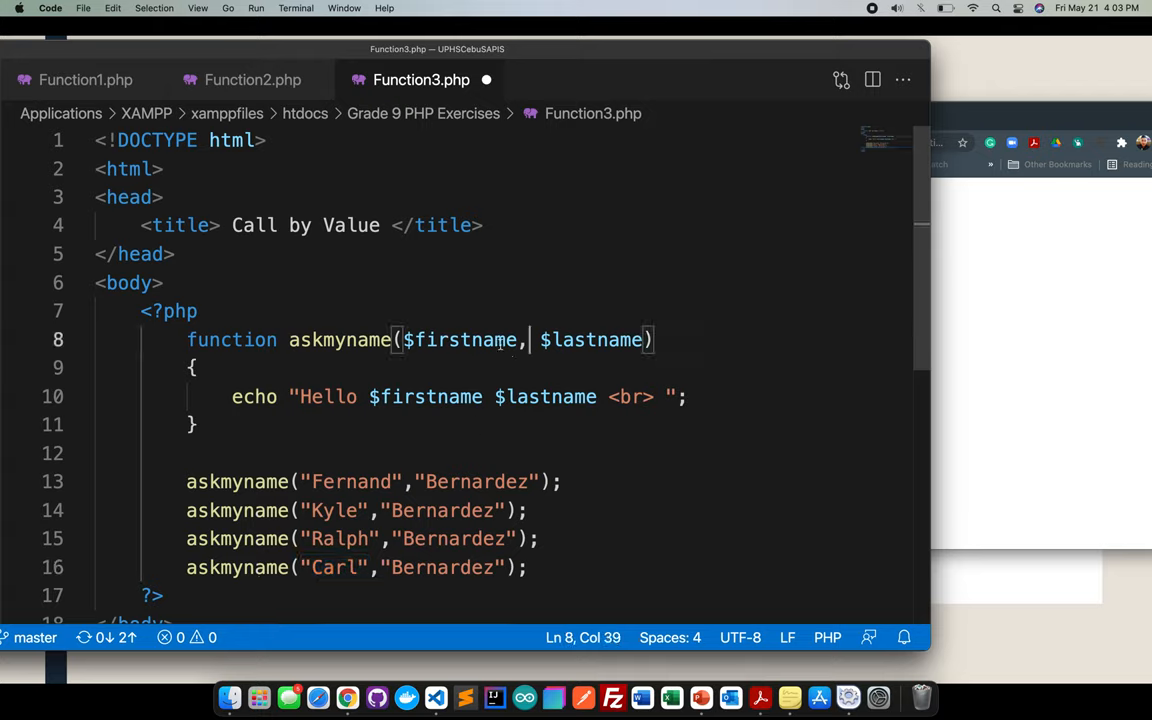
double_click(460, 340)
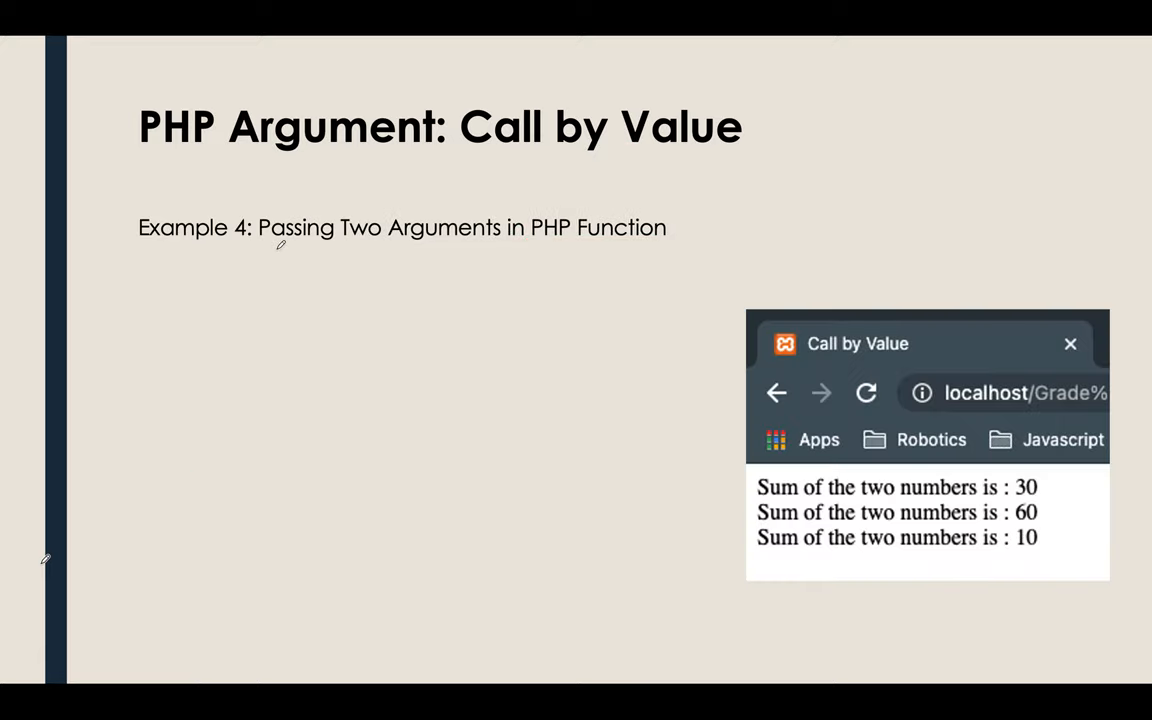
- Underline "Passing Two Arguments in" and circle the sums 30, 60 and 10 on the Example 4 slide
left_click_drag(264, 244, 450, 240)
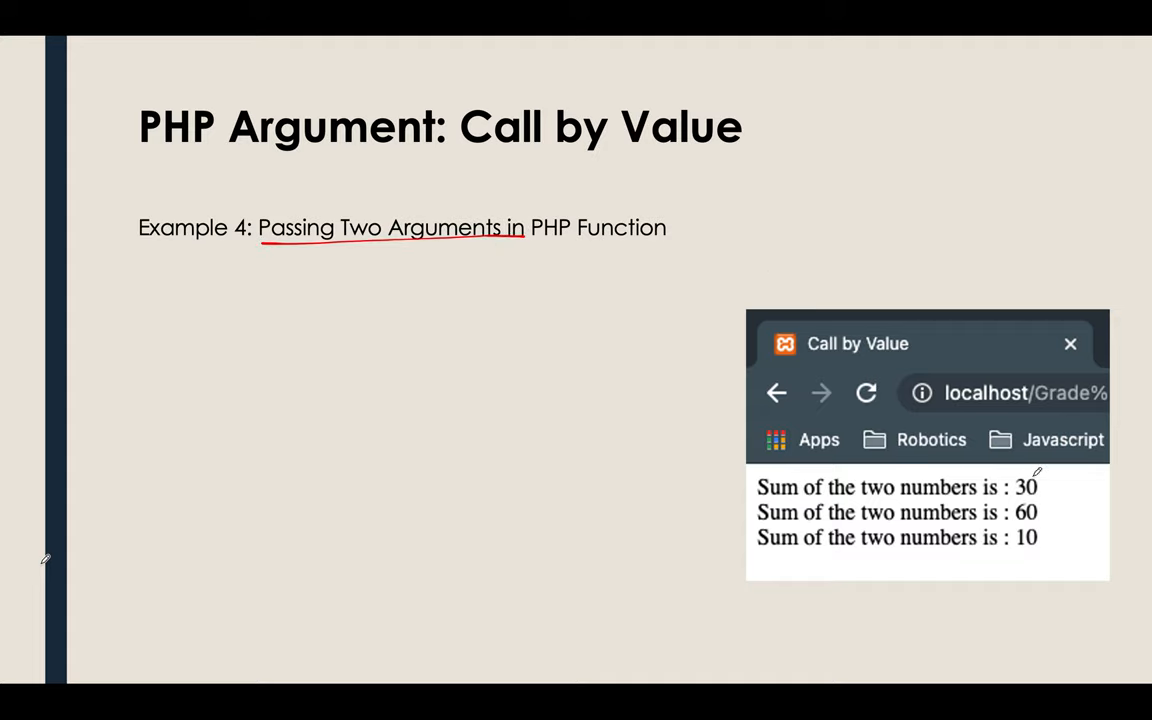
left_click_drag(1036, 470, 1020, 544)
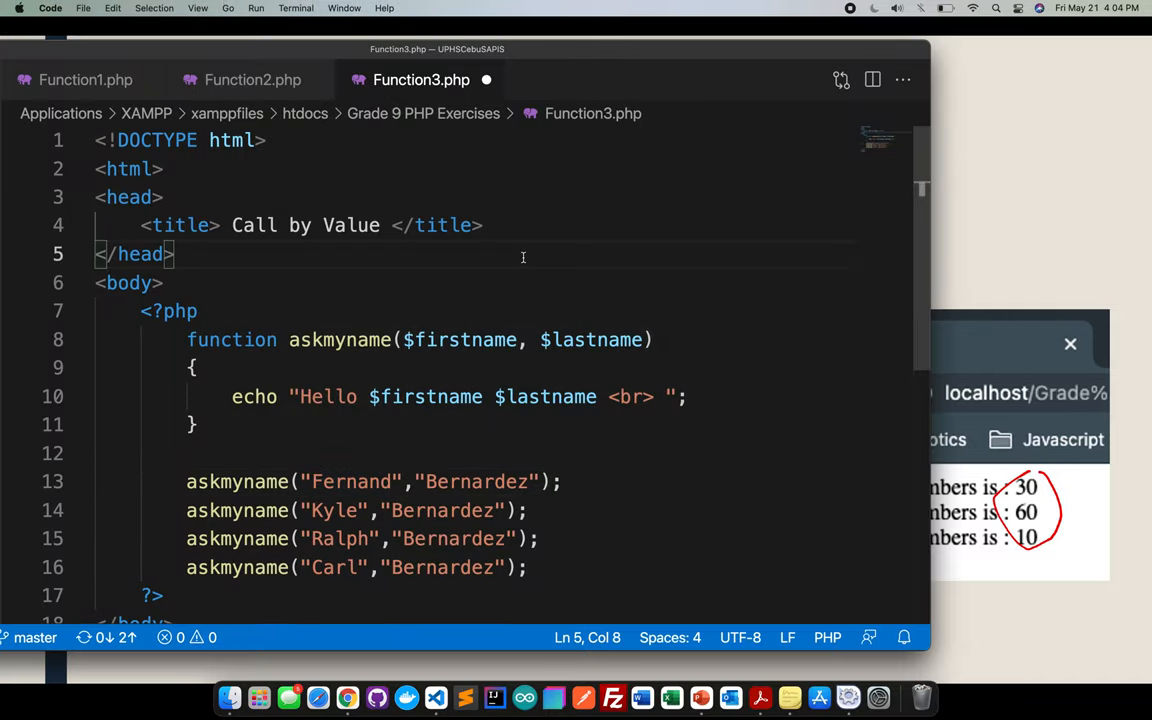
- Copy all of Function3's code into a new file saved as Function4.php in Grade 9 PHP Exercises
key("cmd+a")
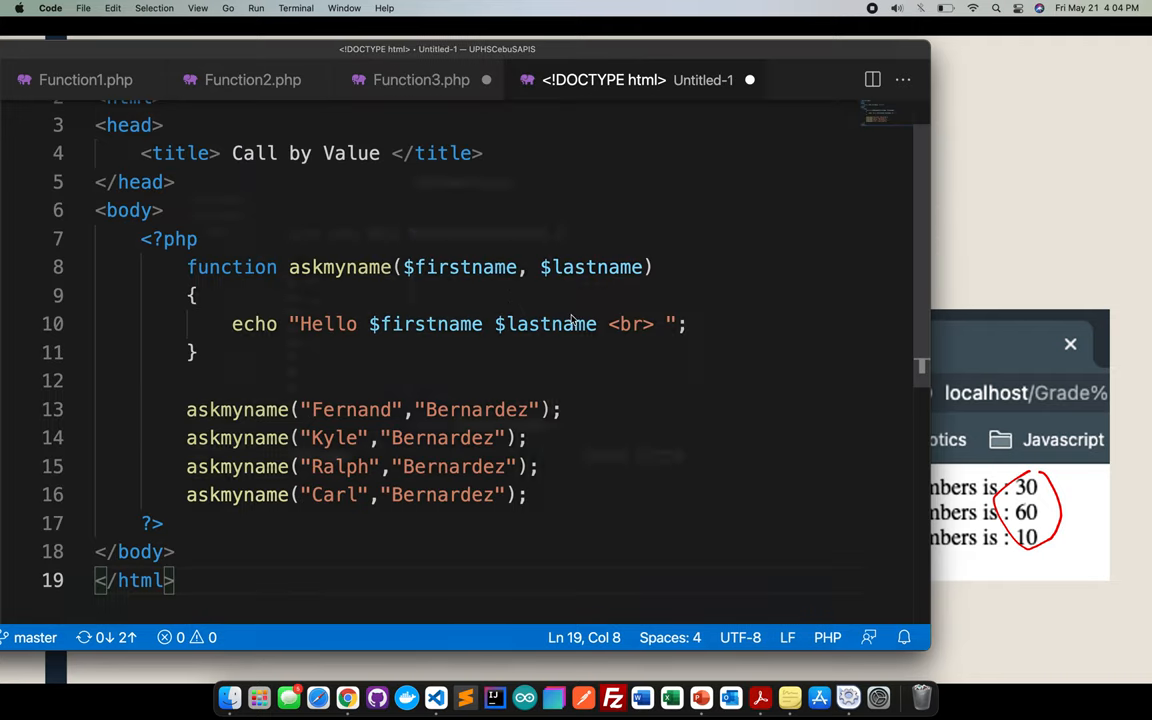
key("cmd+s")
type("Function4.php")
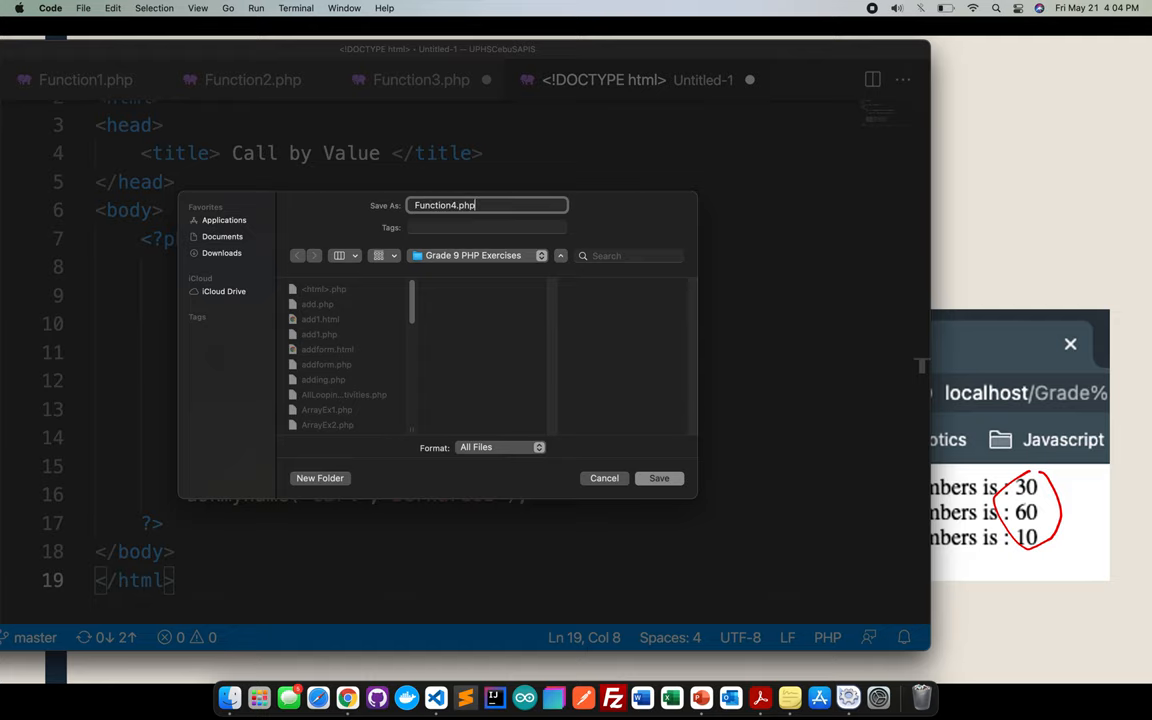
left_click(660, 476)
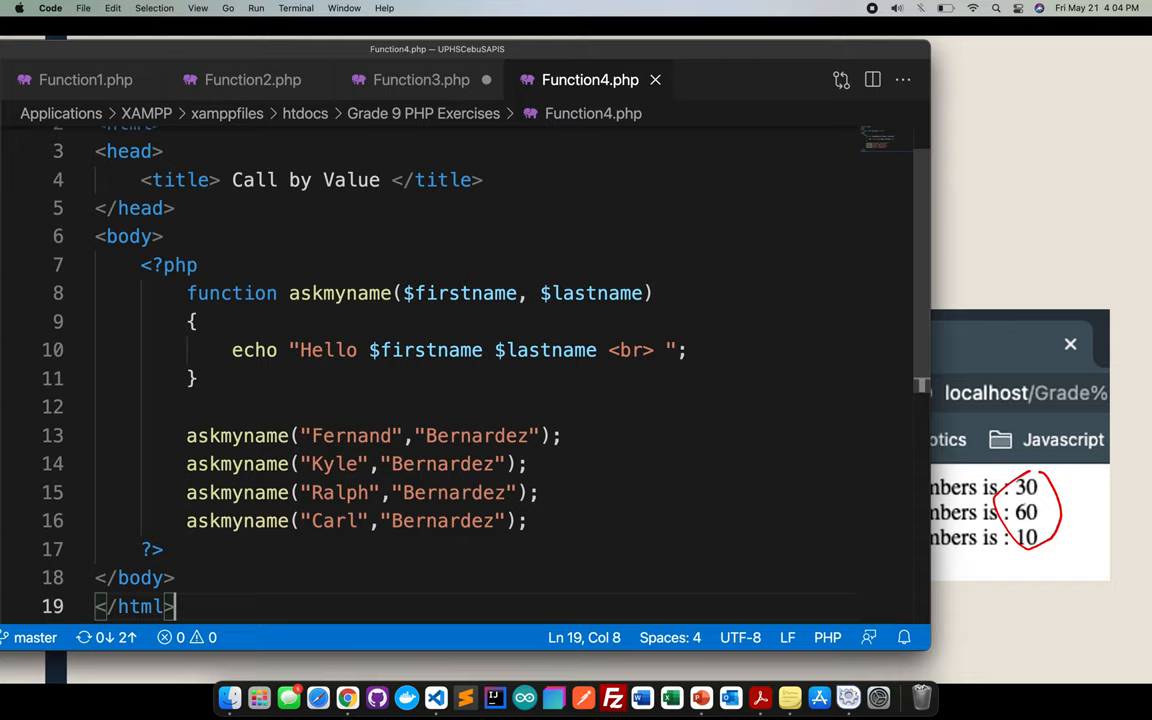
mouse_move(632, 32)
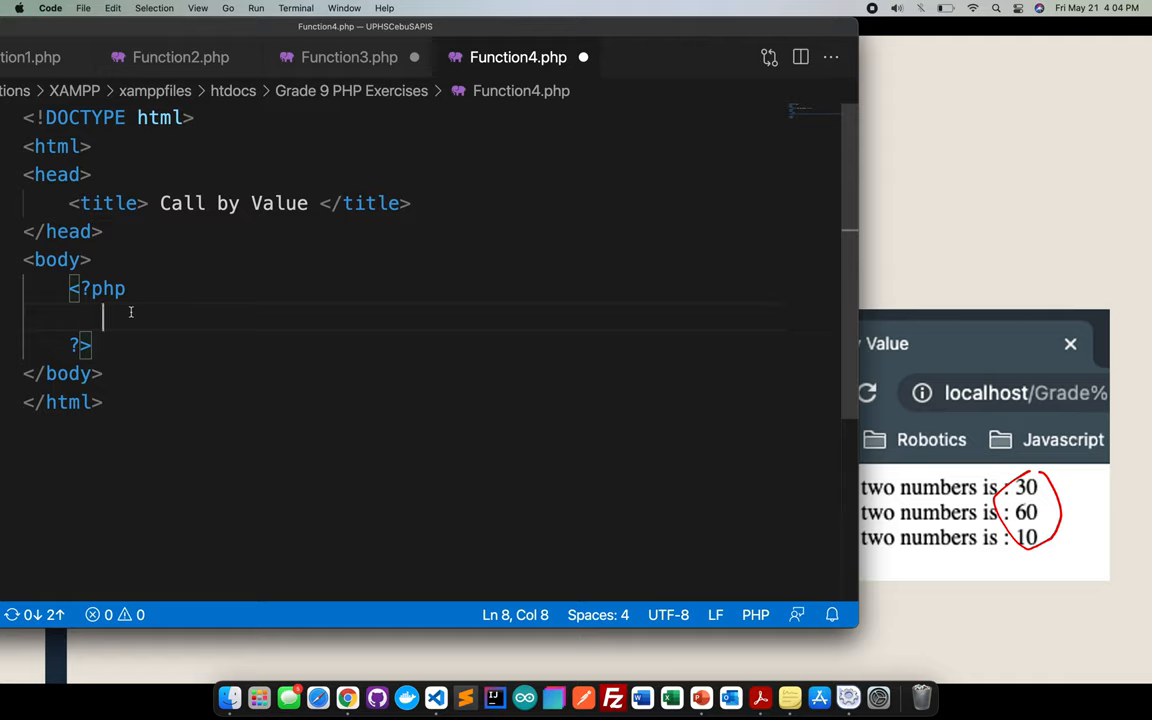
- Declare function SUM($num1, $num2) inside the PHP block of Function4.php
type("f")
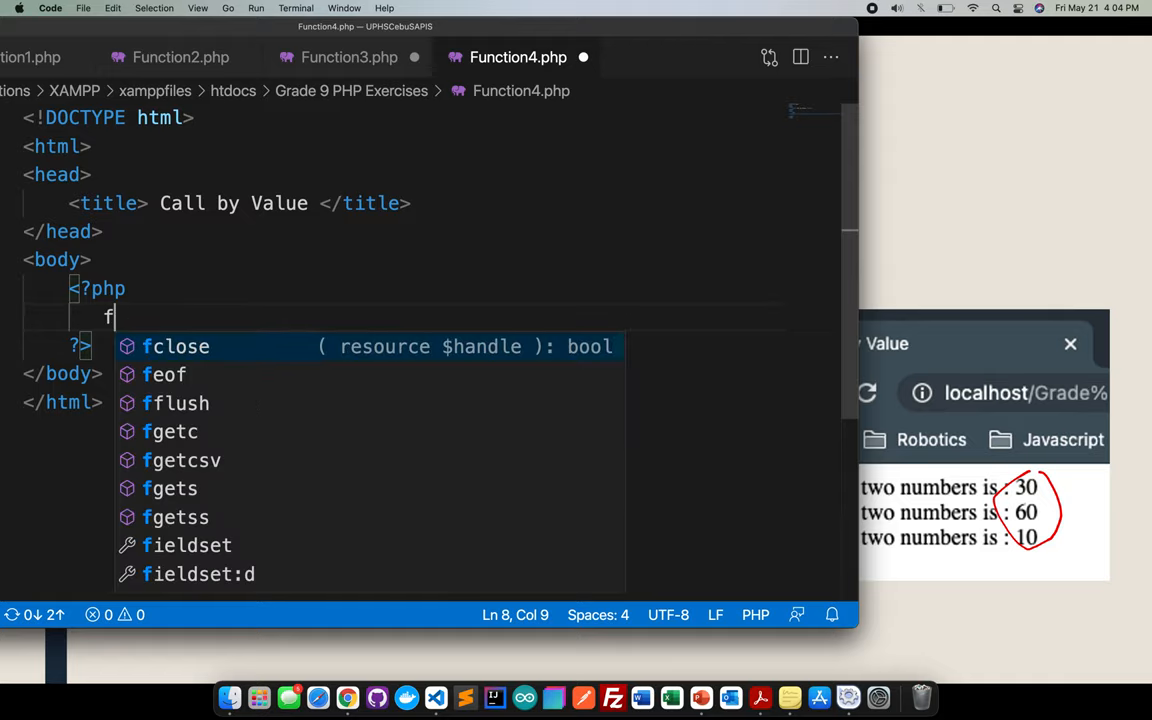
type("unction")
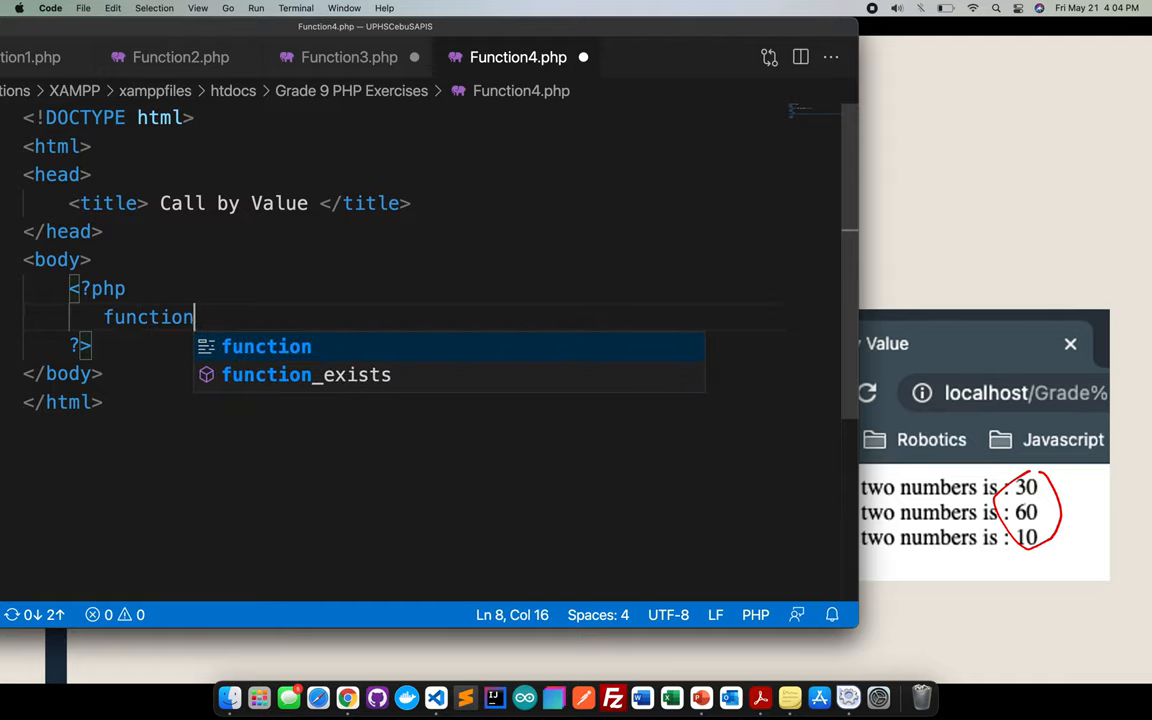
type("SU")
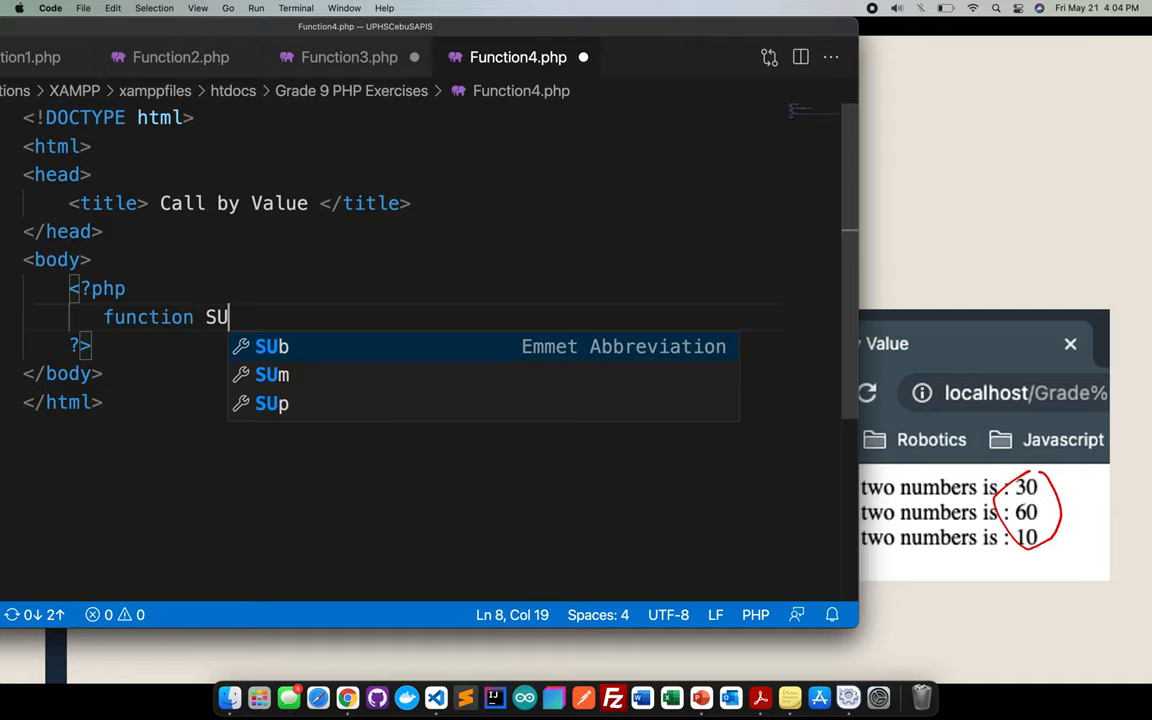
type("M()")
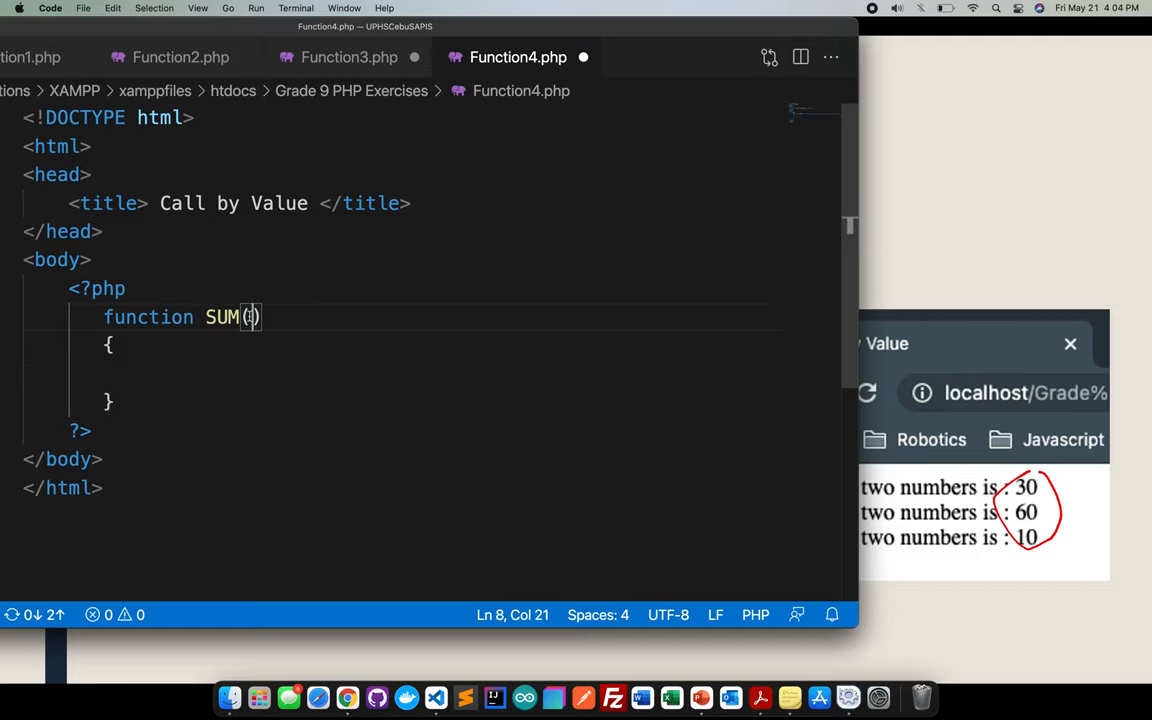
type("$num1")
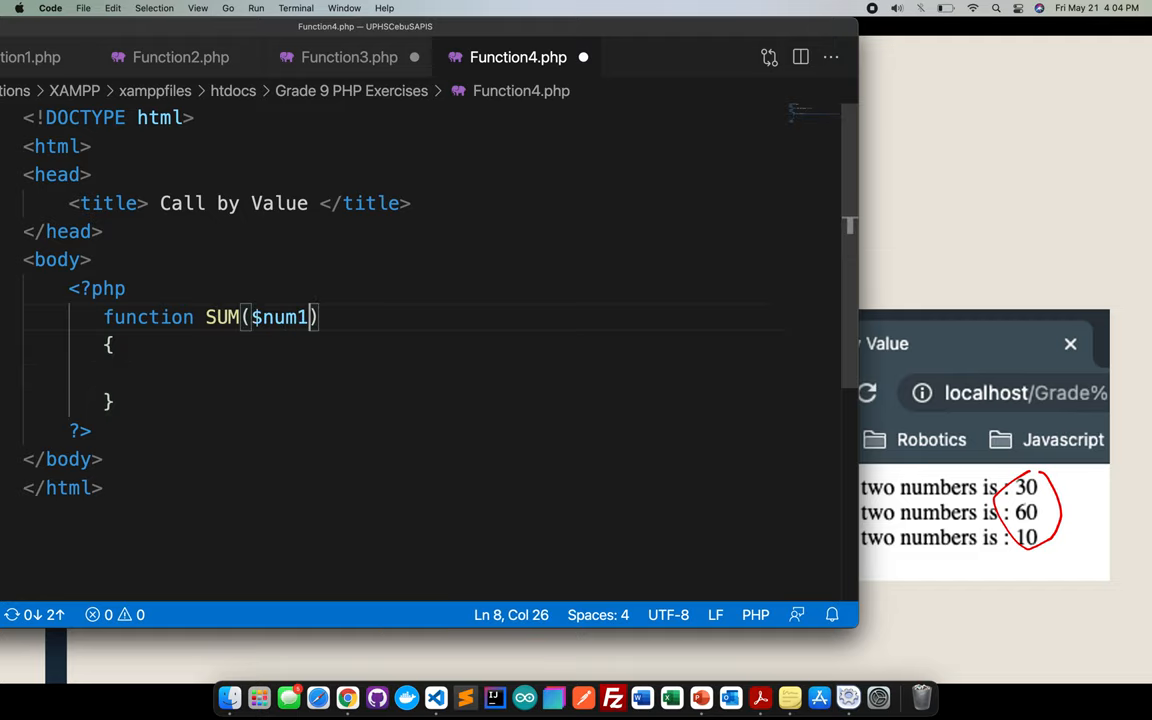
type(", $num")
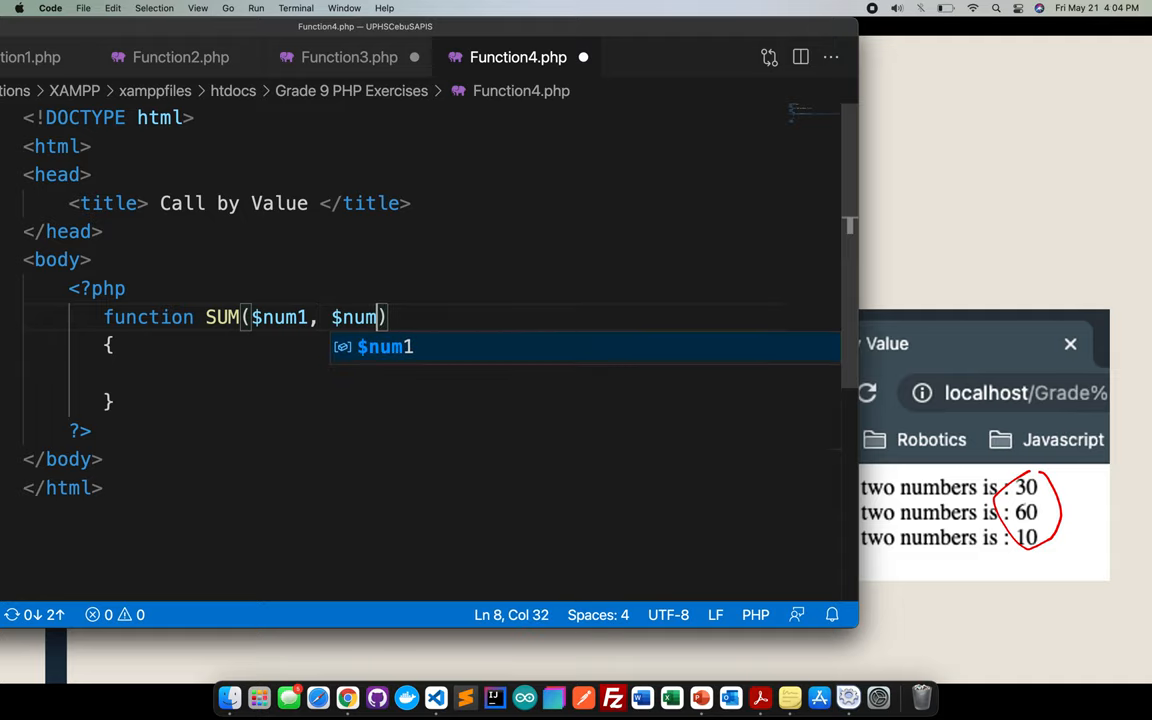
type("2")
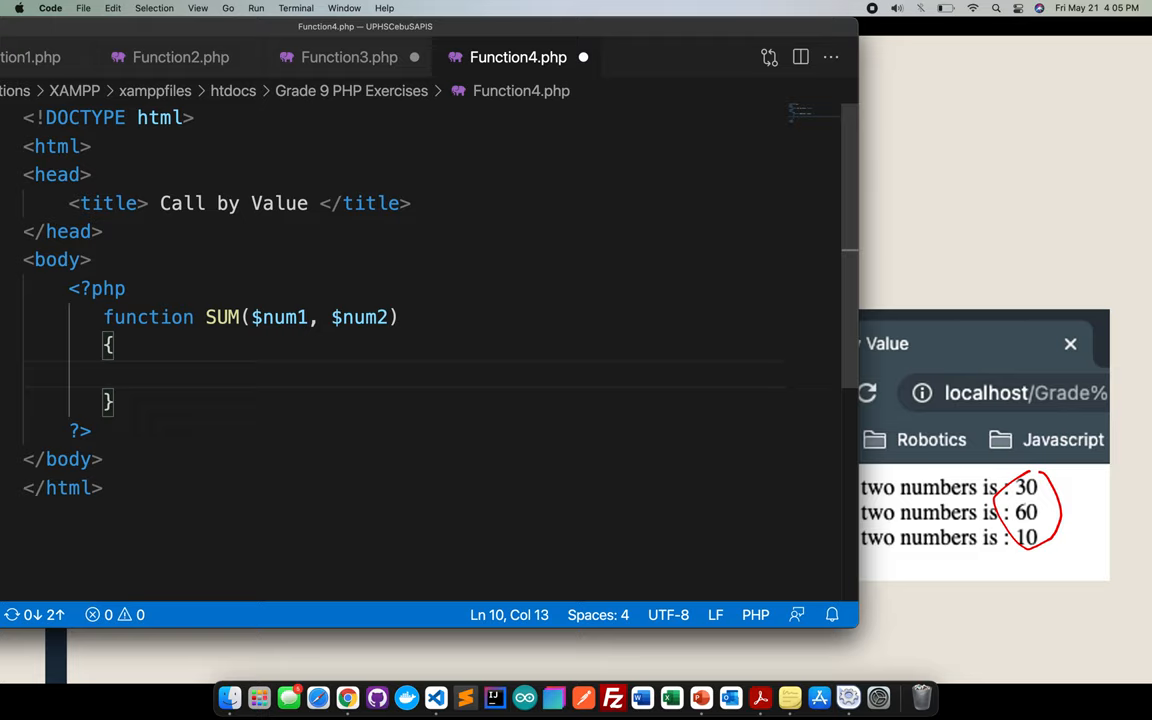
- Store $num1 + $num2 in $sum inside the function body and begin the echo line
type("$sum = $num1 +")
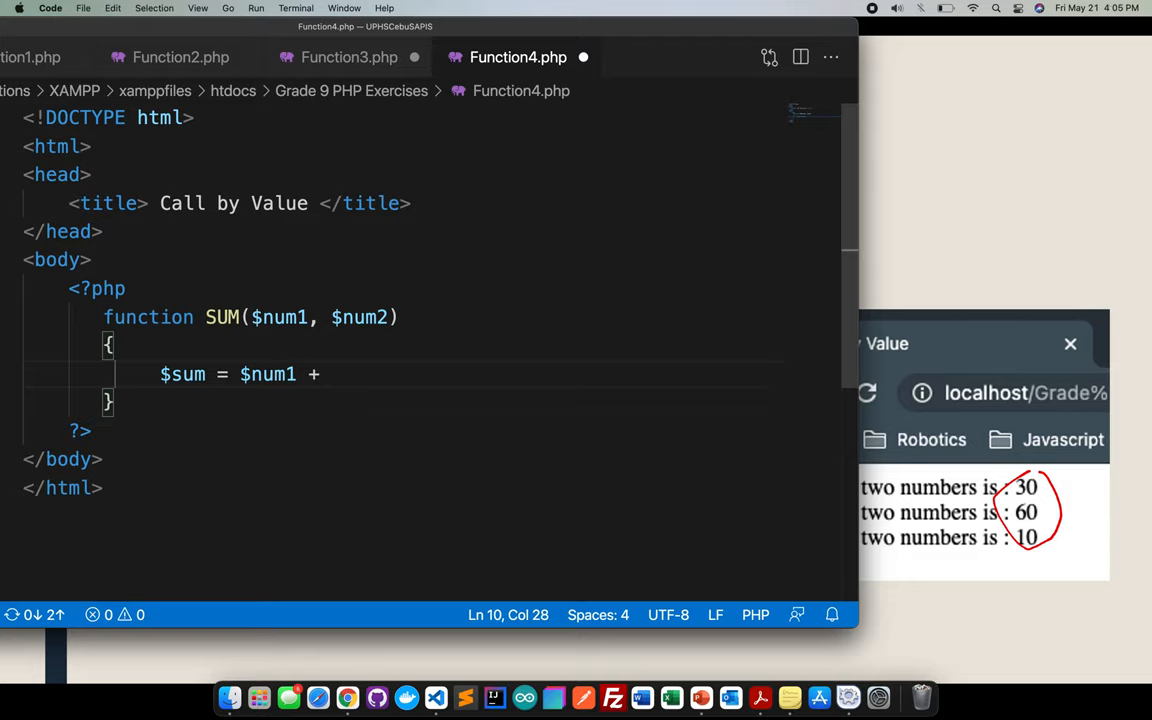
type("$num2;")
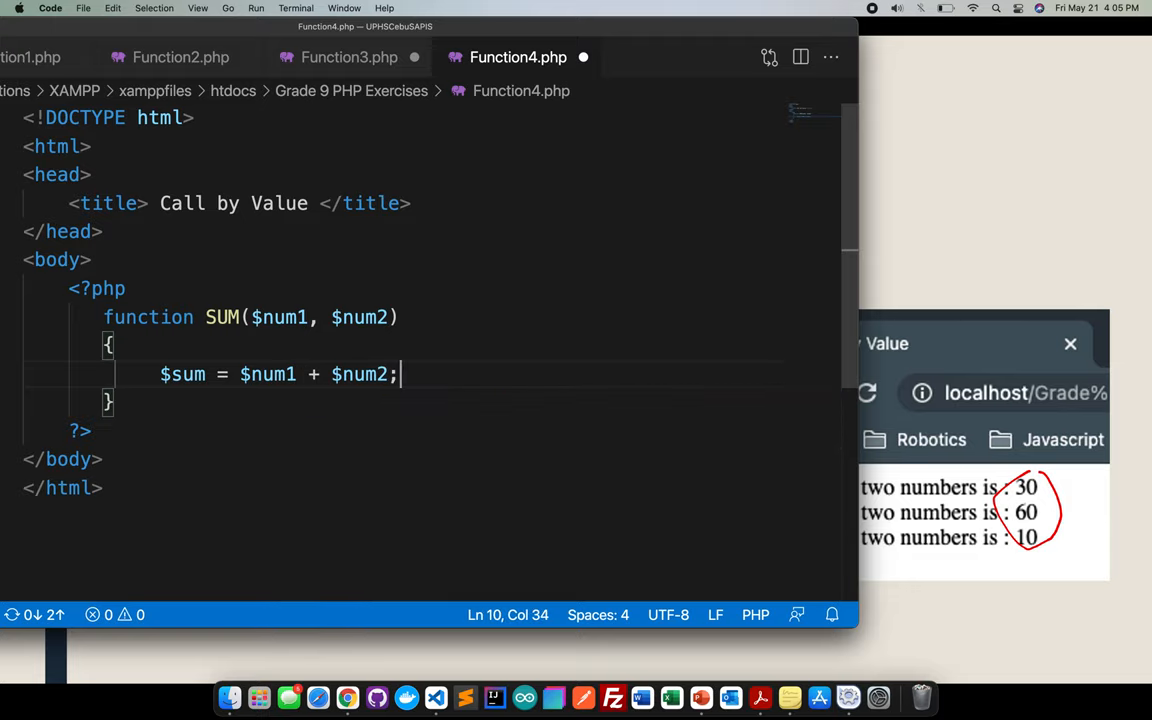
type("ec")
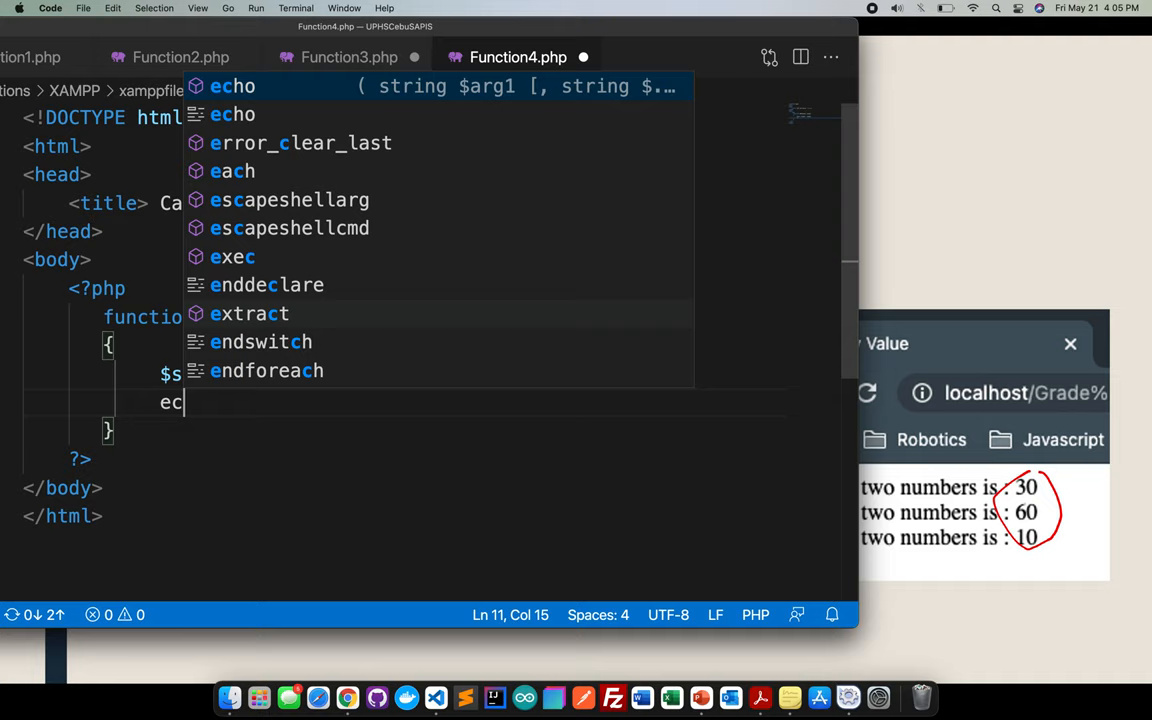
- Write echo "Sum of the two numbers is: $sum <br>"; with the variable and <br> inside the quotes
type("echo \"")
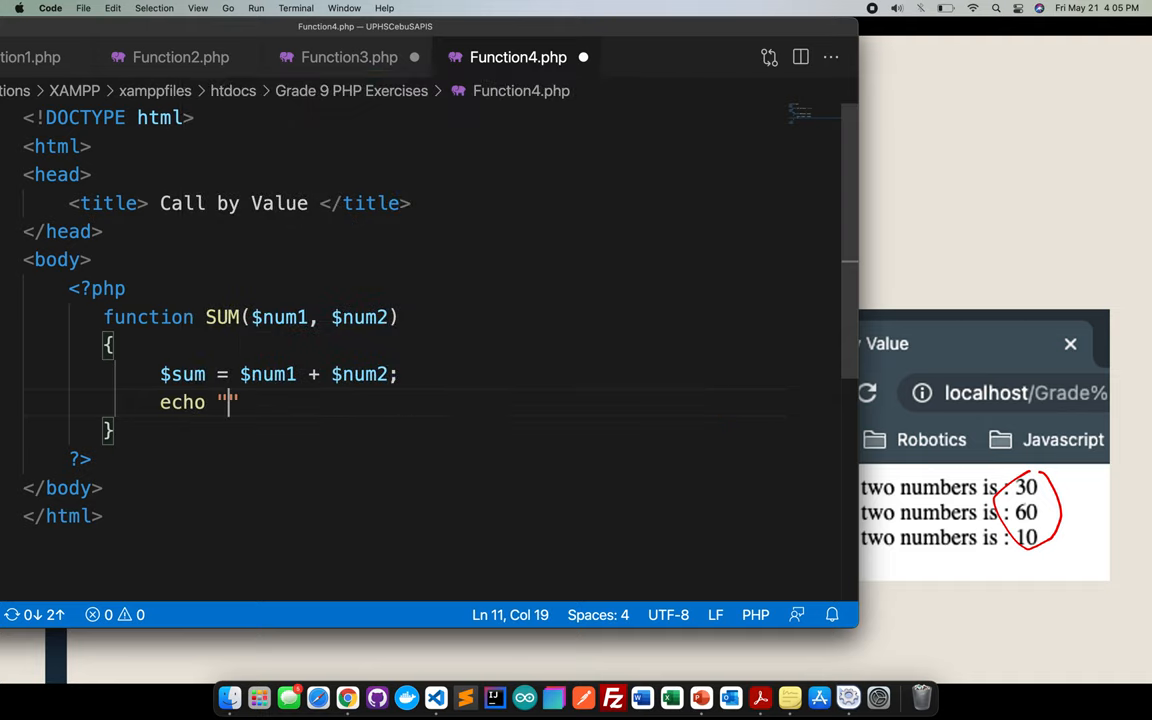
type("\" \"")
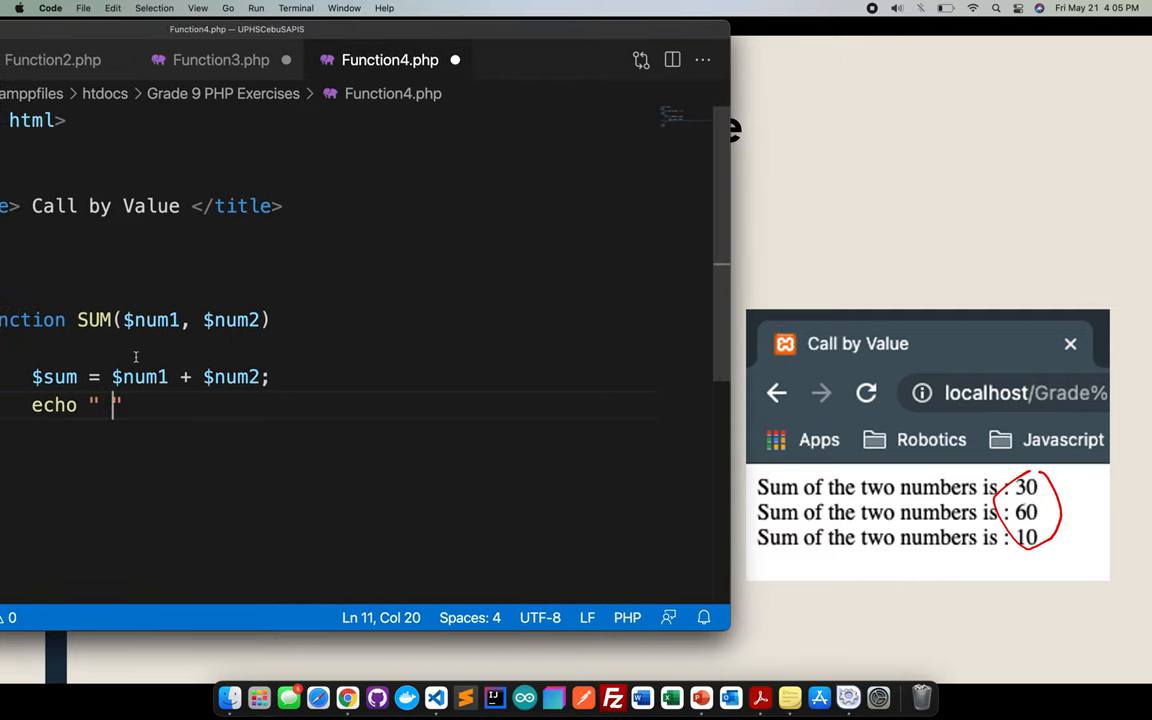
type("Sum of the two")
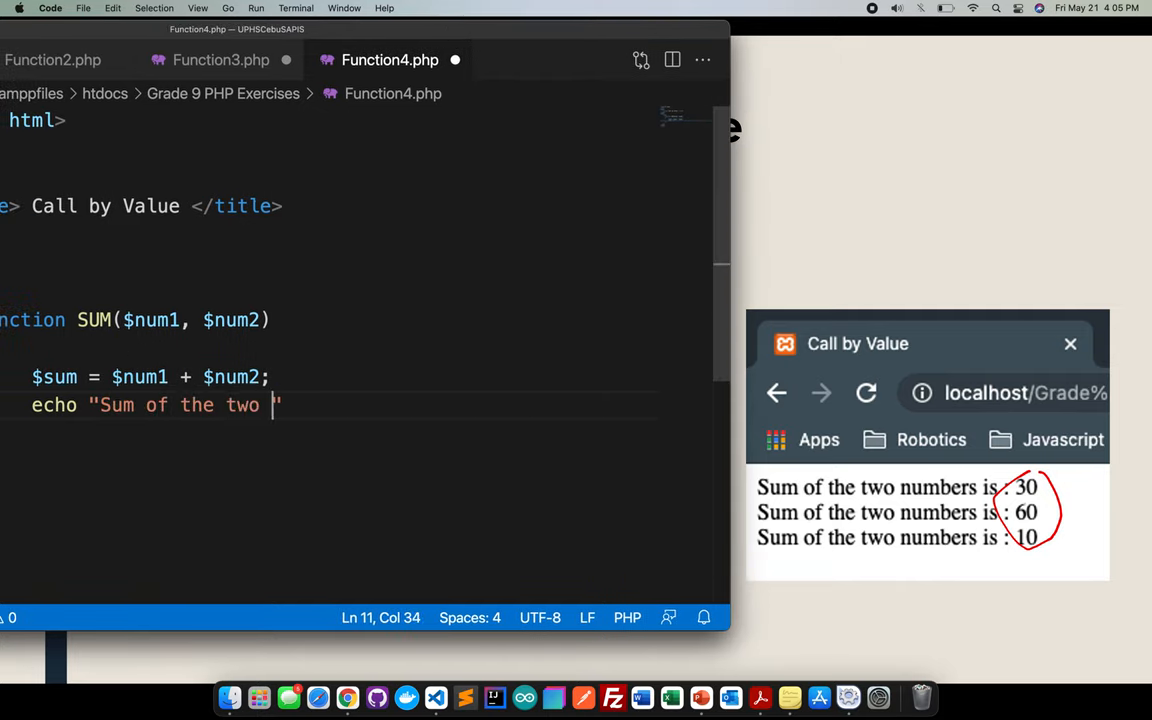
type("numbers is:")
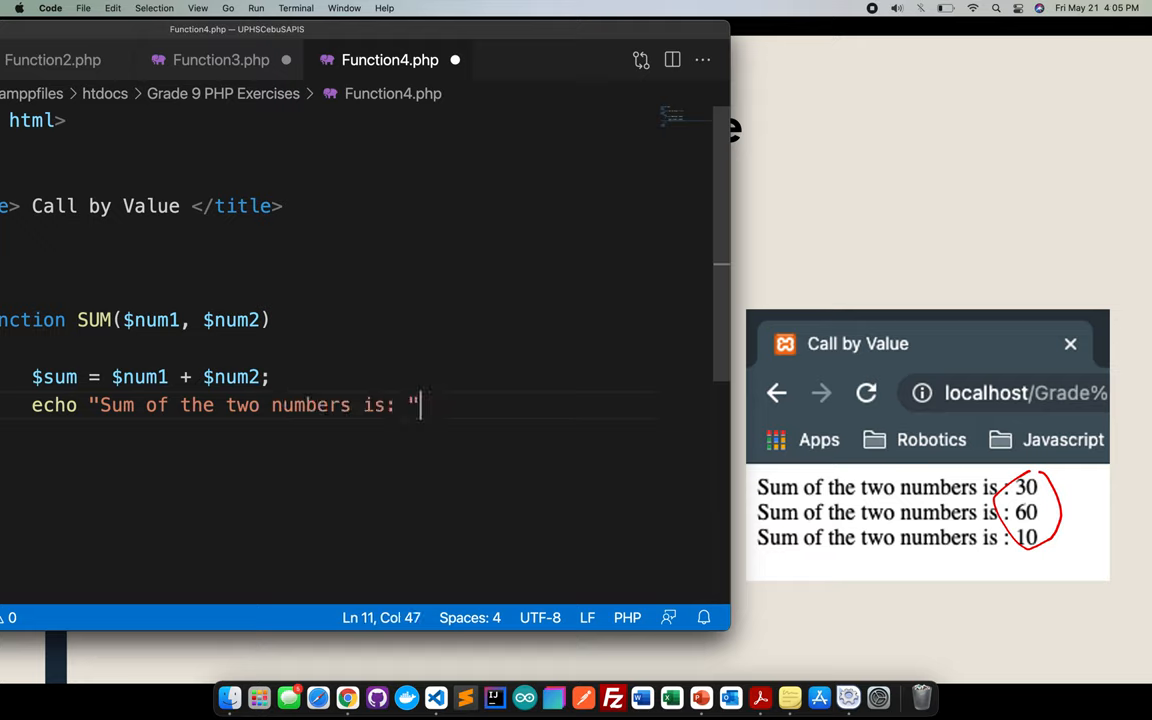
type("$")
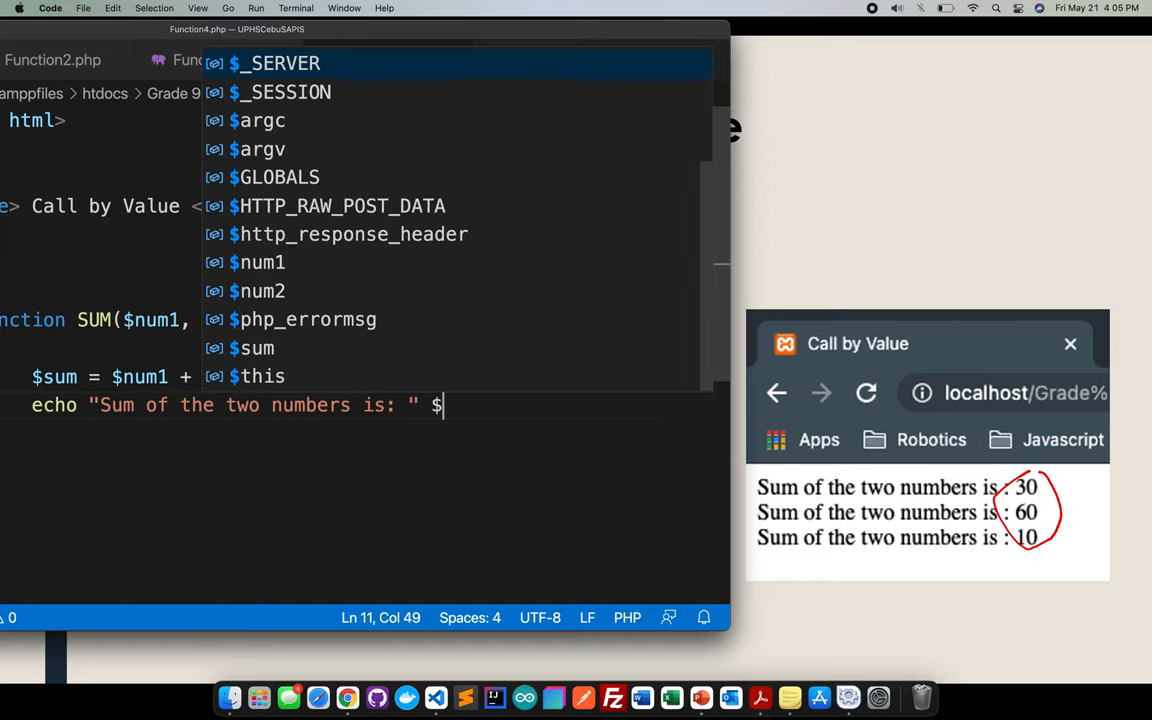
type("sum")
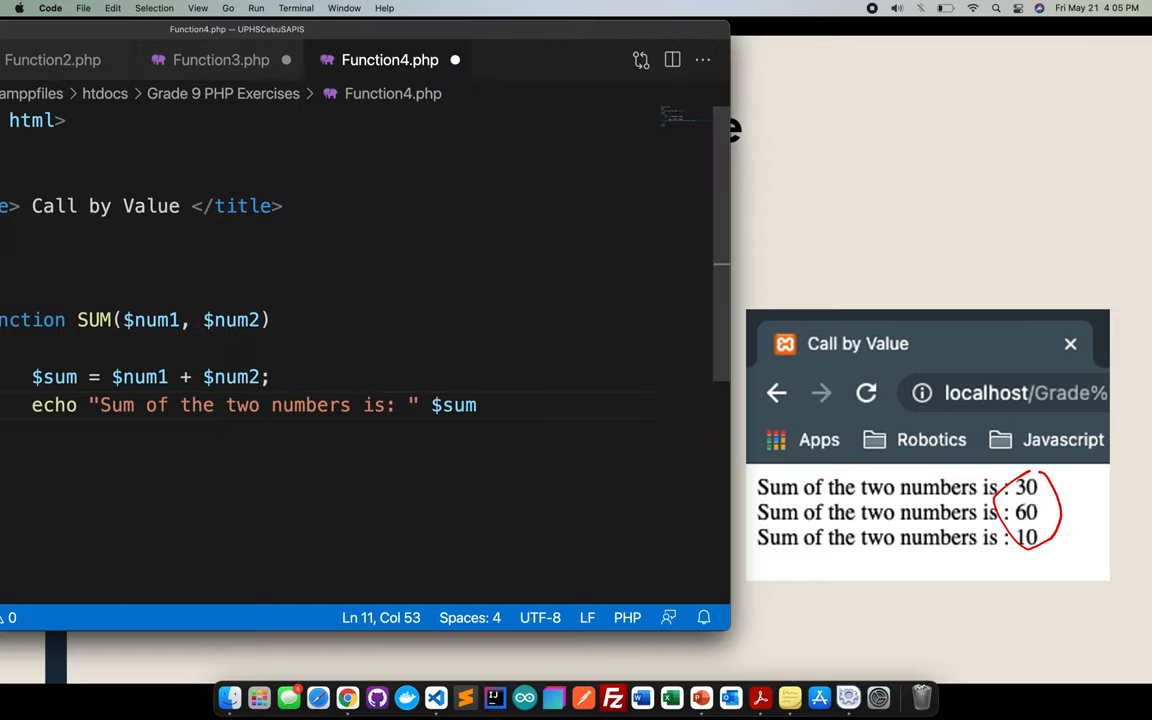
type("<")
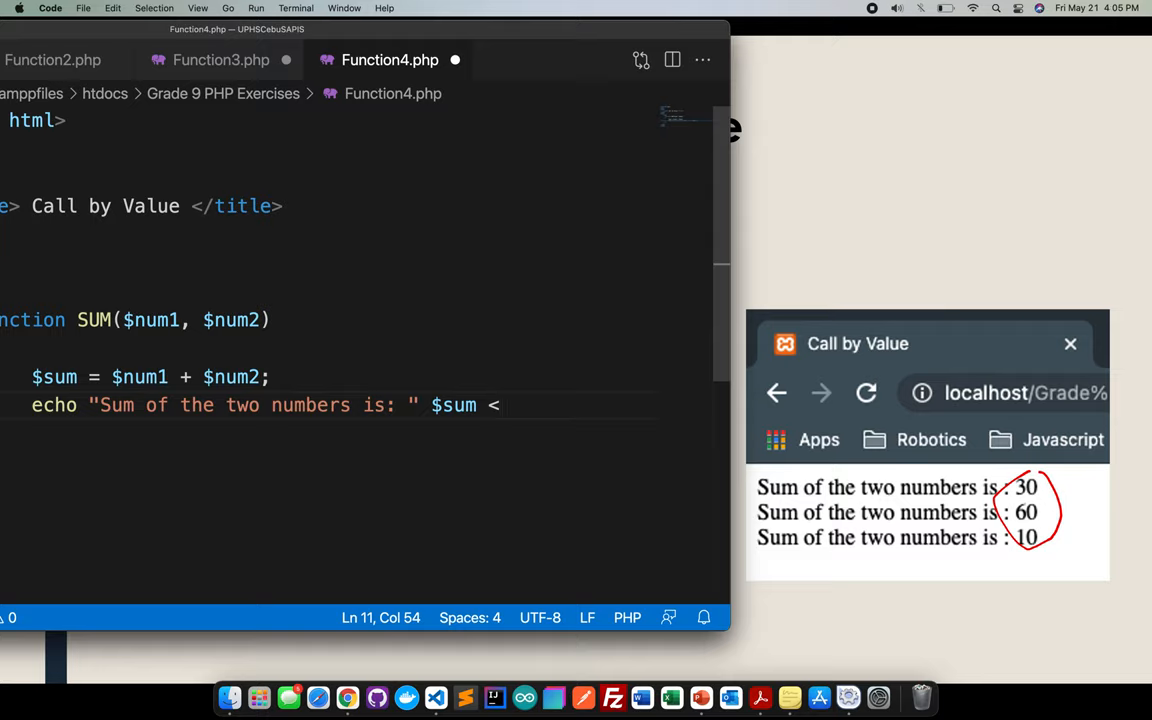
key("Backspace")
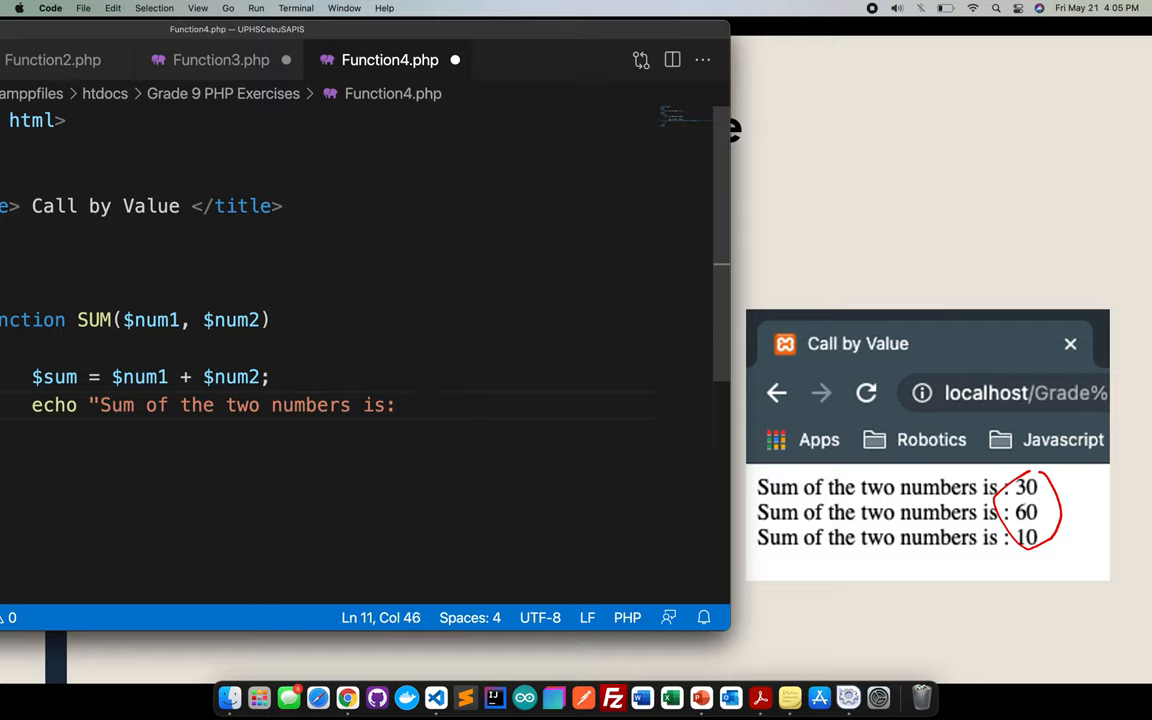
type("$su")
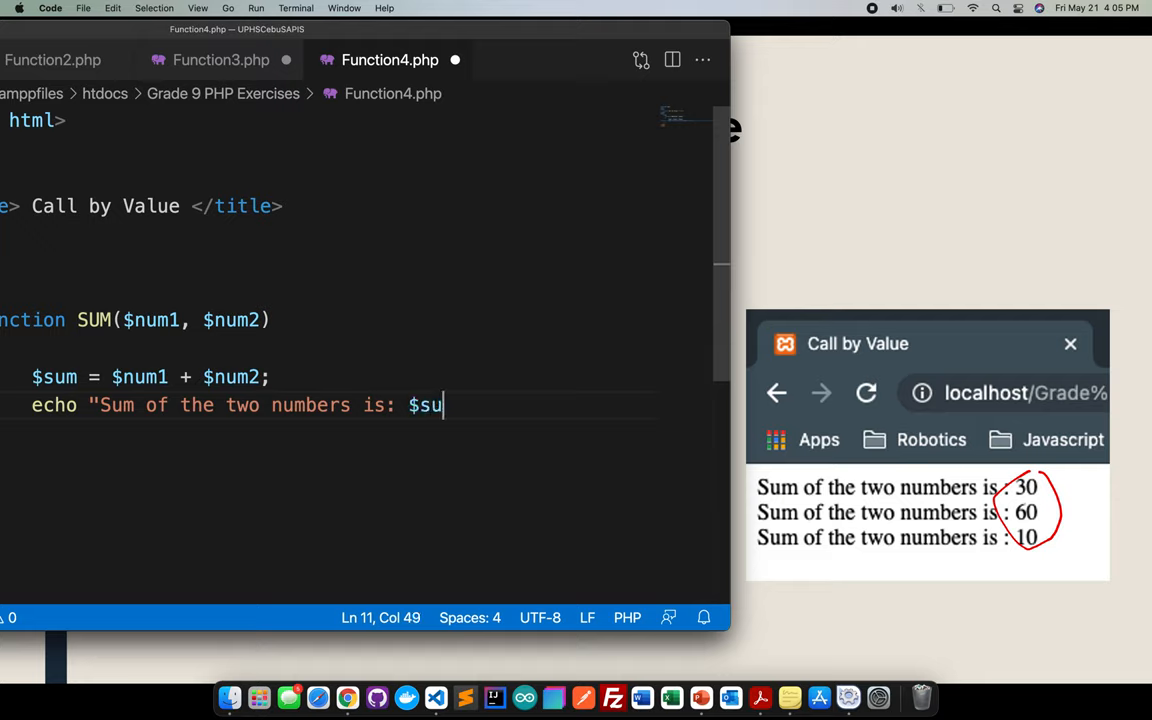
type("<")
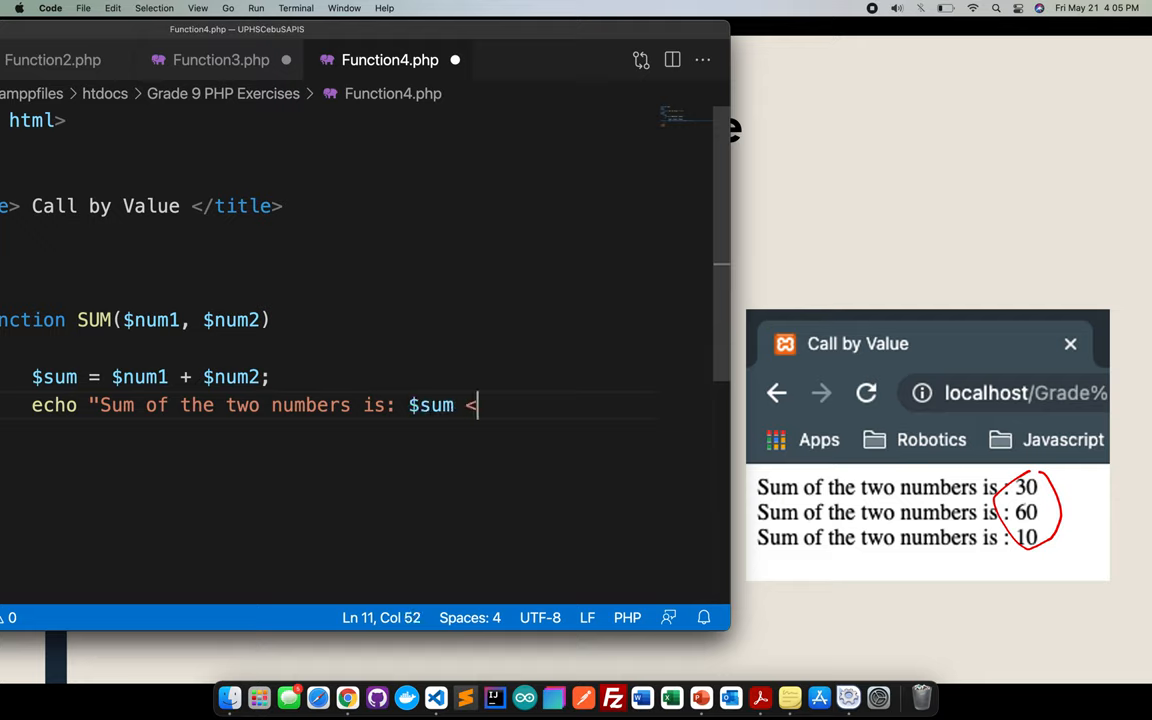
type("br>\";")
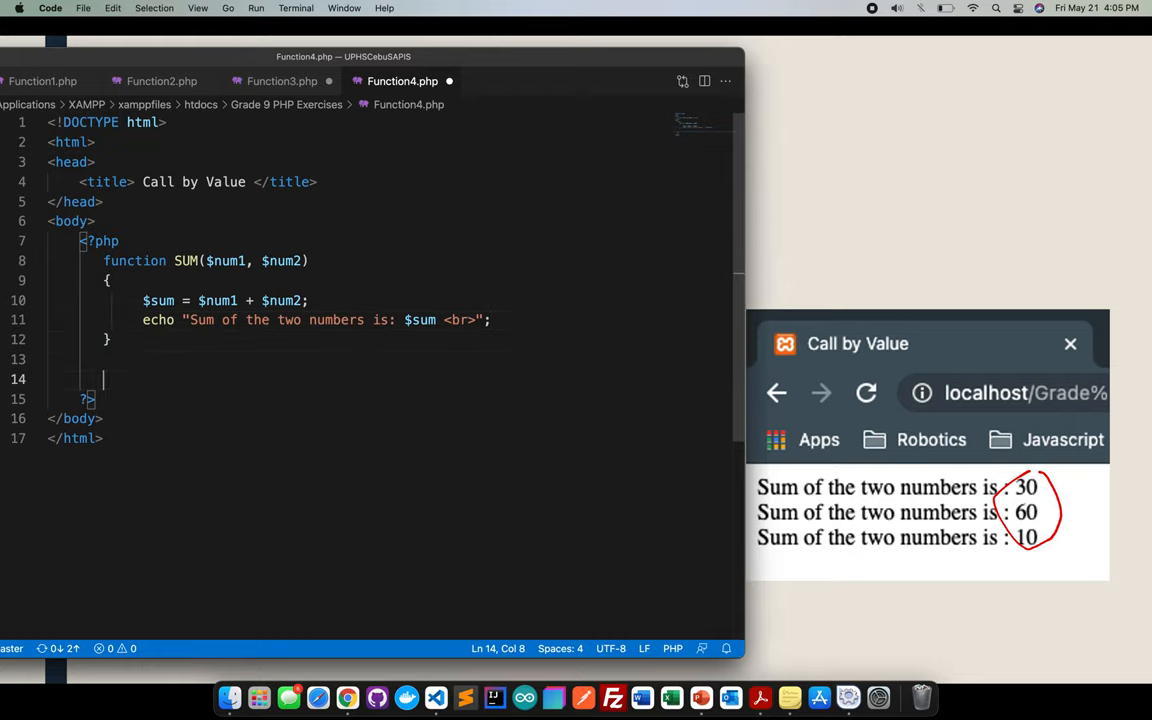
- Check the calls in Function3.php, then start a new line below SUM in Function4.php
left_click(282, 80)
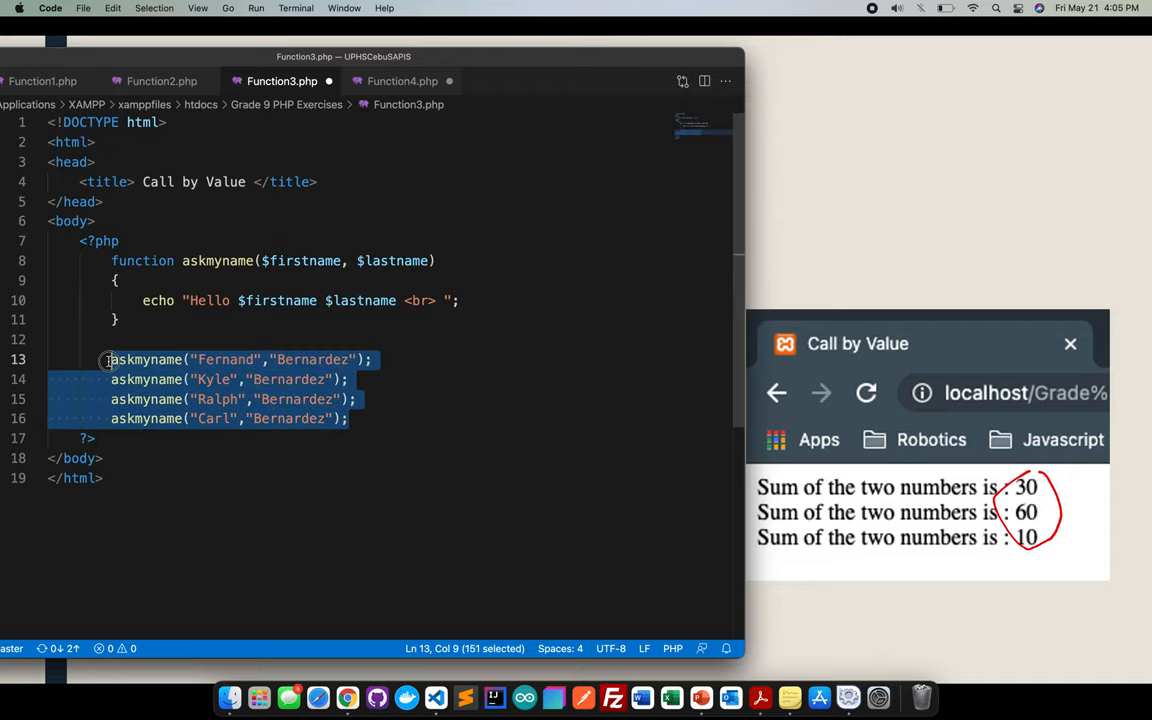
left_click(402, 80)
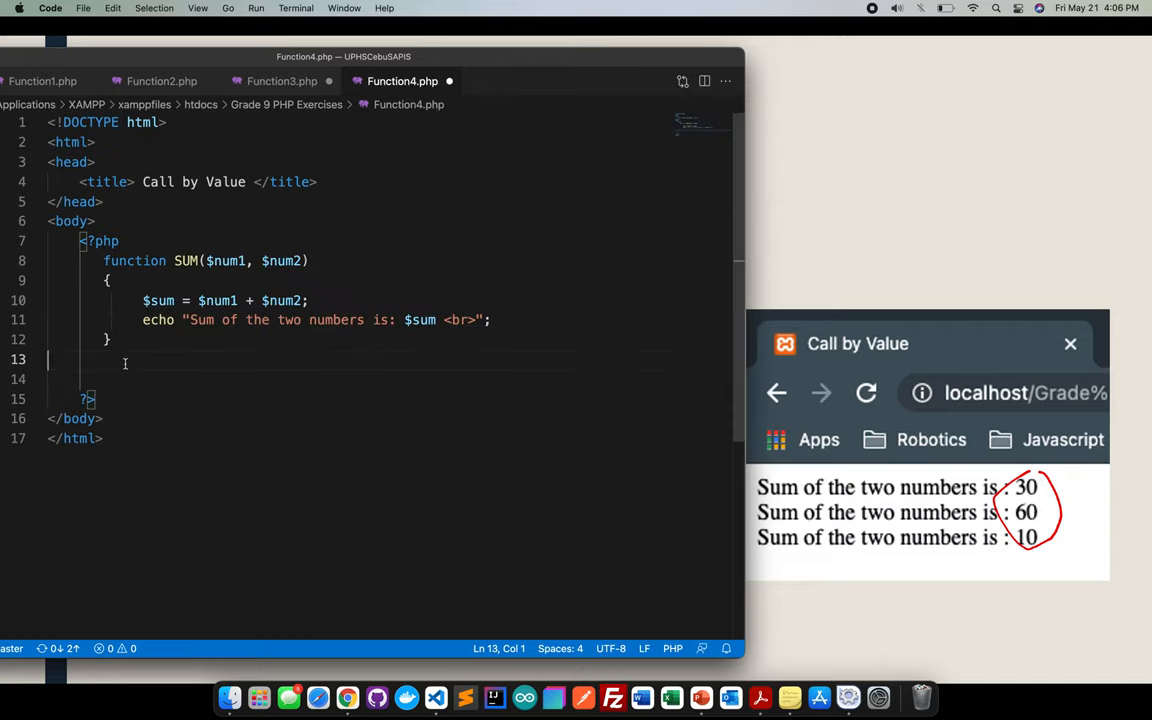
key("enter")
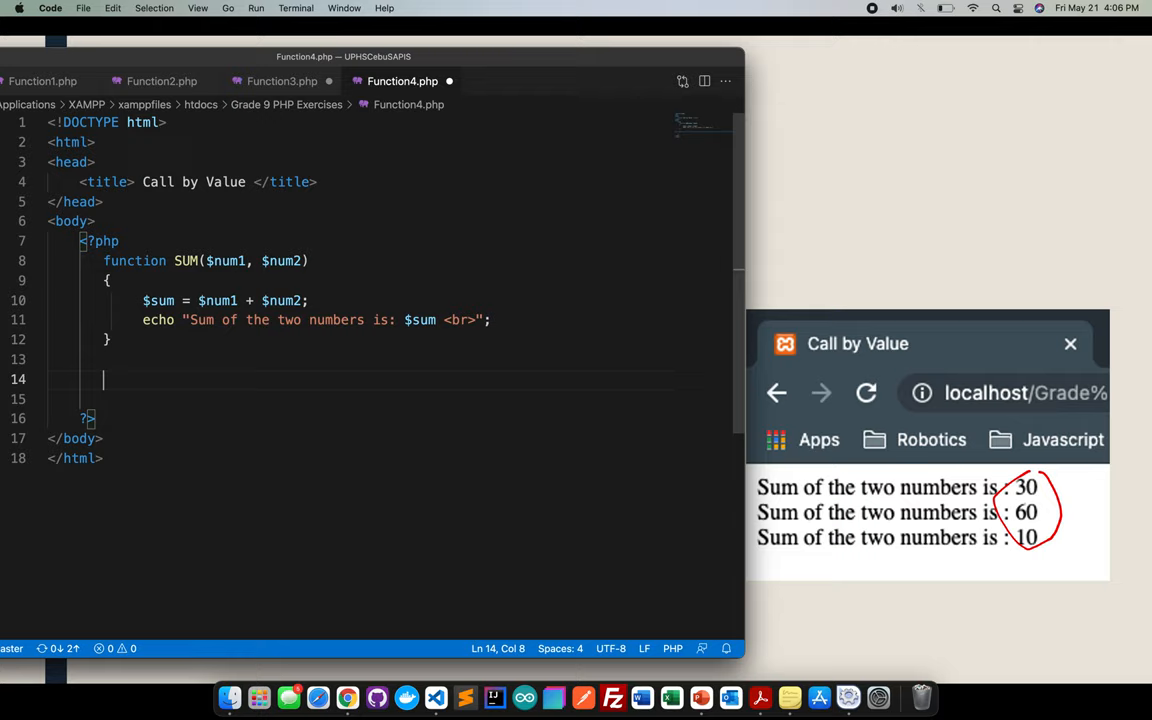
double_click(186, 260)
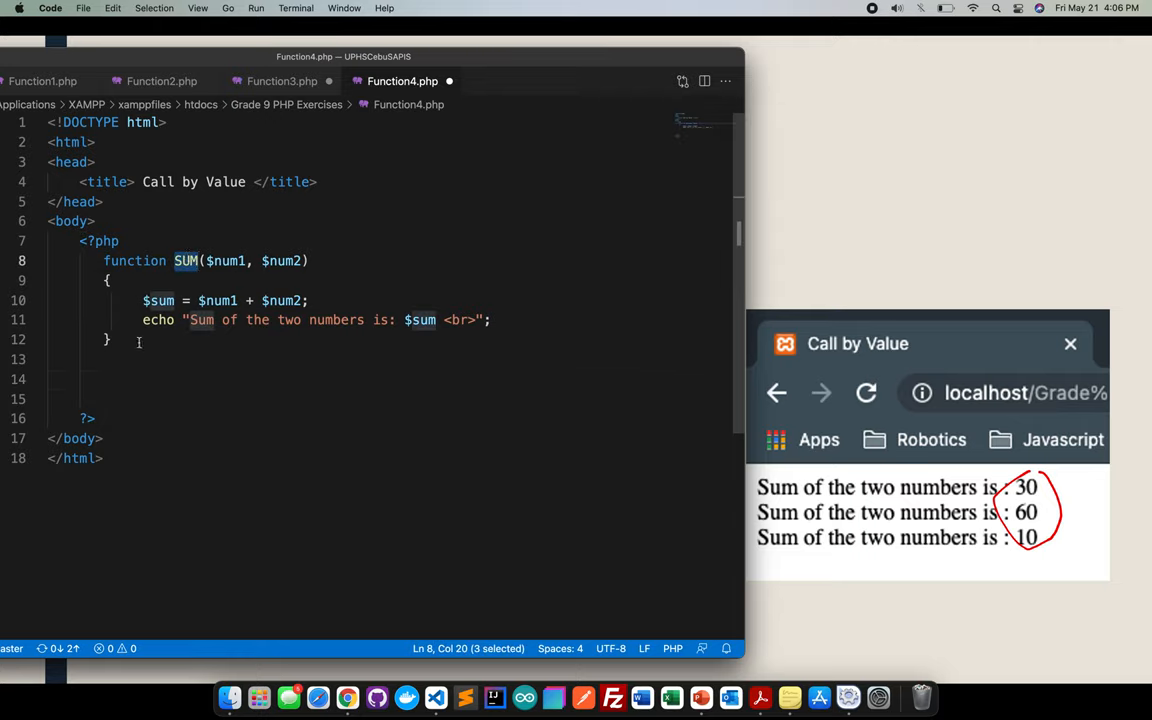
- Add the first call SUM(15,15); under the function definition
type("SUM")
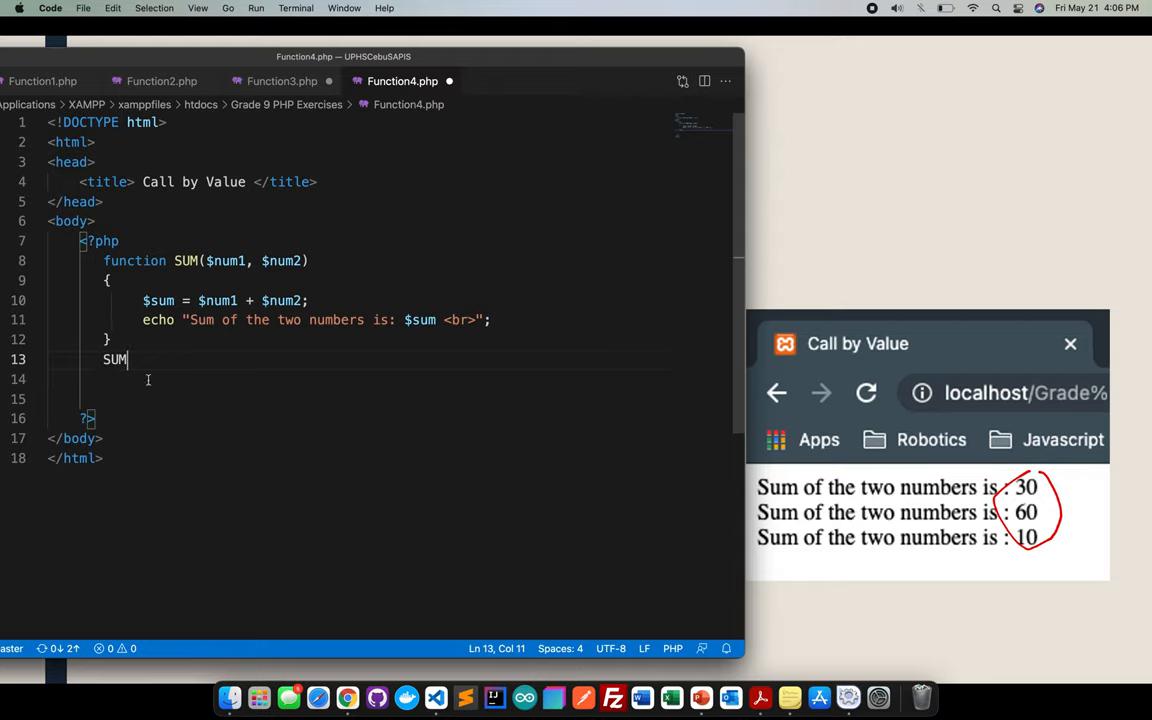
type("()")
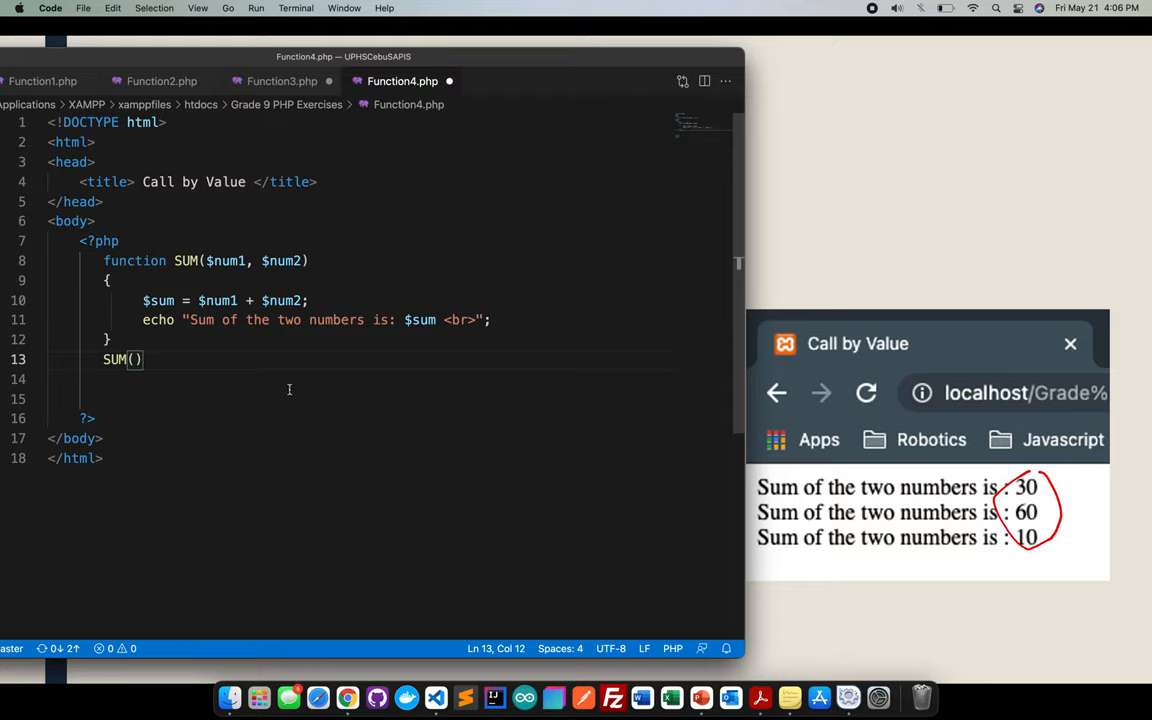
type("15,")
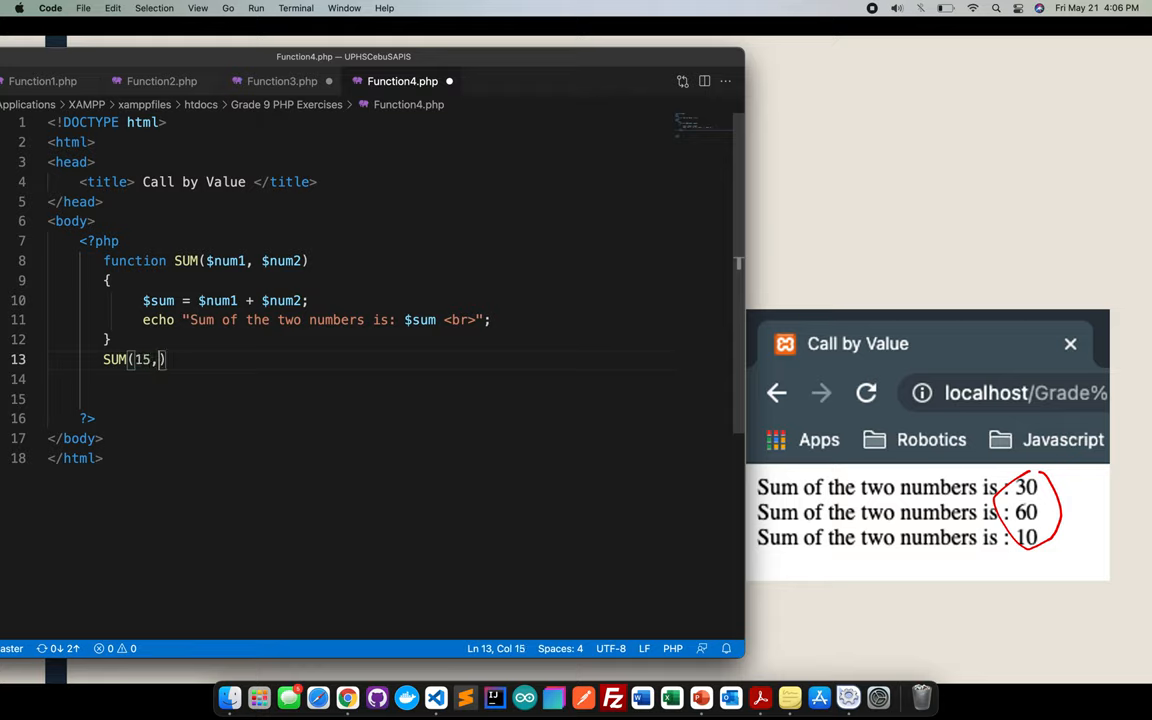
type("15;")
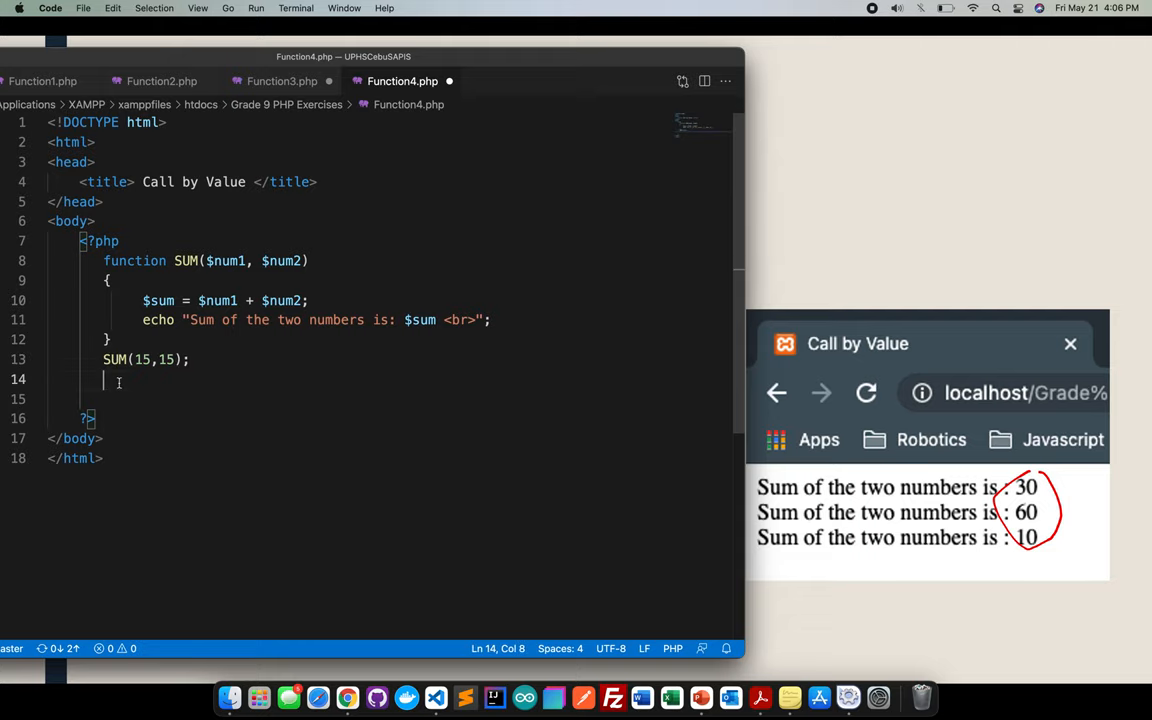
- Paste two more SUM calls and change the second one's first argument to 45
type("SUM(15,15);")
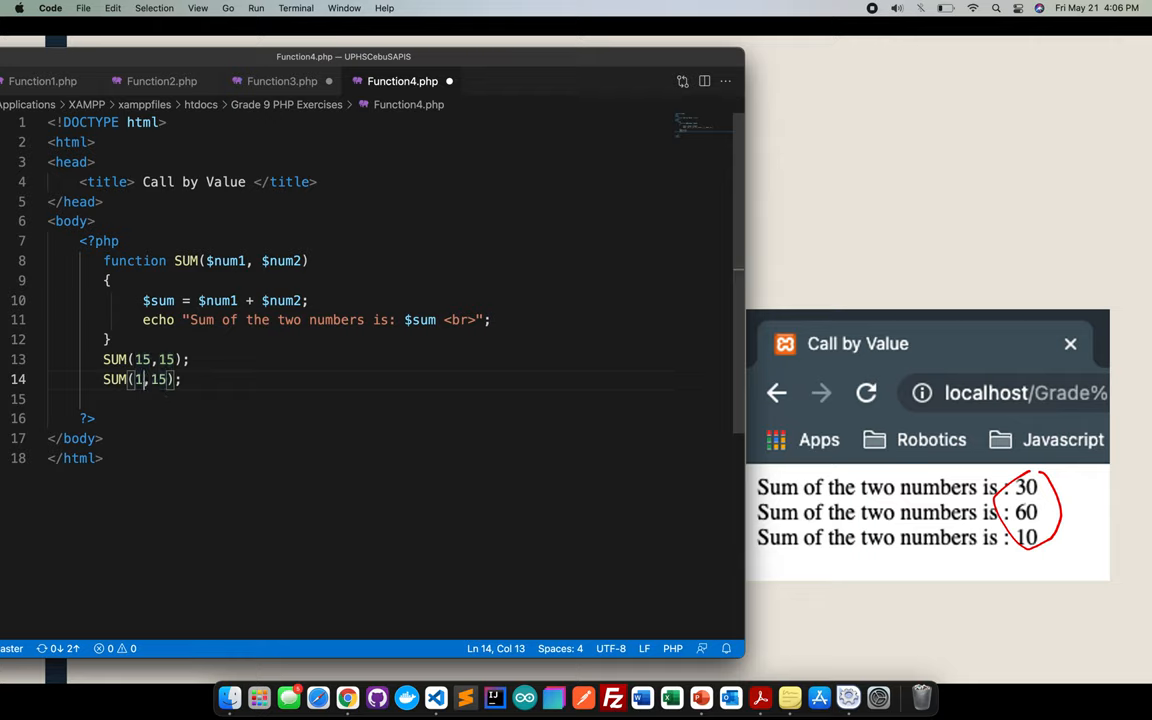
type("45")
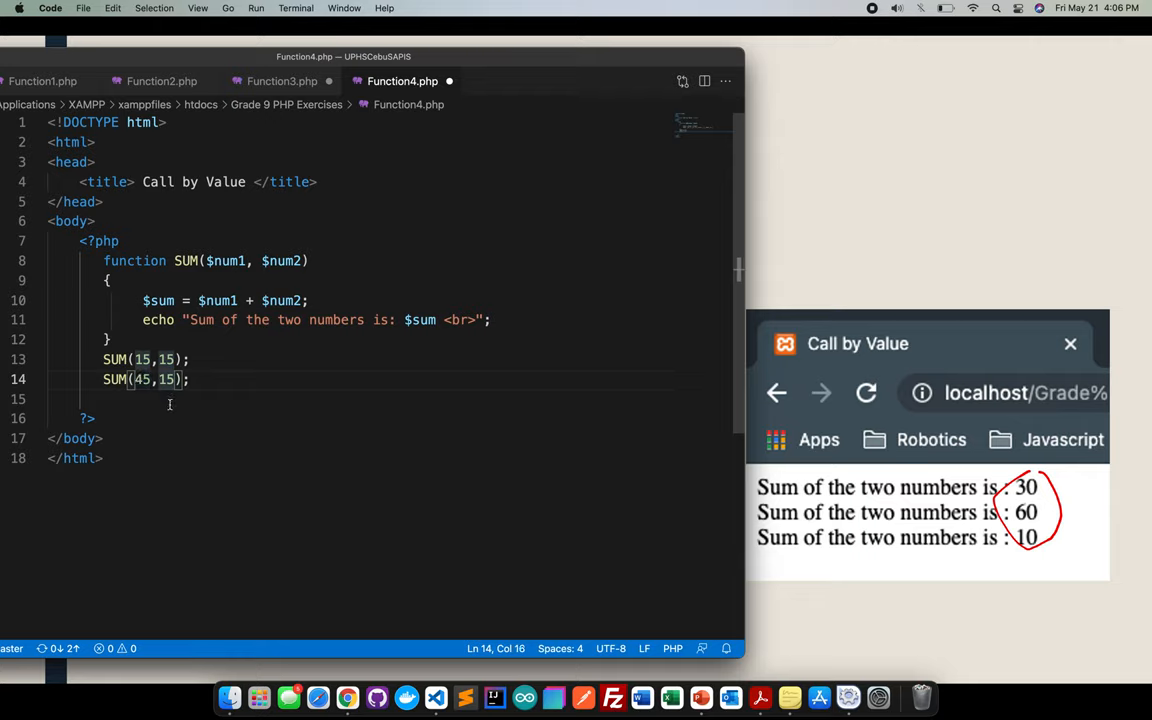
type("SUM(15,15);")
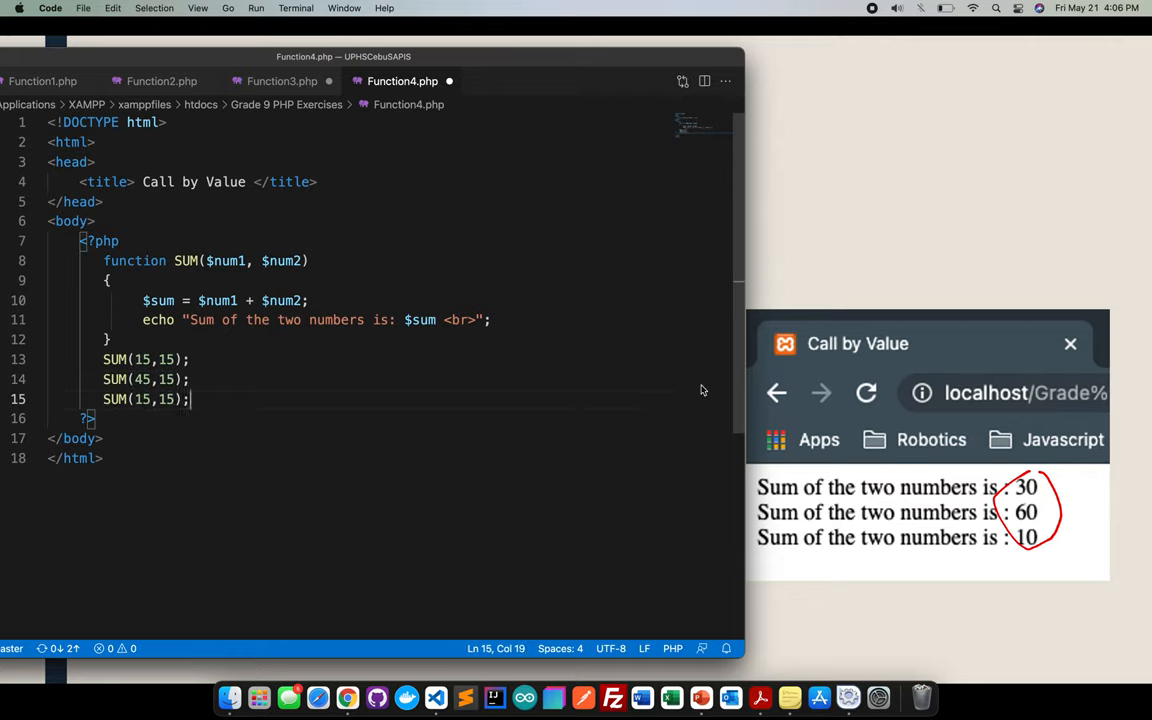
mouse_move(330, 512)
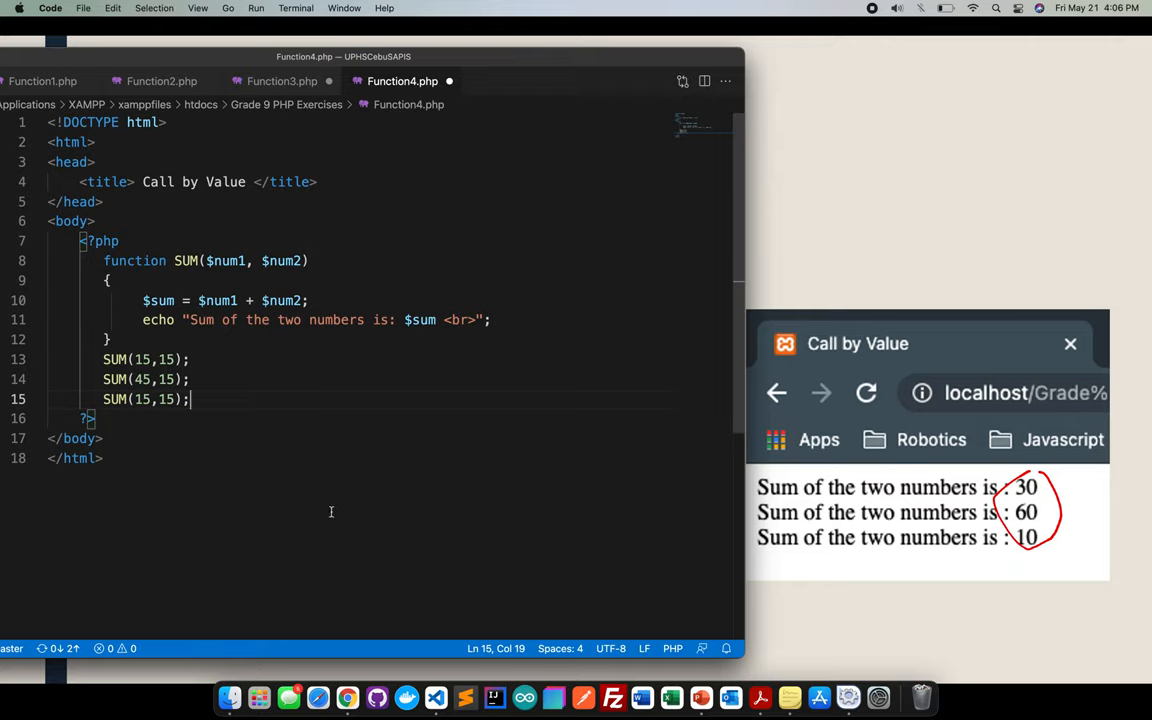
- Change the third call's arguments to 50 and -40, giving SUM(50,-40);
double_click(144, 400)
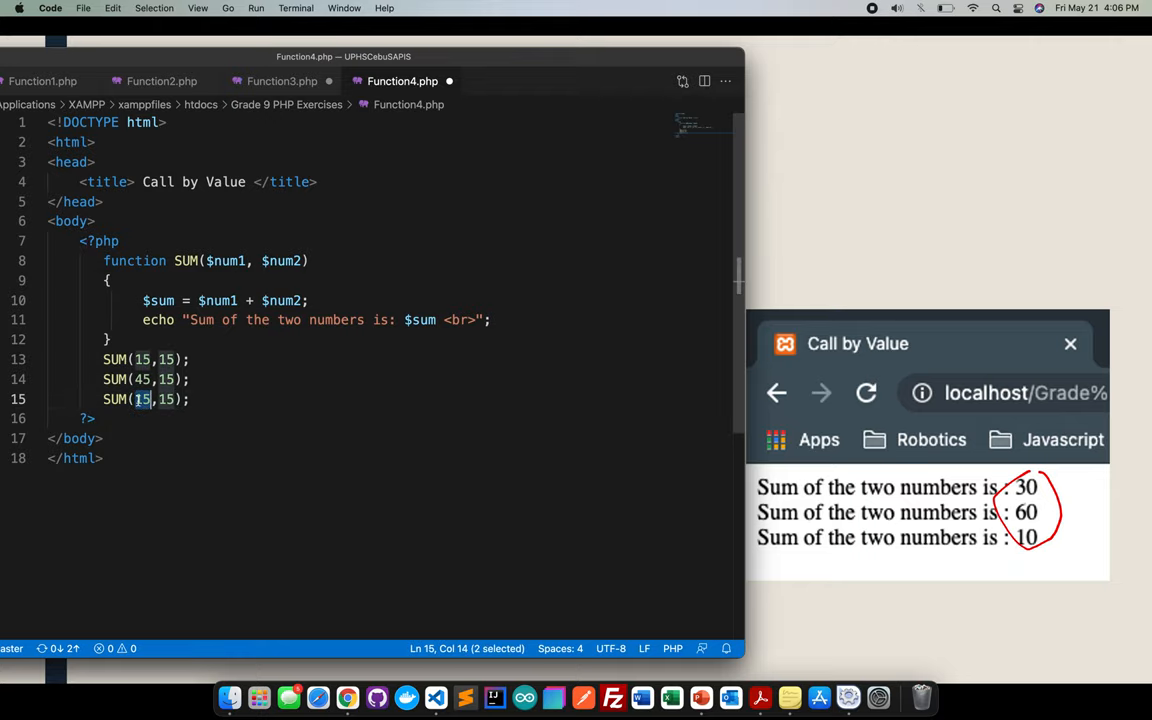
type("50")
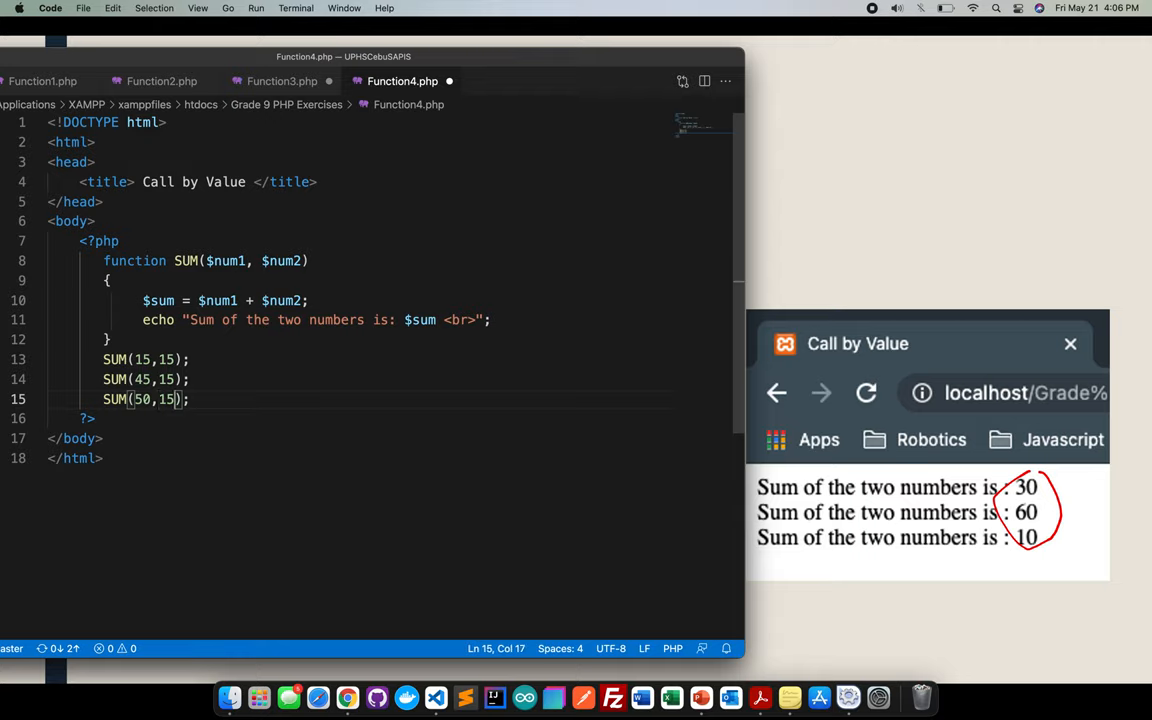
type("-1")
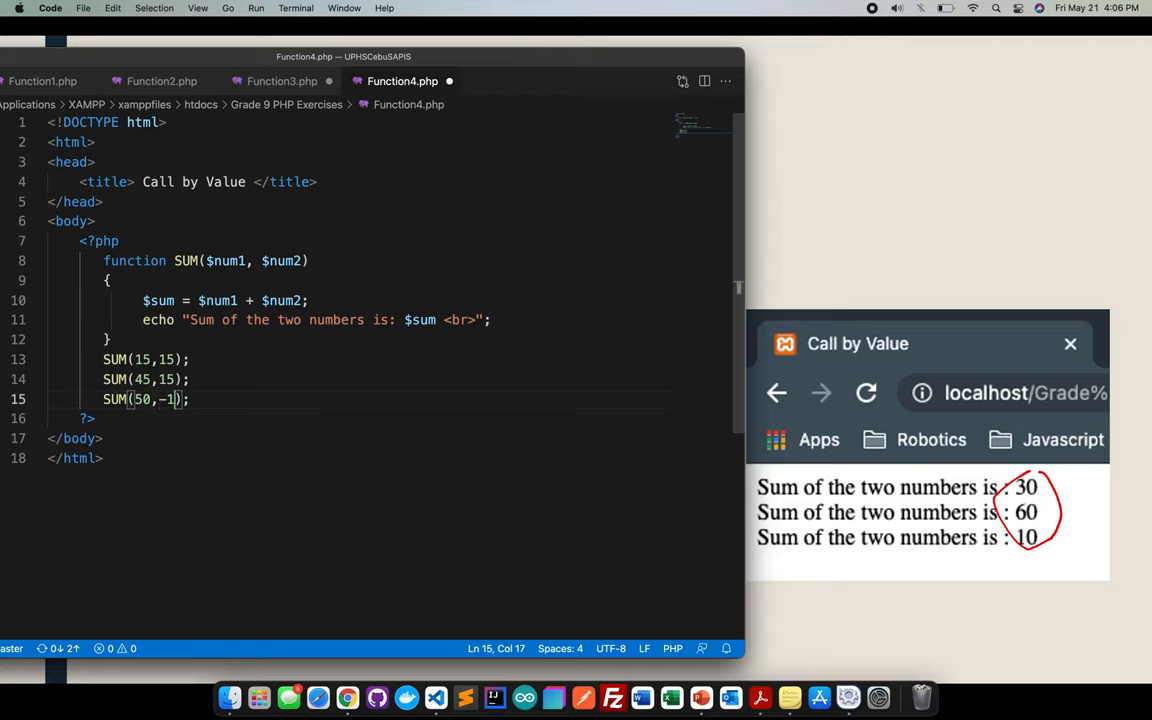
type("4")
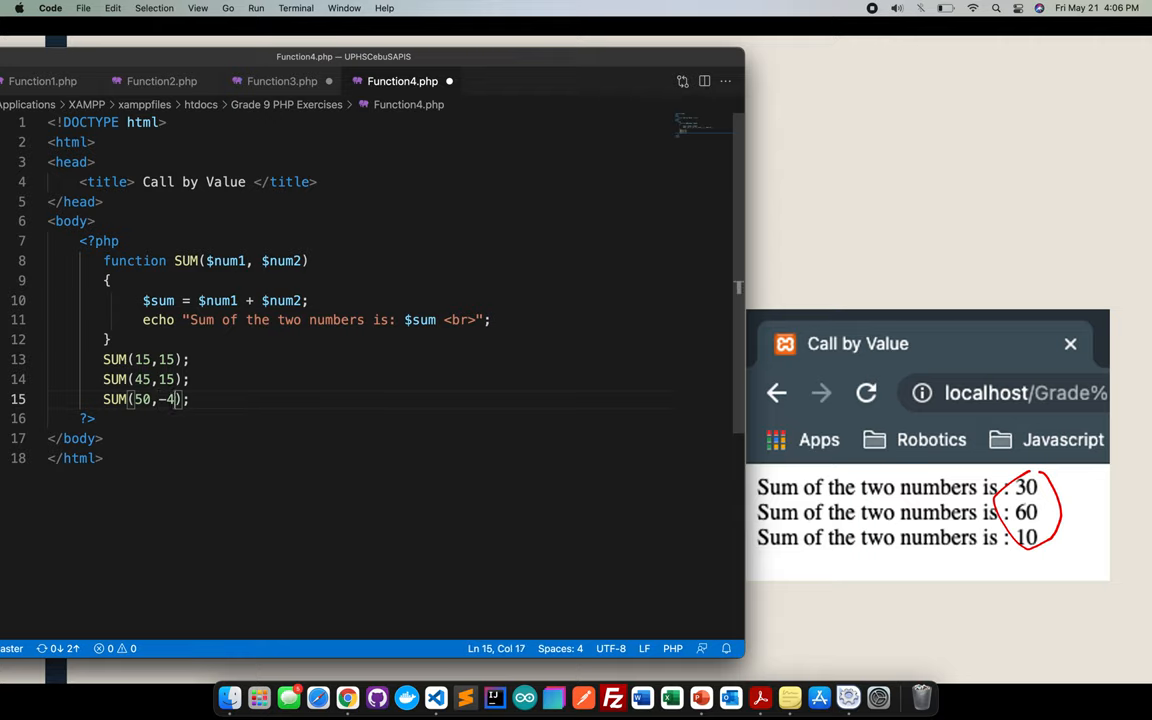
type("0")
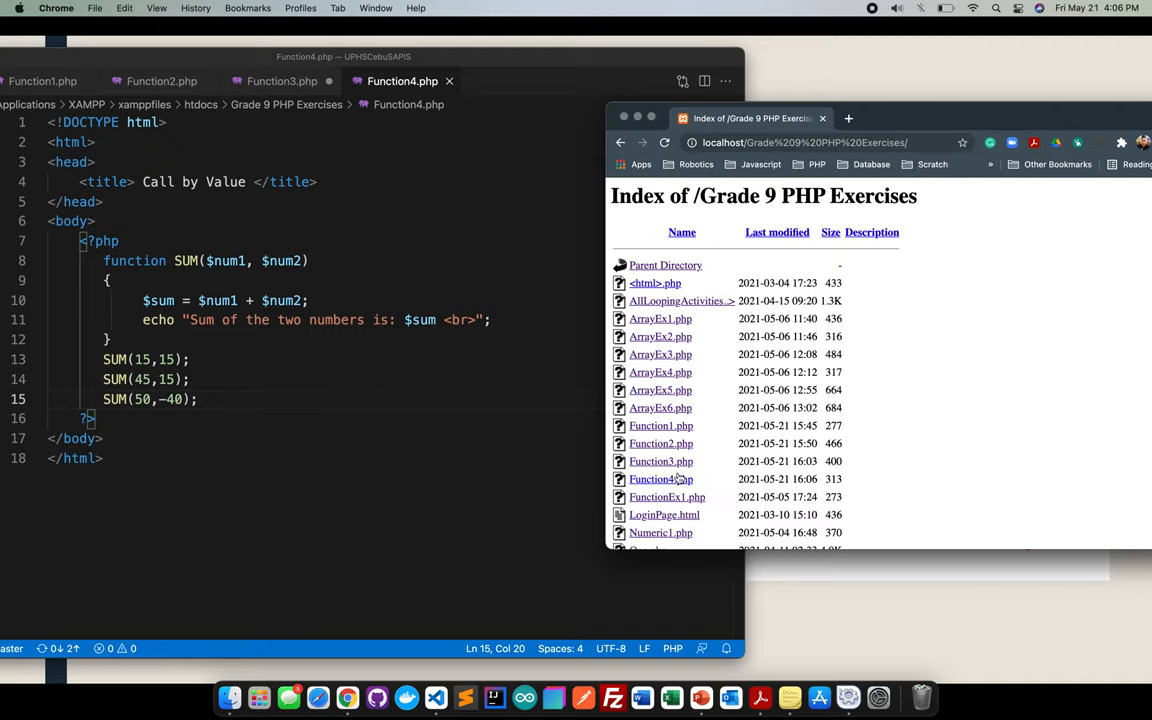
mouse_move(660, 480)
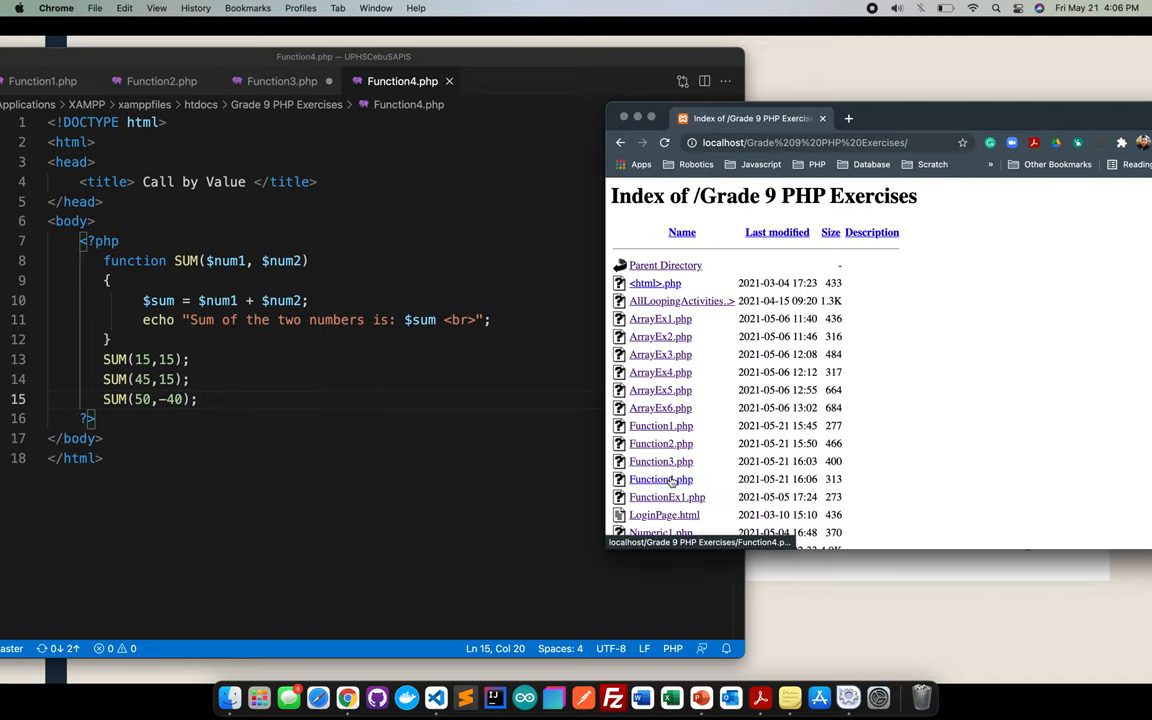